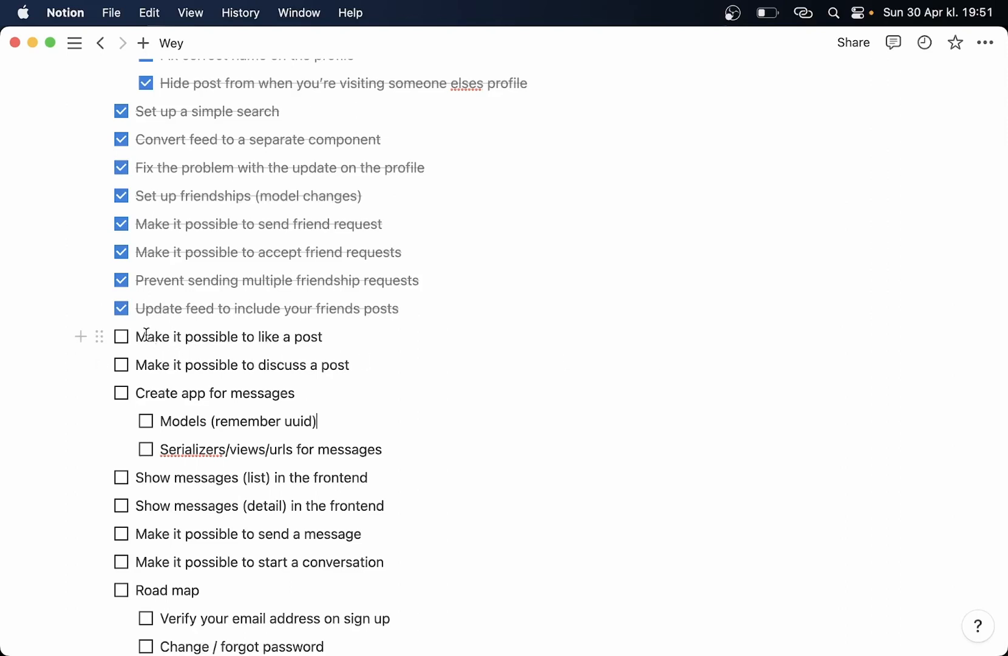
- Leave the Notion to-do list and bring up the post app's models.py in the editor
{"action": "left_click_drag", "start_coordinate": [137, 337], "coordinate": [322, 336]}
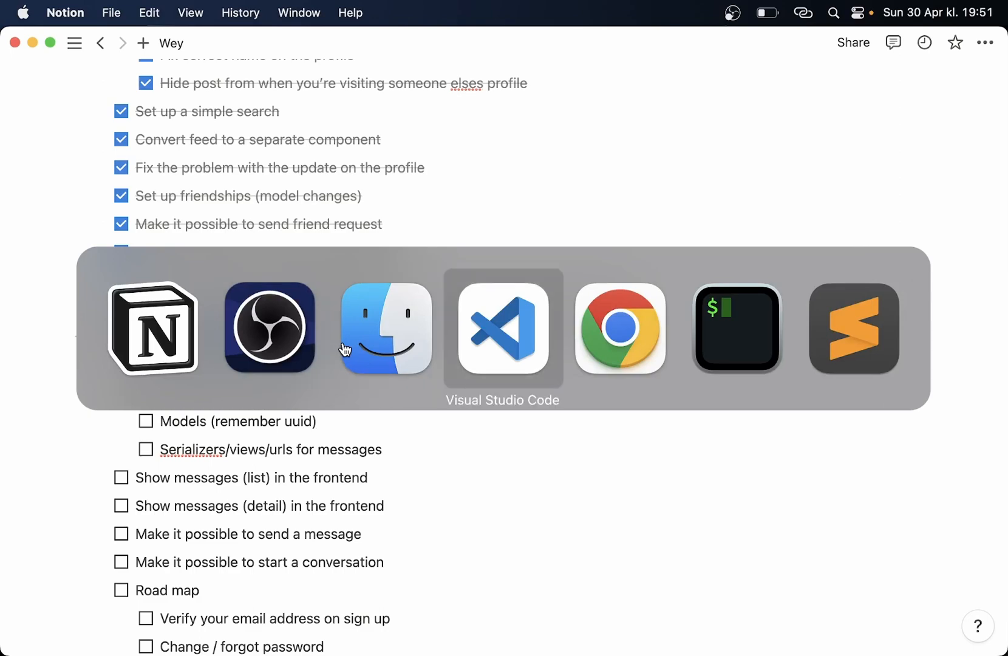
{"action": "left_click", "coordinate": [502, 328]}
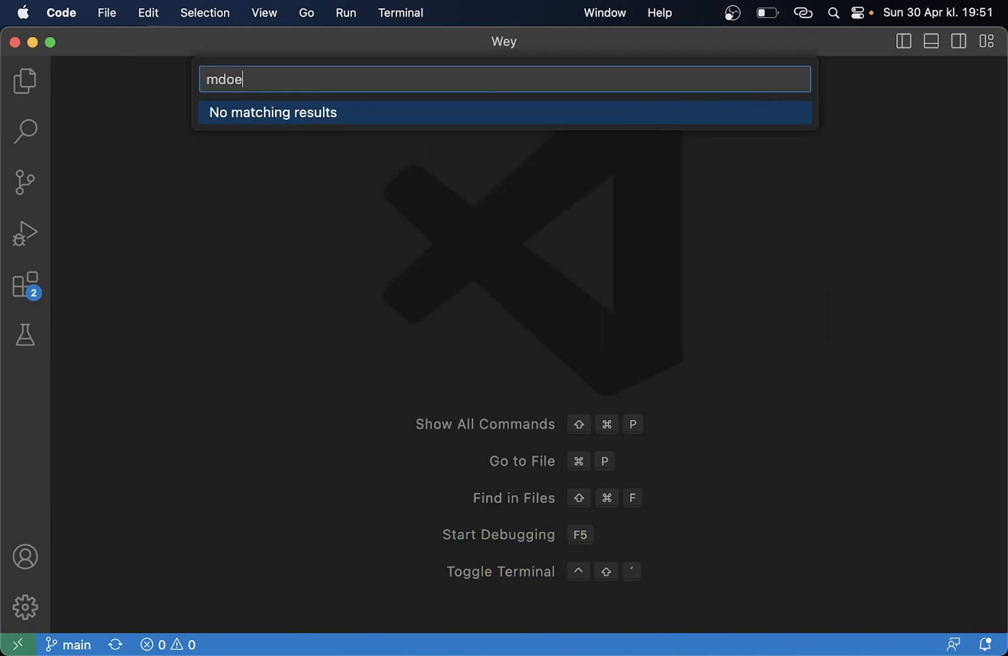
{"action": "type", "text": "mod"}
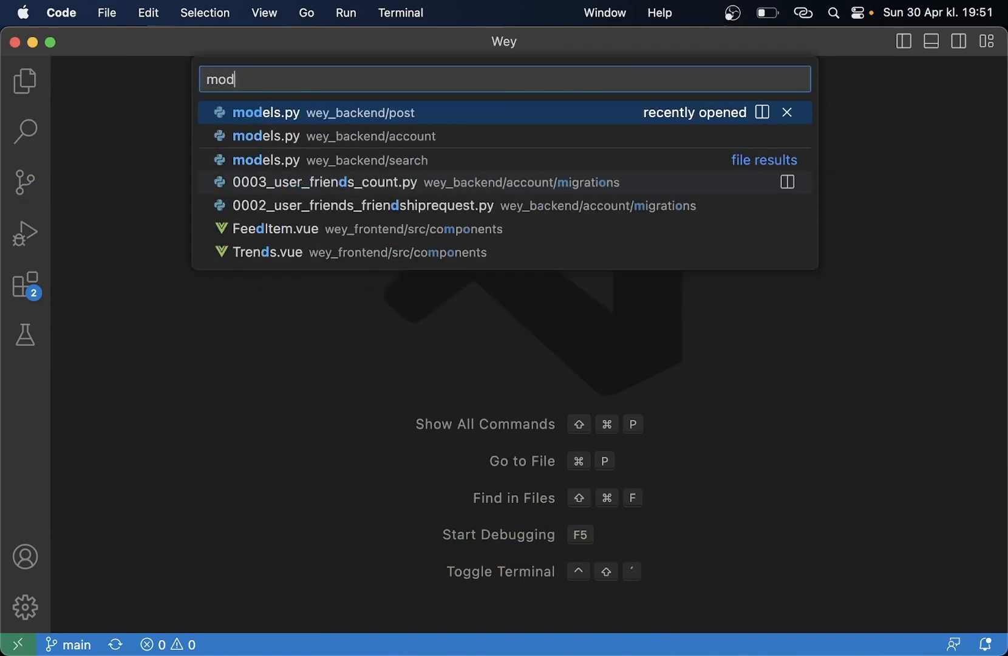
{"action": "type", "text": "e"}
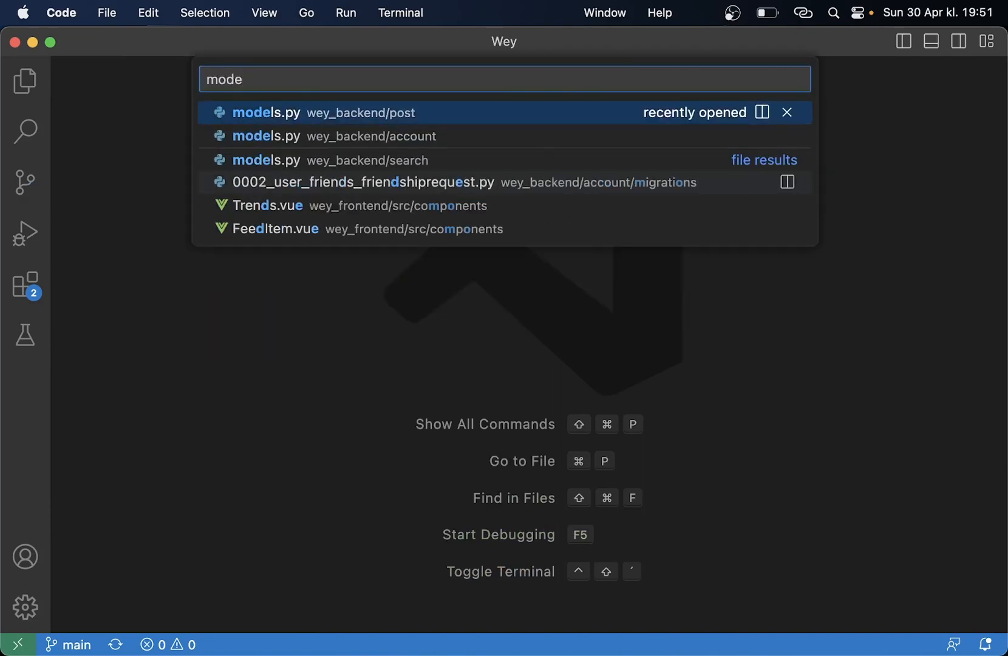
{"action": "left_click", "coordinate": [266, 113]}
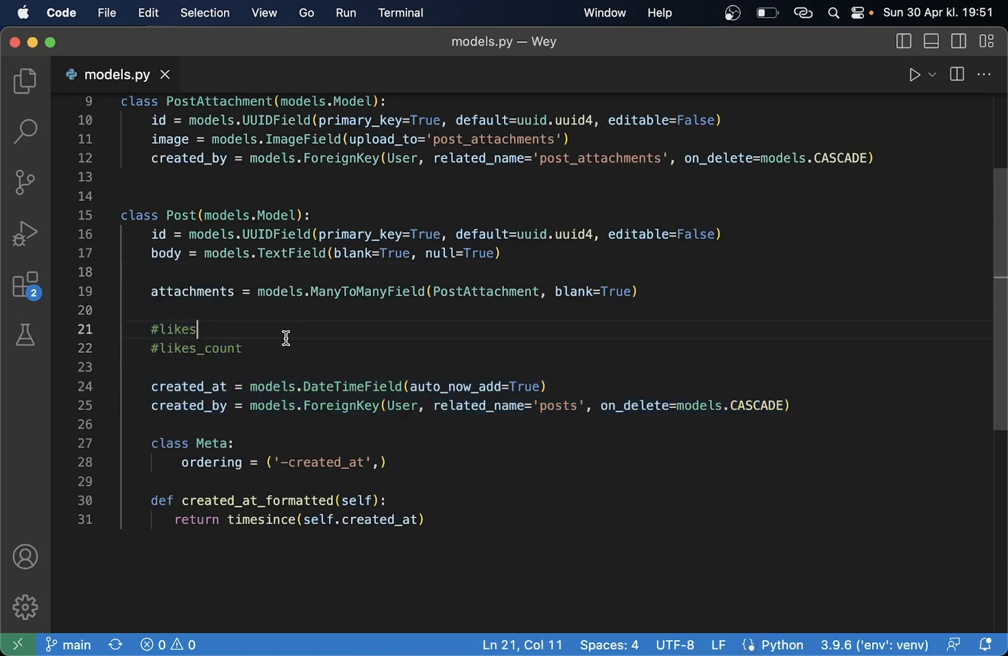
{"action": "mouse_move", "coordinate": [156, 365]}
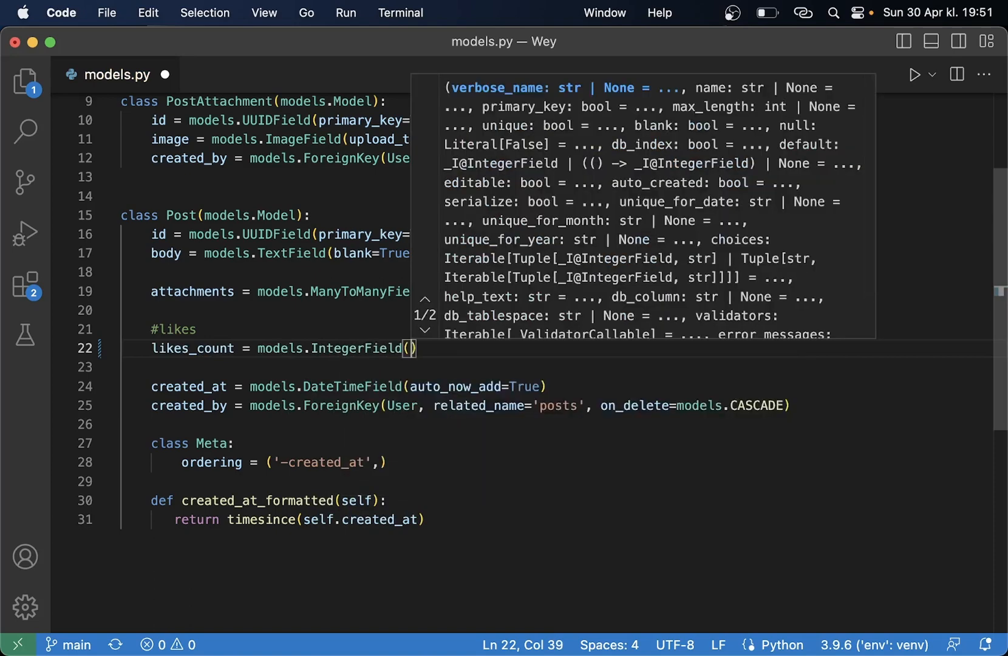
- Add likes_count = models.IntegerField(default=0) to Post and make room above PostAttachment
{"action": "type", "text": "default=0"}
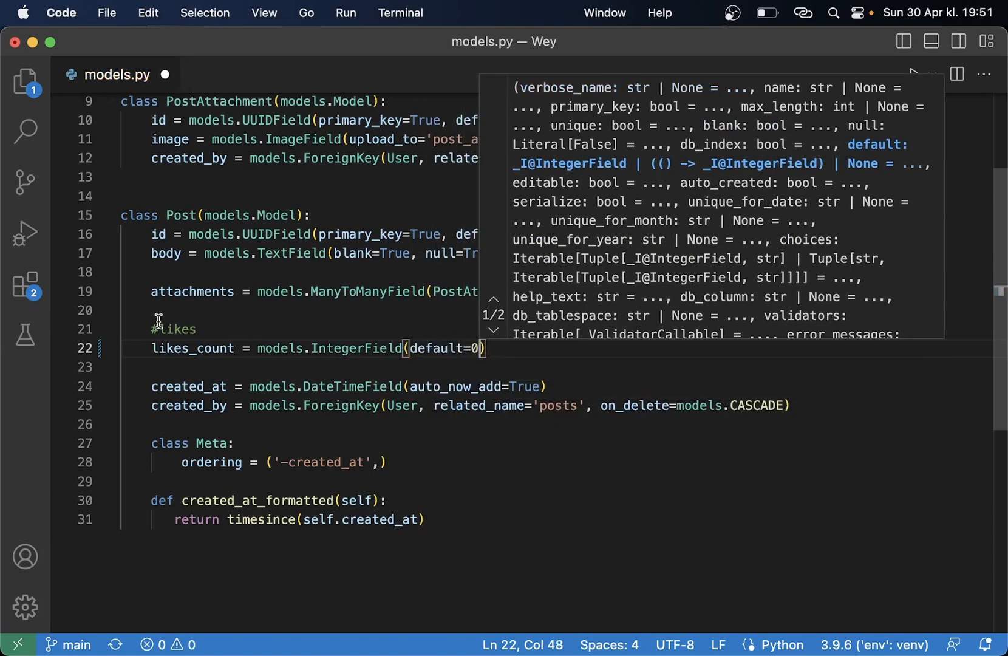
{"action": "double_click", "coordinate": [176, 329]}
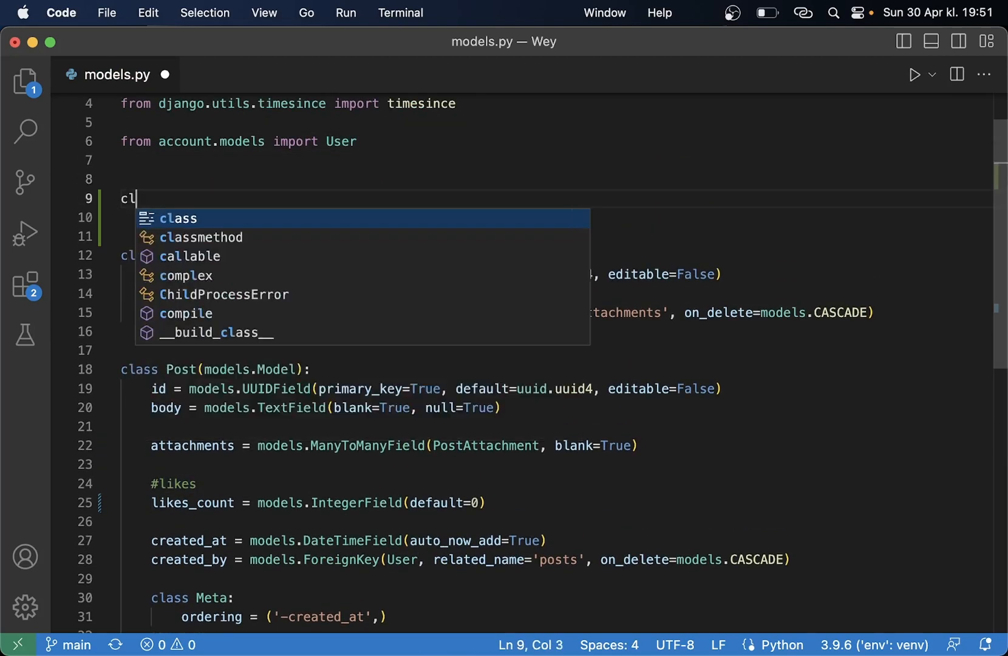
- Start a Like(models.Model) class with a UUID primary-key id field
{"action": "type", "text": "ass Like"}
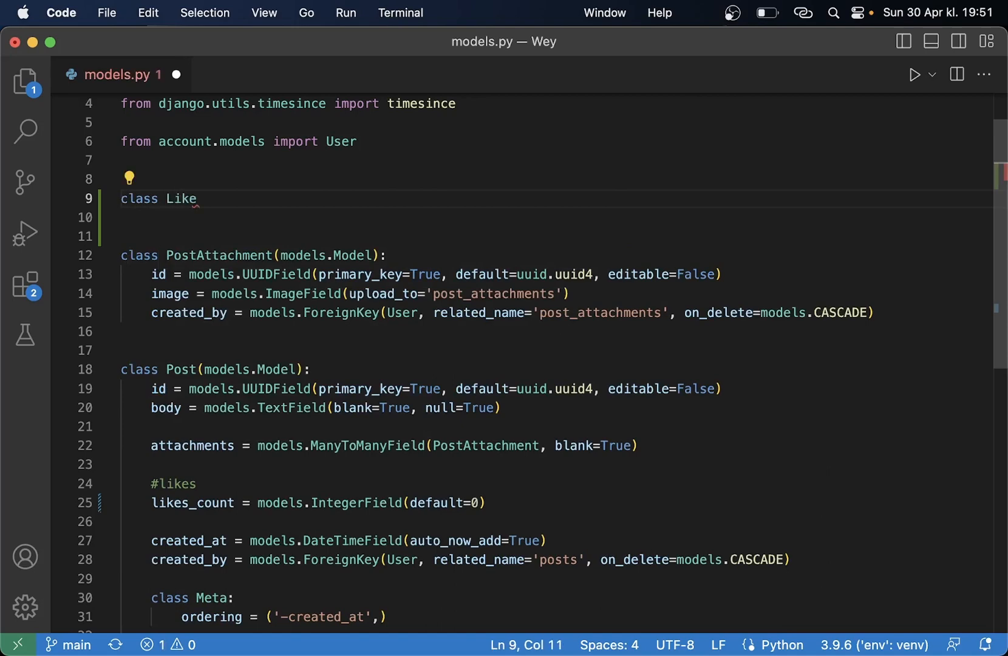
{"action": "type", "text": "(models.Model):"}
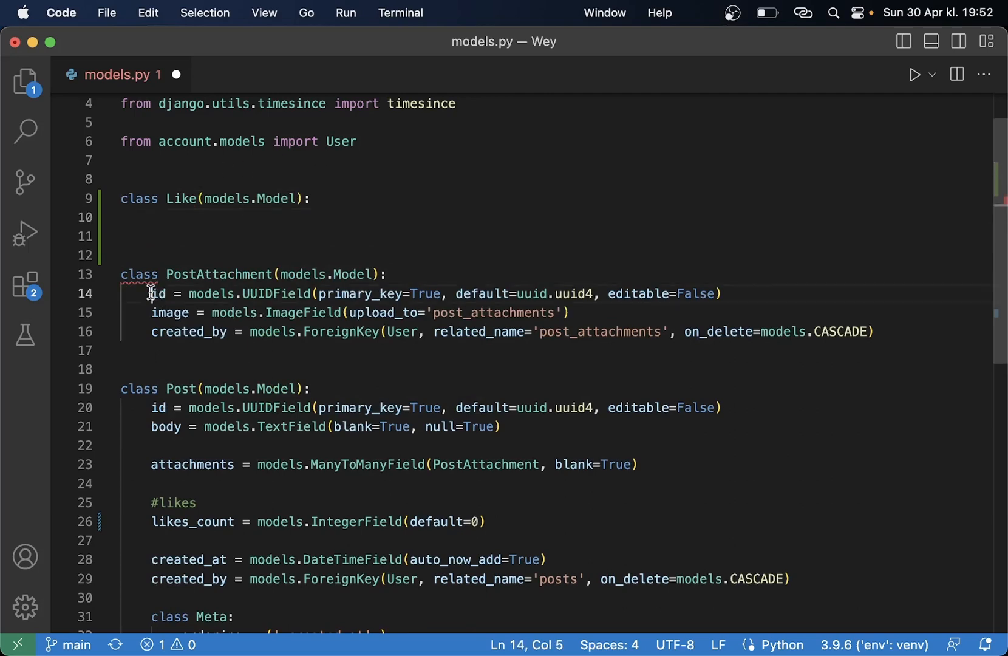
{"action": "type", "text": "id = models.UUIDField(primary_key=True, default=uuid.uuid4, editable=False)"}
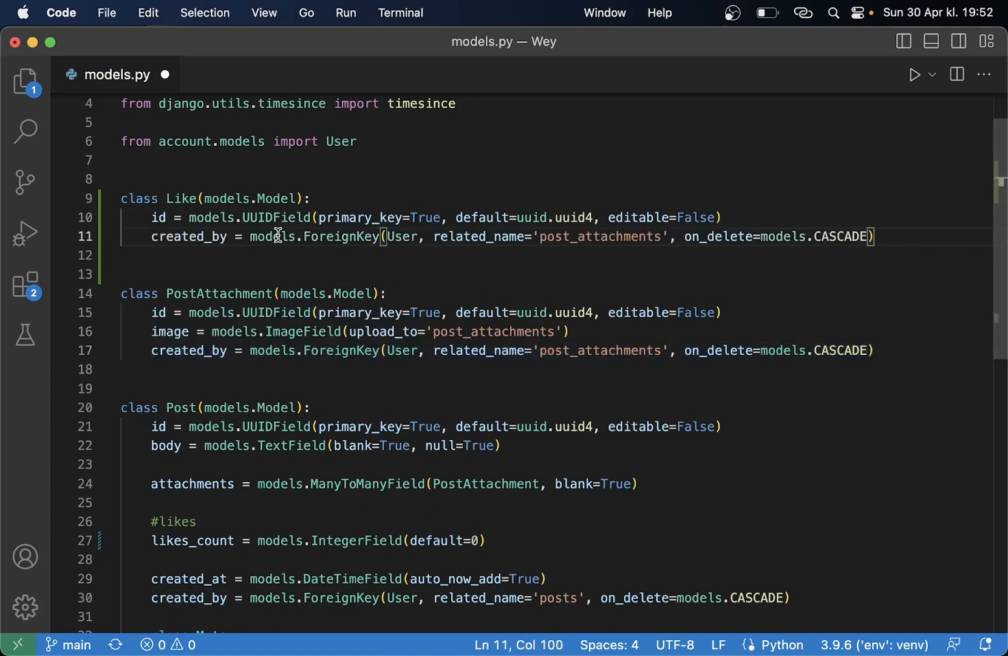
- Give Like a created_by ForeignKey to User named 'likes' and an auto created_at timestamp
{"action": "type", "text": "li"}
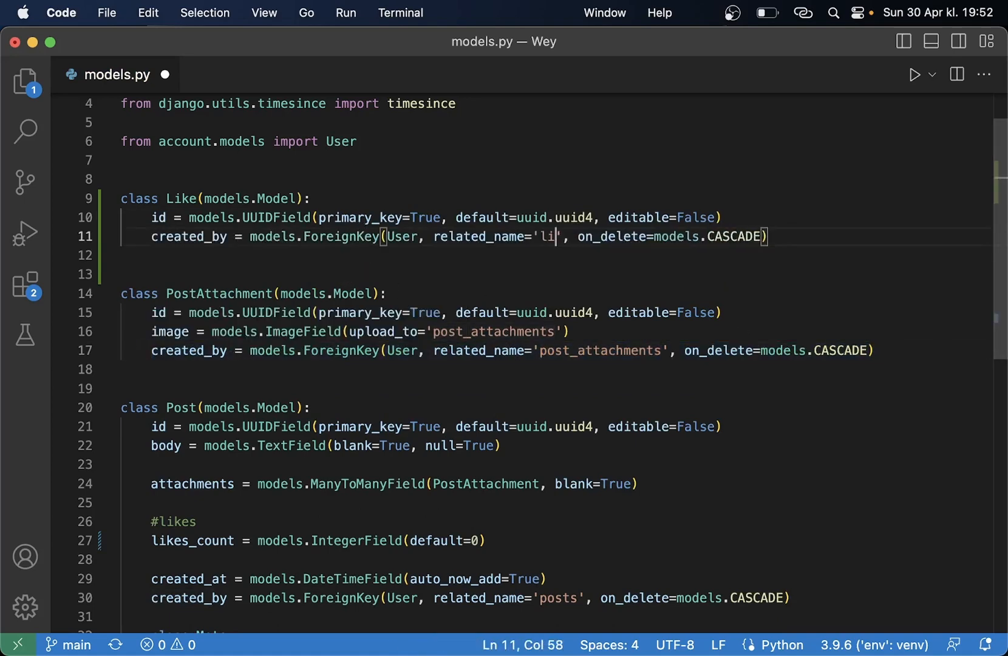
{"action": "type", "text": "kes"}
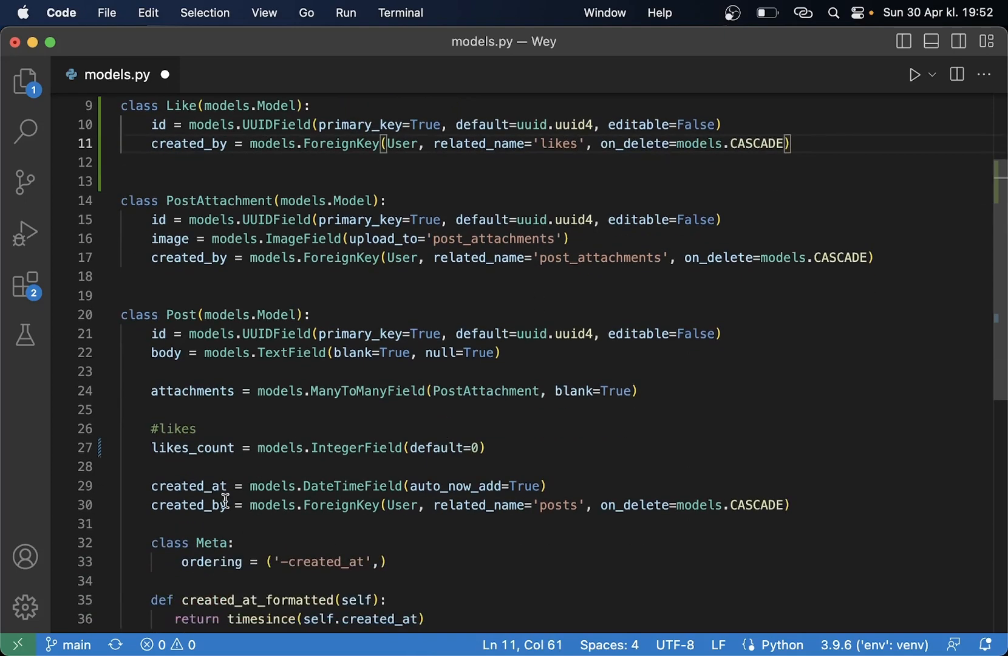
{"action": "double_click", "coordinate": [189, 485]}
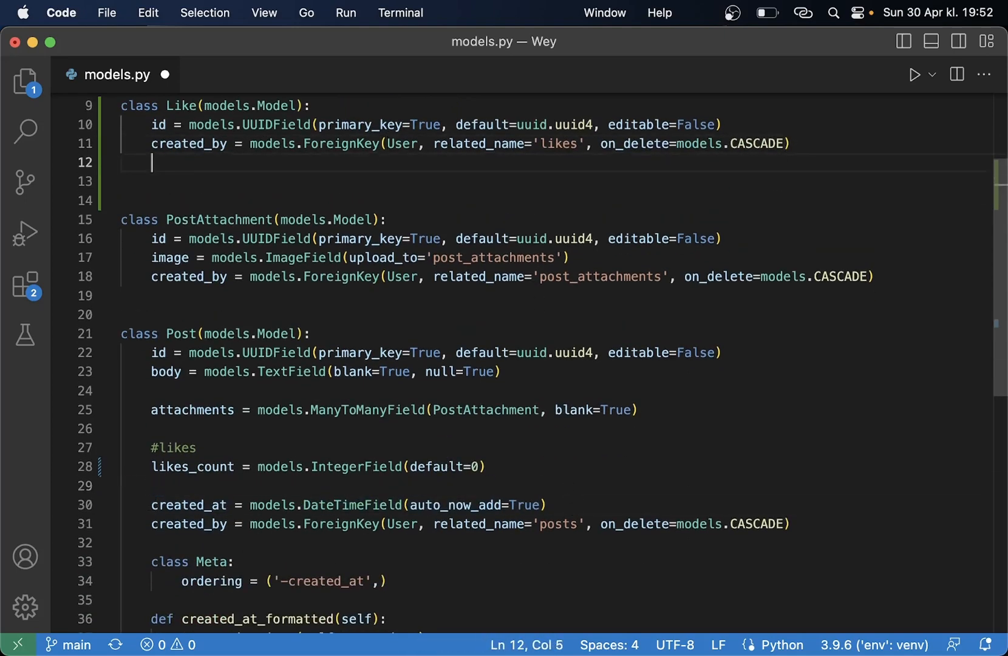
{"action": "type", "text": "created_at = models.DateTimeField(auto_now_add=True)"}
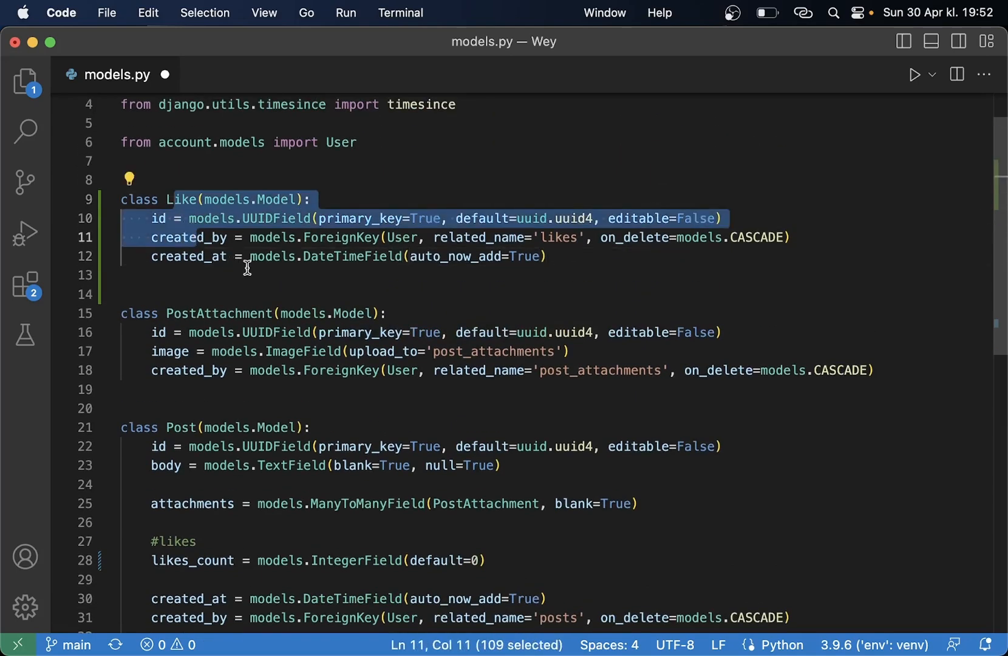
{"action": "double_click", "coordinate": [218, 314]}
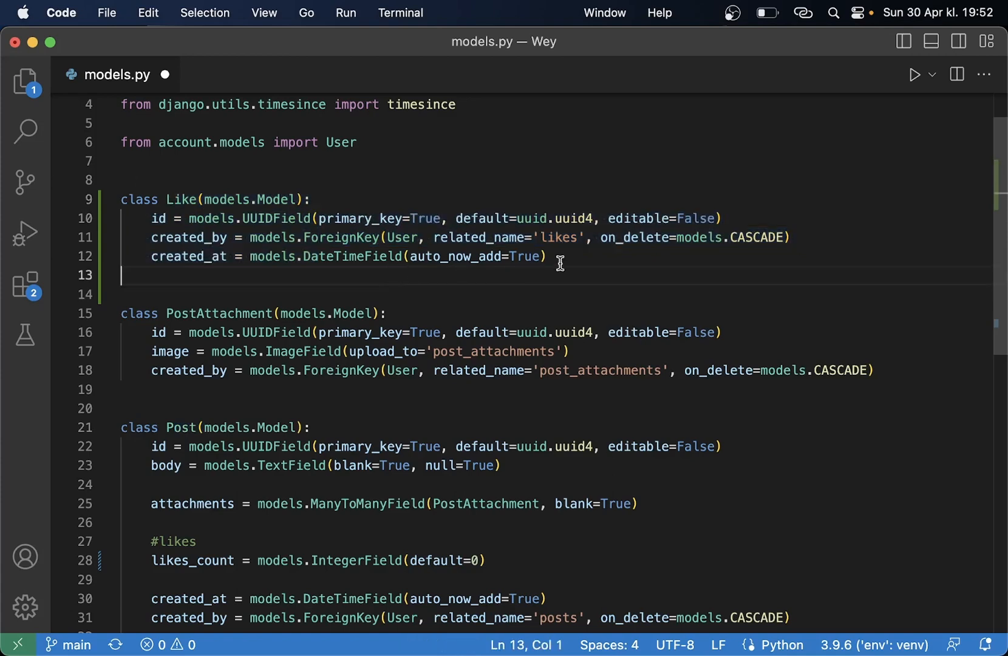
{"action": "double_click", "coordinate": [339, 238]}
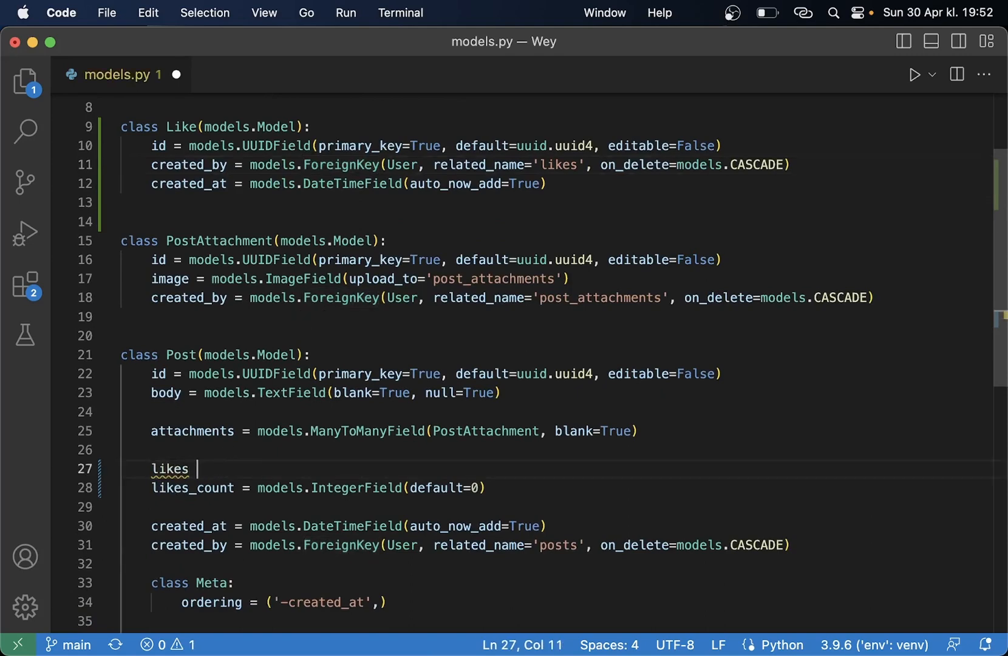
- Add likes = models.ManyToManyField(Like, blank=True) to Post and save models.py
{"action": "type", "text": "= models.ManyToManyField("}
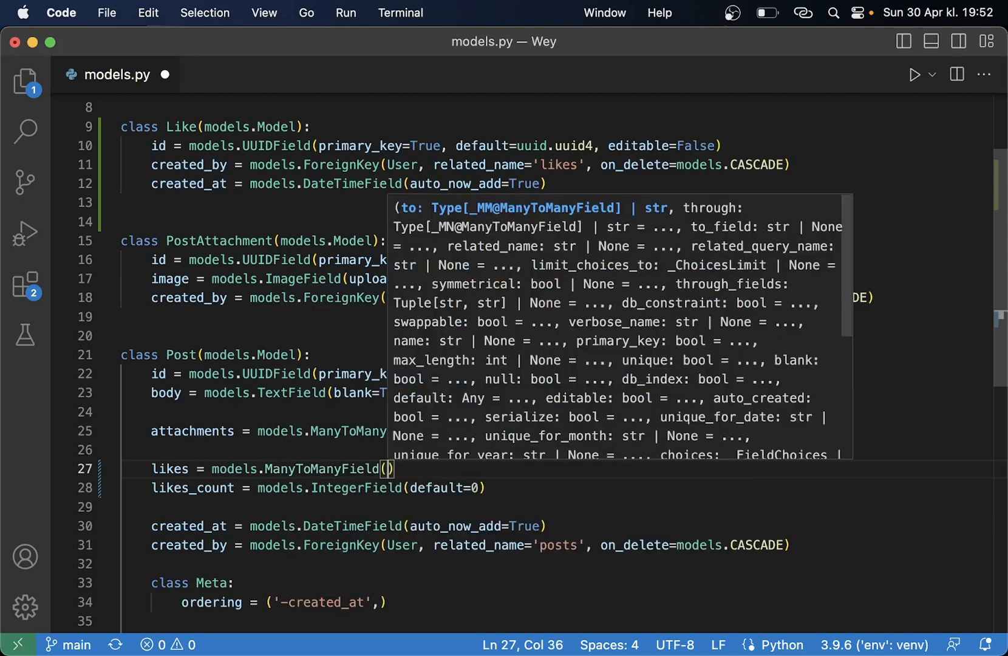
{"action": "type", "text": "Like"}
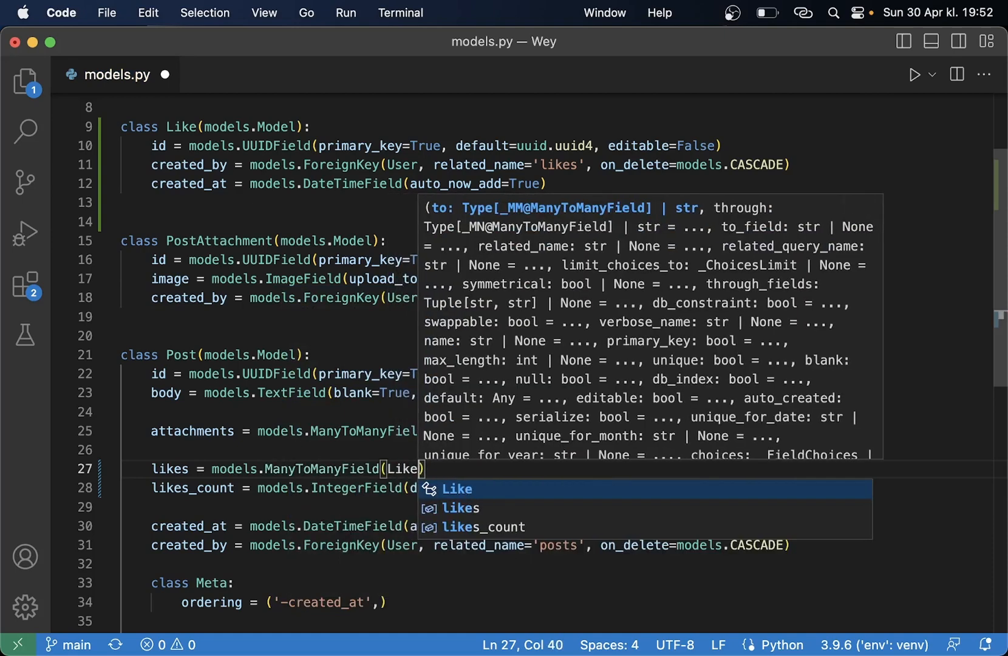
{"action": "type", "text": ", blank"}
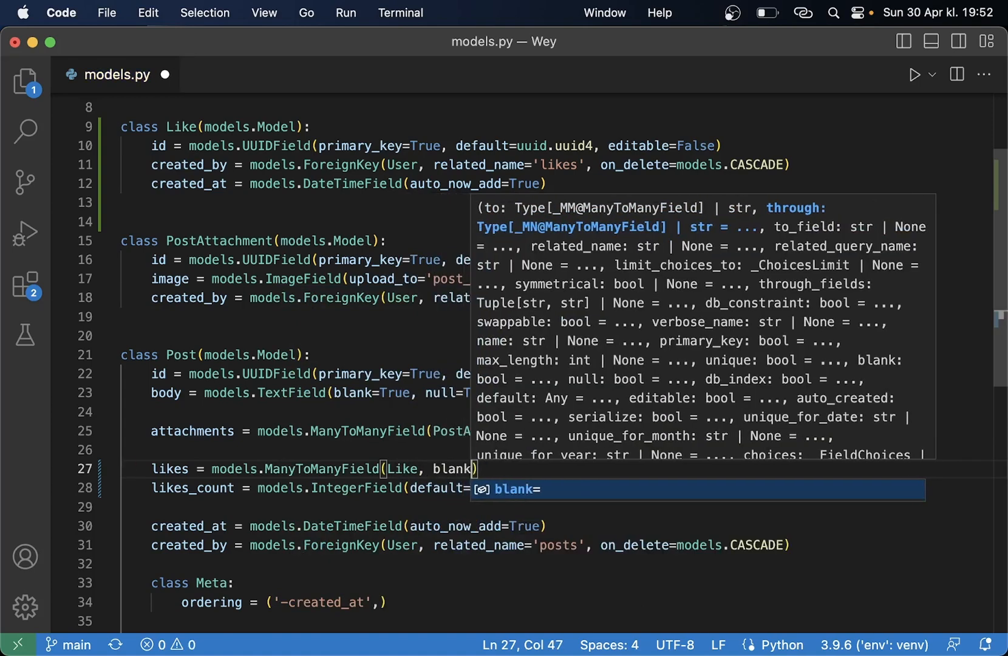
{"action": "type", "text": "=True"}
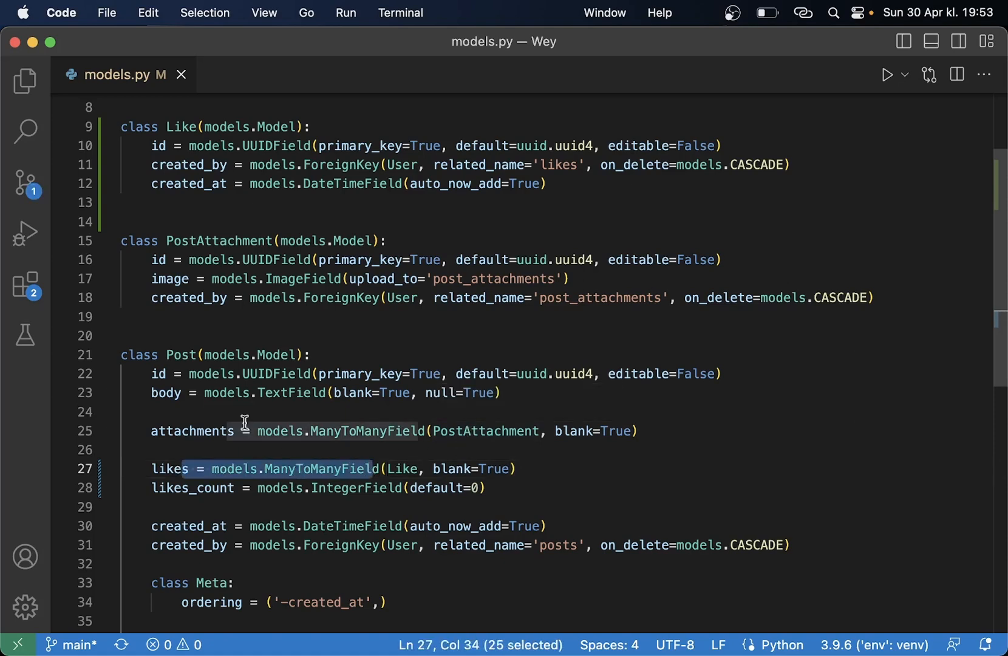
{"action": "mouse_move", "coordinate": [172, 240]}
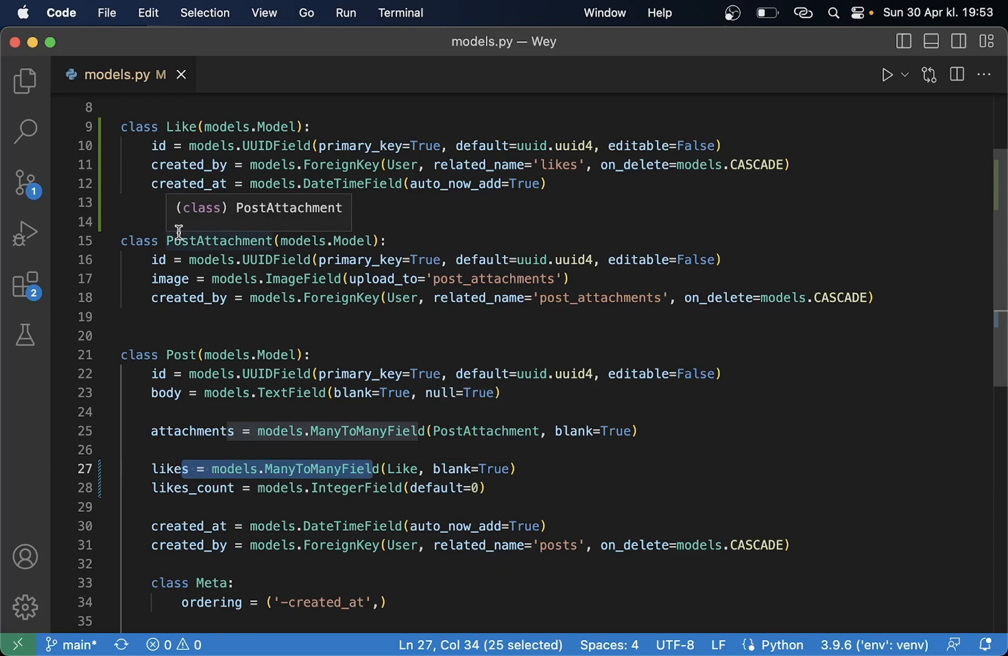
{"action": "mouse_move", "coordinate": [364, 479]}
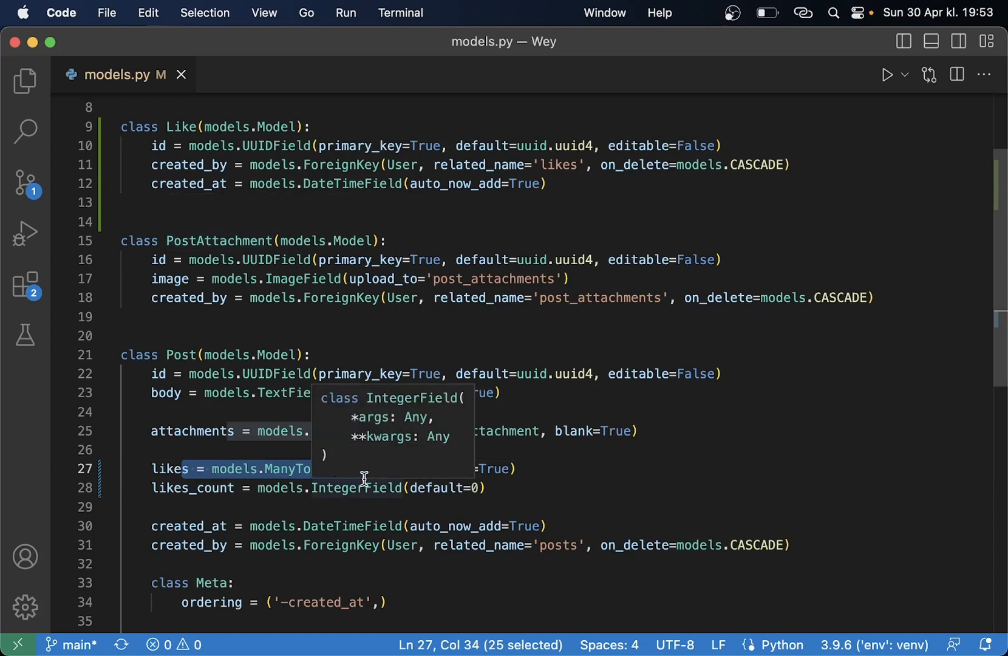
{"action": "mouse_move", "coordinate": [403, 502]}
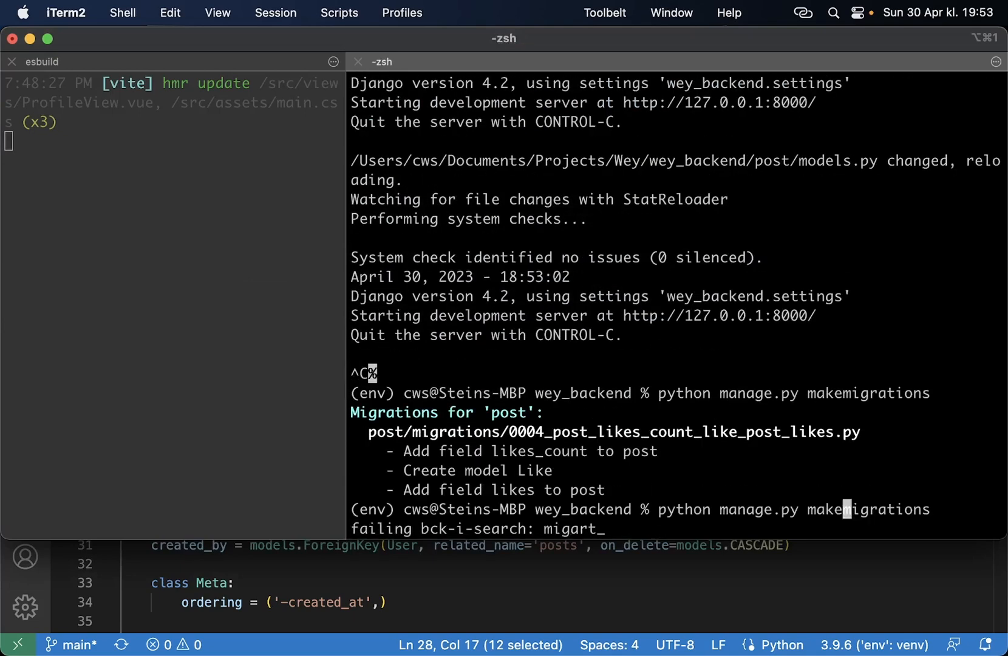
- Run makemigrations to create 0004_post_likes_count_like_post_likes for the new fields and Like model
{"action": "key", "text": "Backspace"}
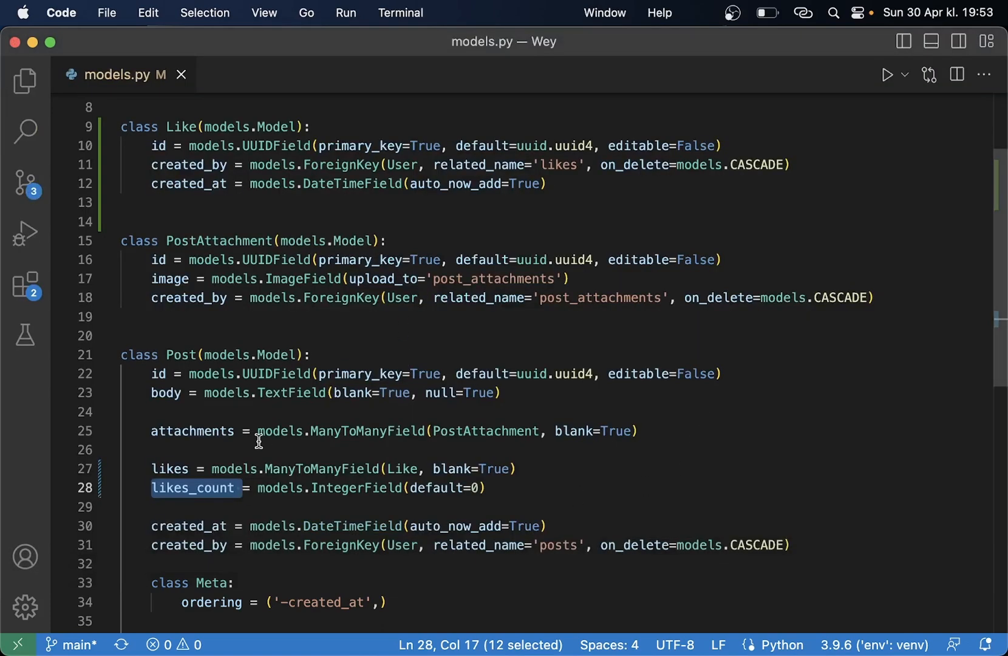
- Add 'likes_count' to PostSerializer's fields, save, and search the project for '82 likes'
{"action": "key", "text": "Cmd+P"}
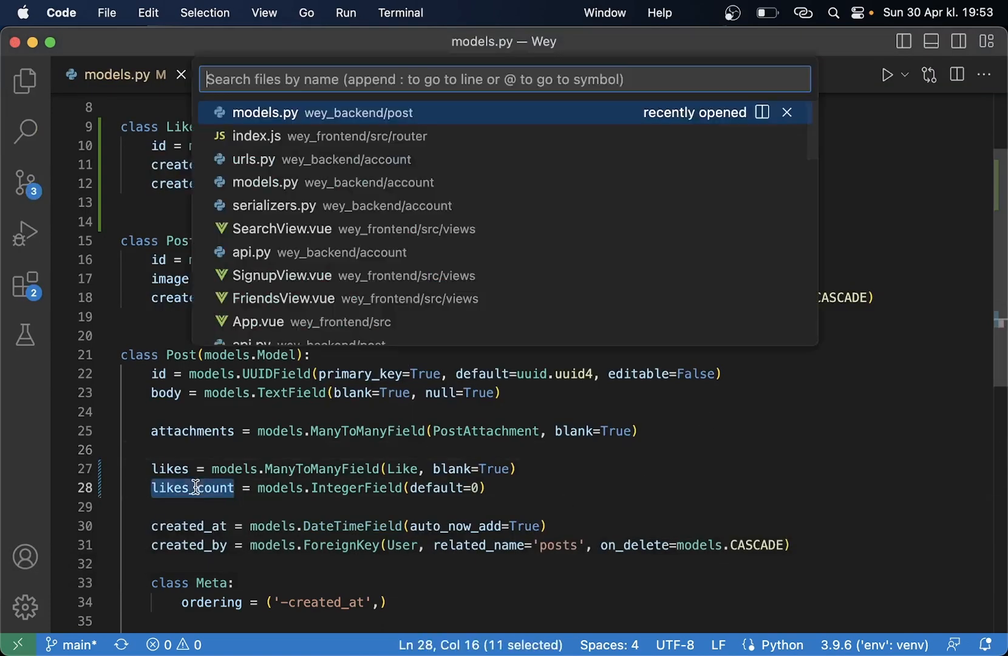
{"action": "left_click", "coordinate": [275, 205]}
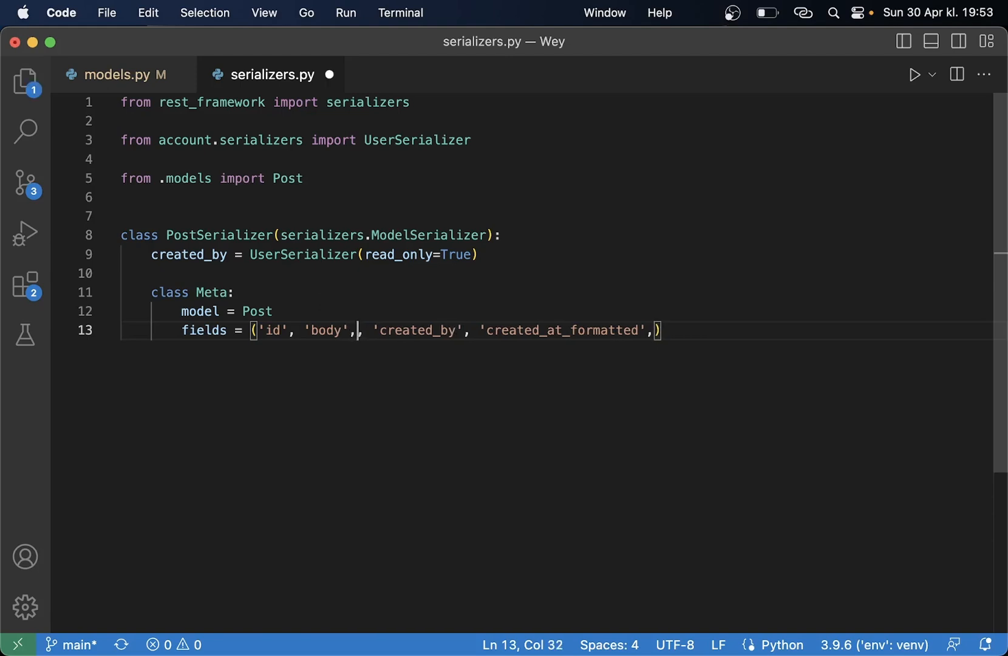
{"action": "type", "text": "'likes_count'"}
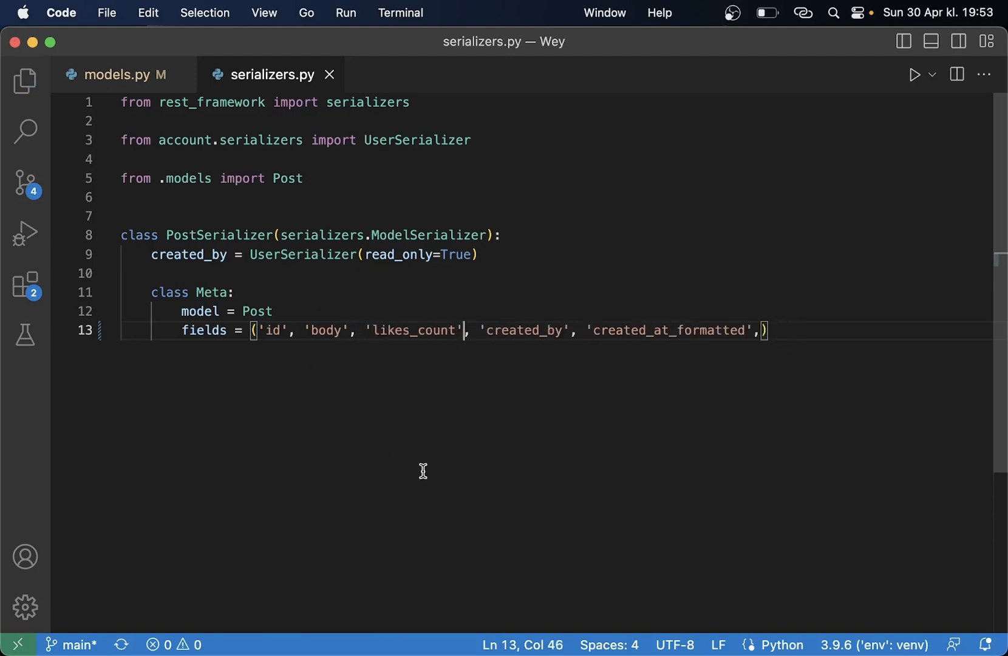
{"action": "key", "text": "Cmd+Tab"}
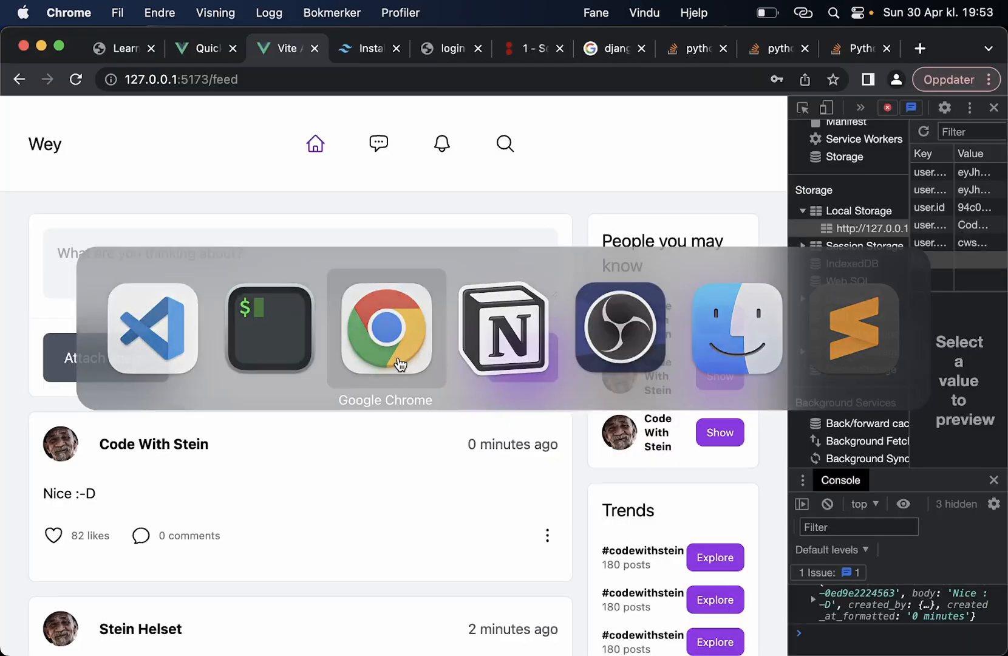
{"action": "left_click", "coordinate": [153, 330]}
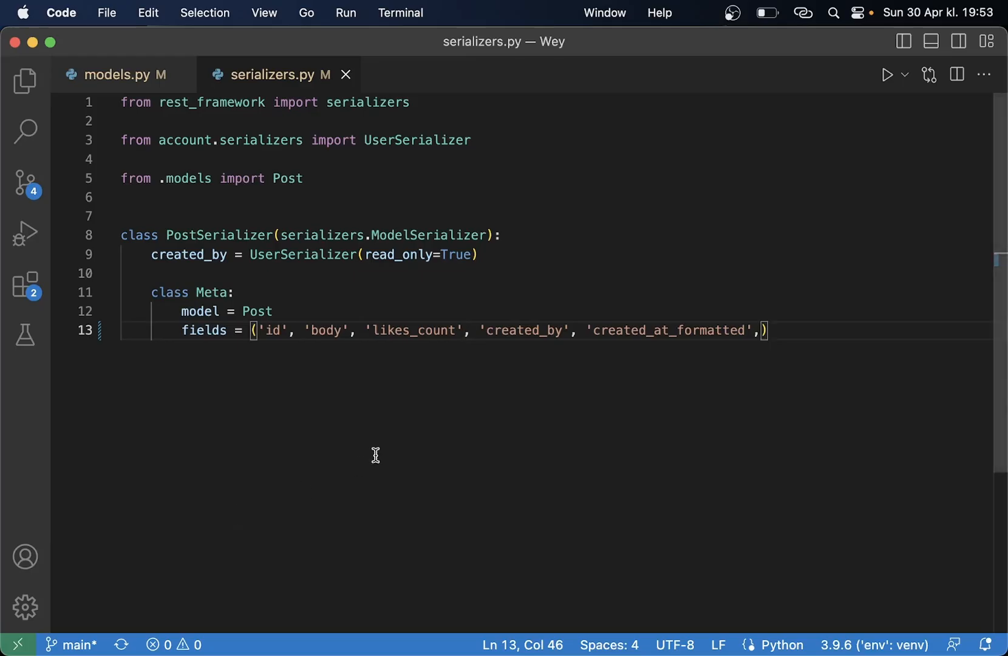
{"action": "left_click", "coordinate": [23, 128]}
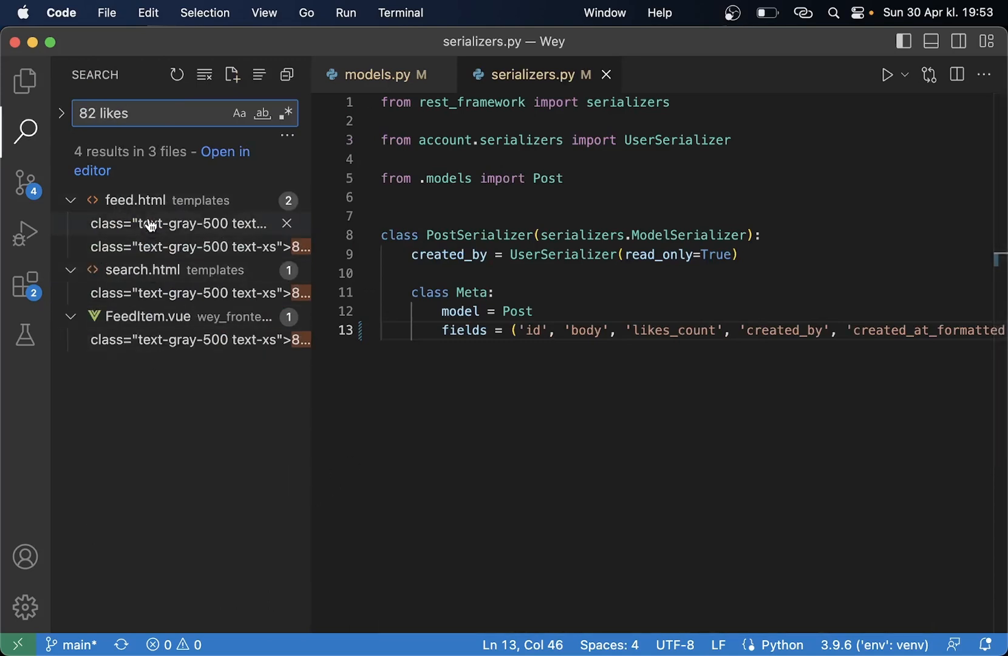
- Try a {{ post.likes }} placeholder in the feed.html match, then discard those unsaved edits
{"action": "left_click", "coordinate": [176, 223]}
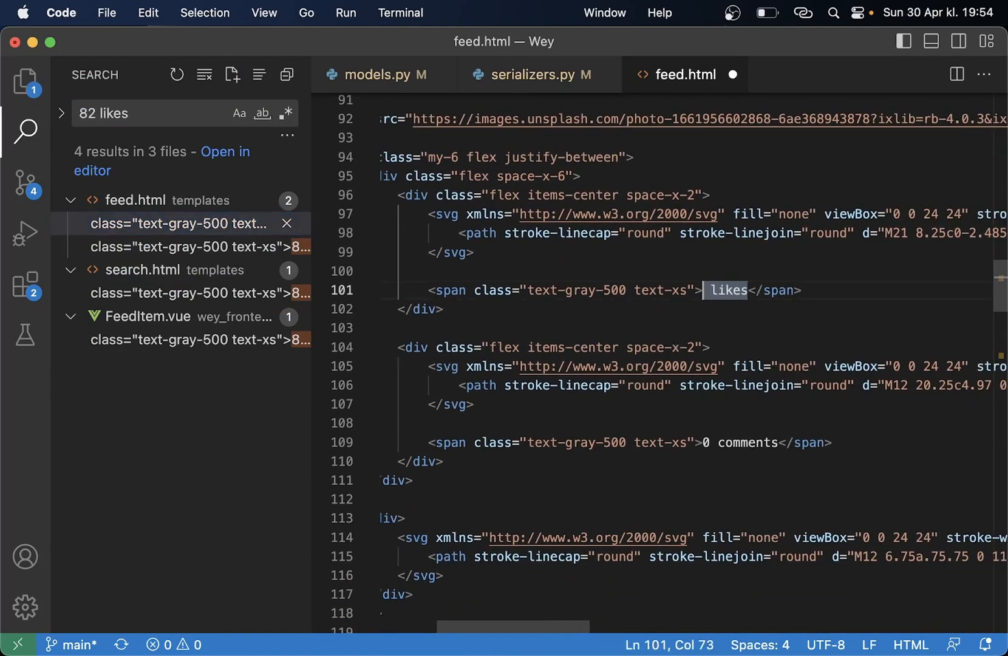
{"action": "type", "text": "{{ }}"}
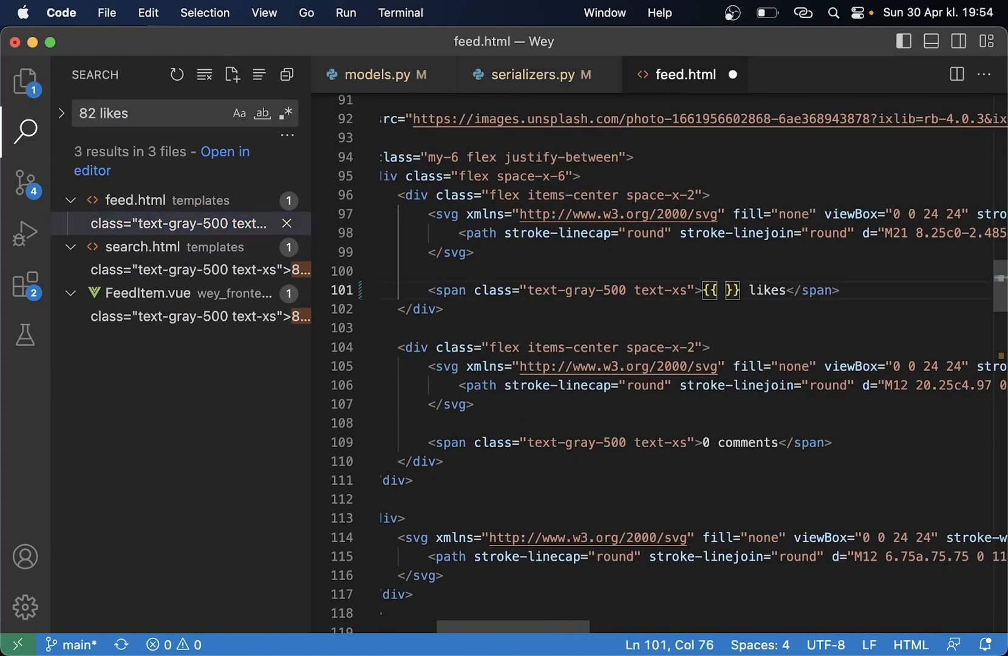
{"action": "type", "text": "post.k"}
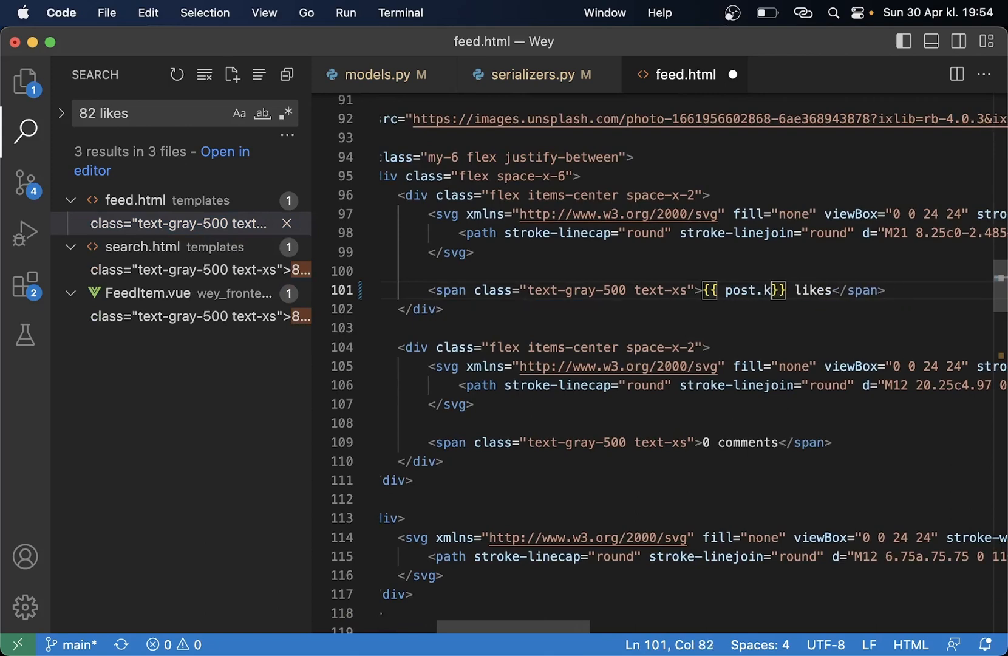
{"action": "type", "text": "ikes"}
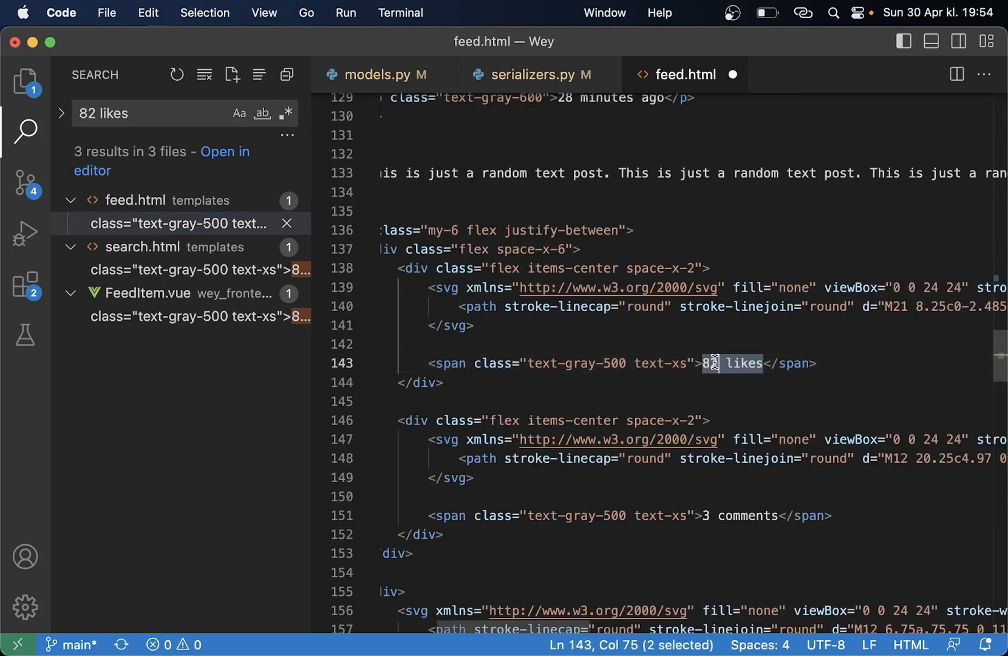
{"action": "type", "text": "{{ }}"}
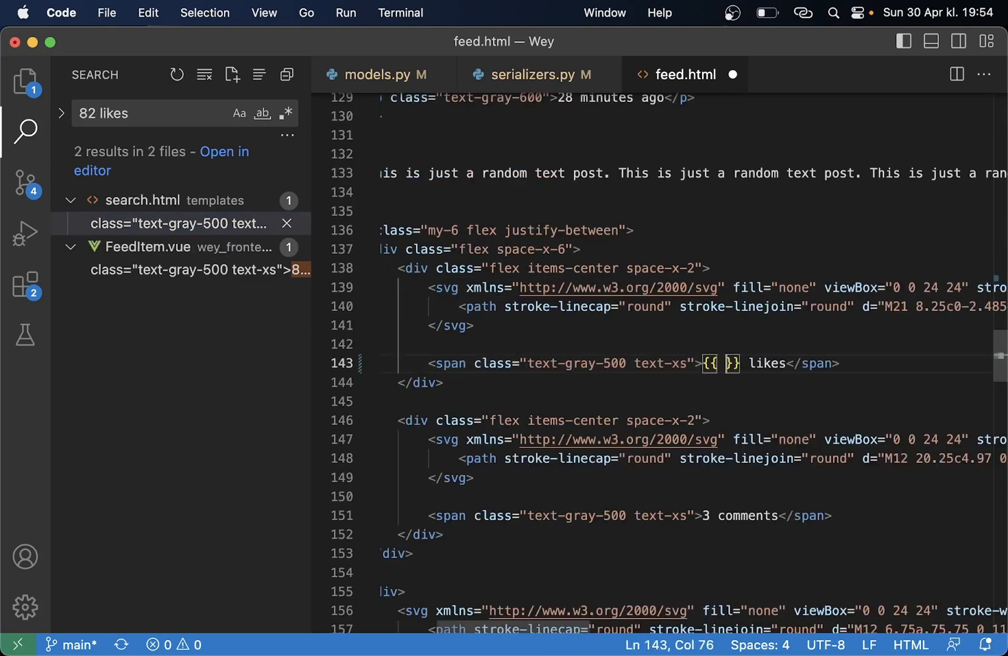
{"action": "type", "text": "post.likes"}
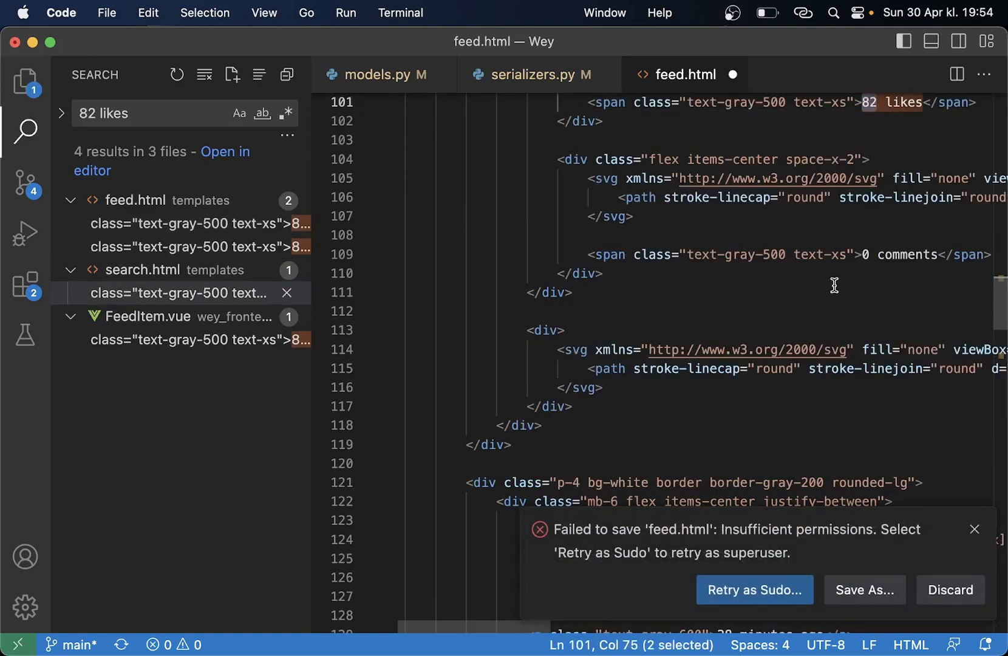
{"action": "mouse_move", "coordinate": [960, 600]}
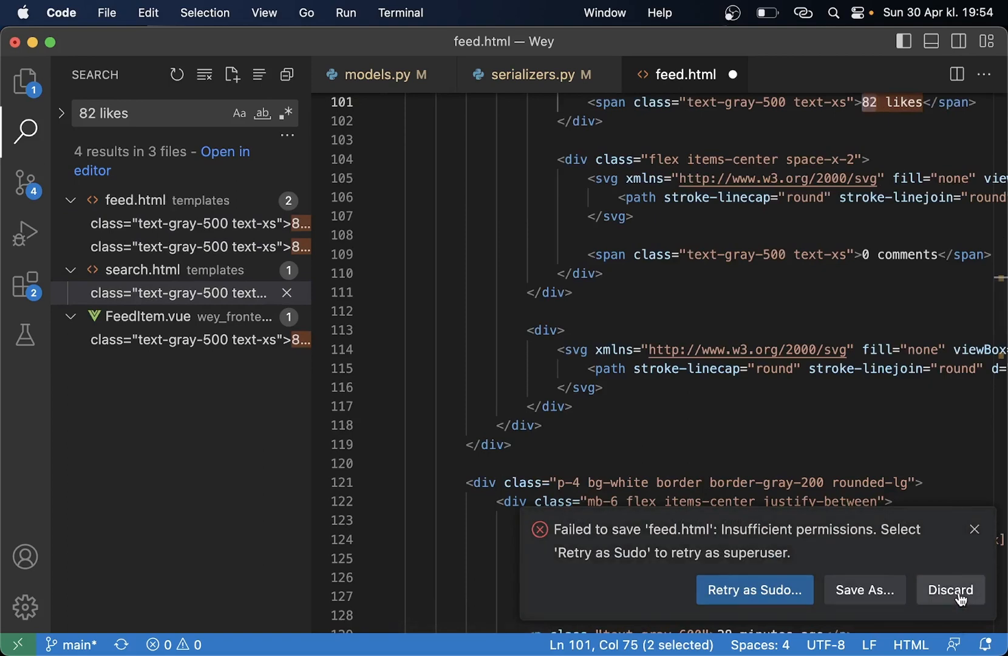
{"action": "left_click", "coordinate": [950, 590]}
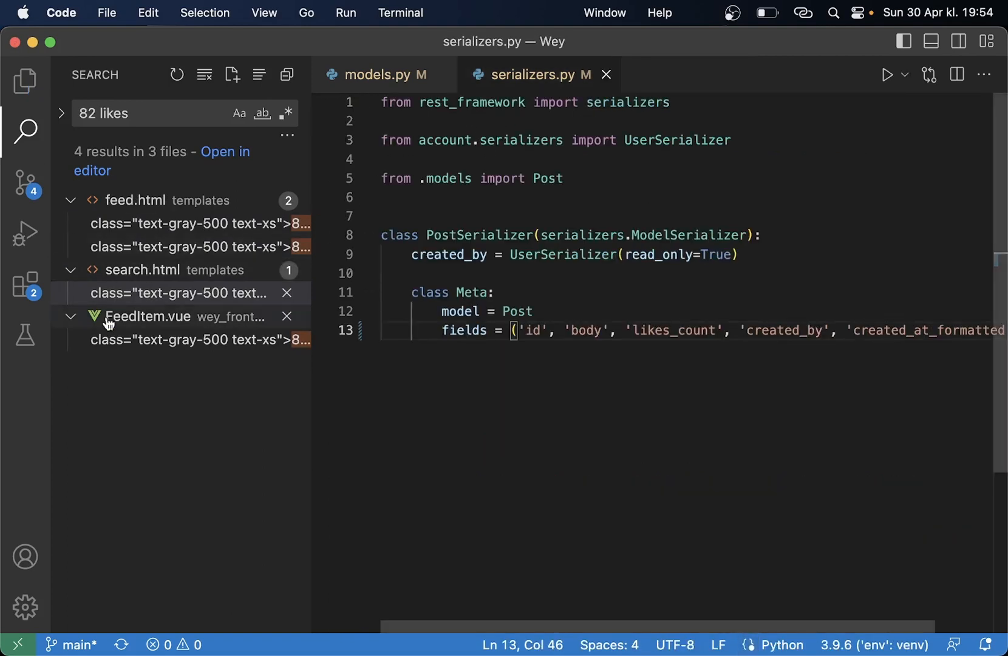
- Replace FeedItem.vue's hardcoded '82 likes' with a {{ post.likes_count }} template placeholder
{"action": "left_click", "coordinate": [176, 340]}
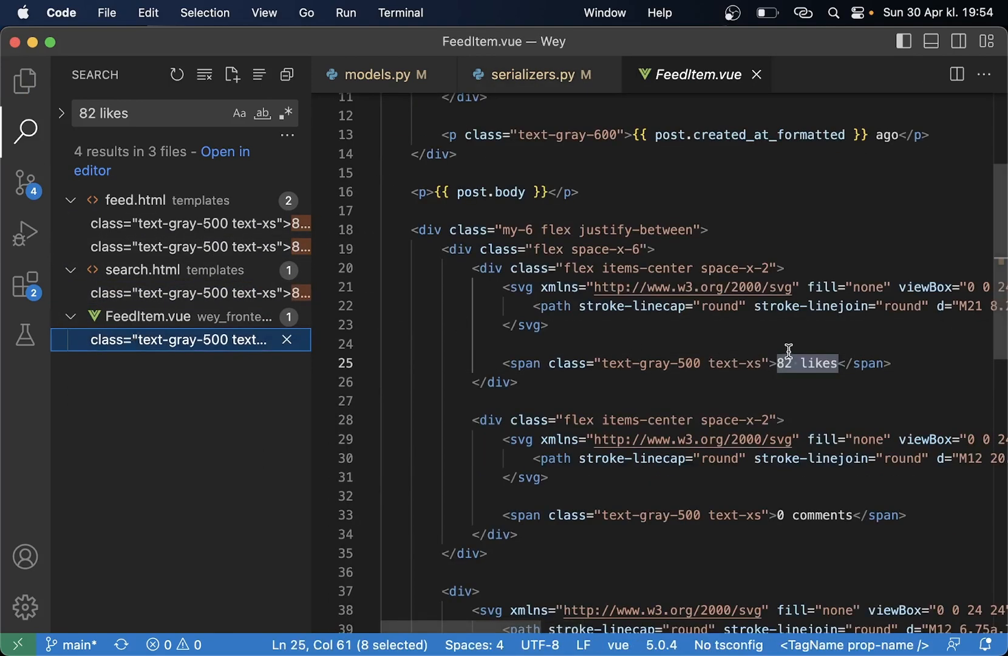
{"action": "type", "text": "{{ }}"}
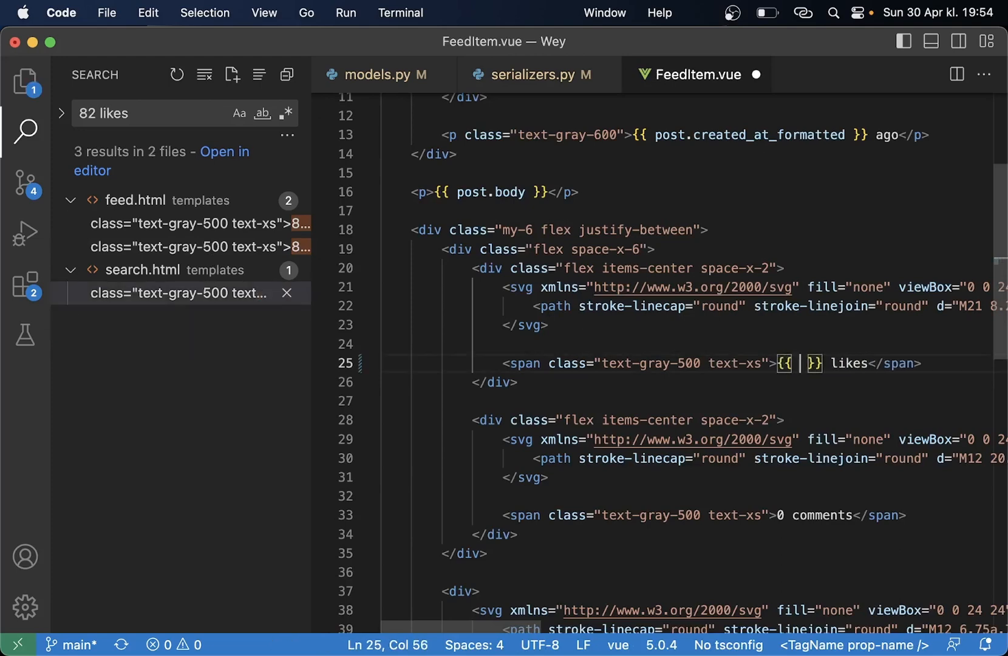
{"action": "type", "text": "post.like"}
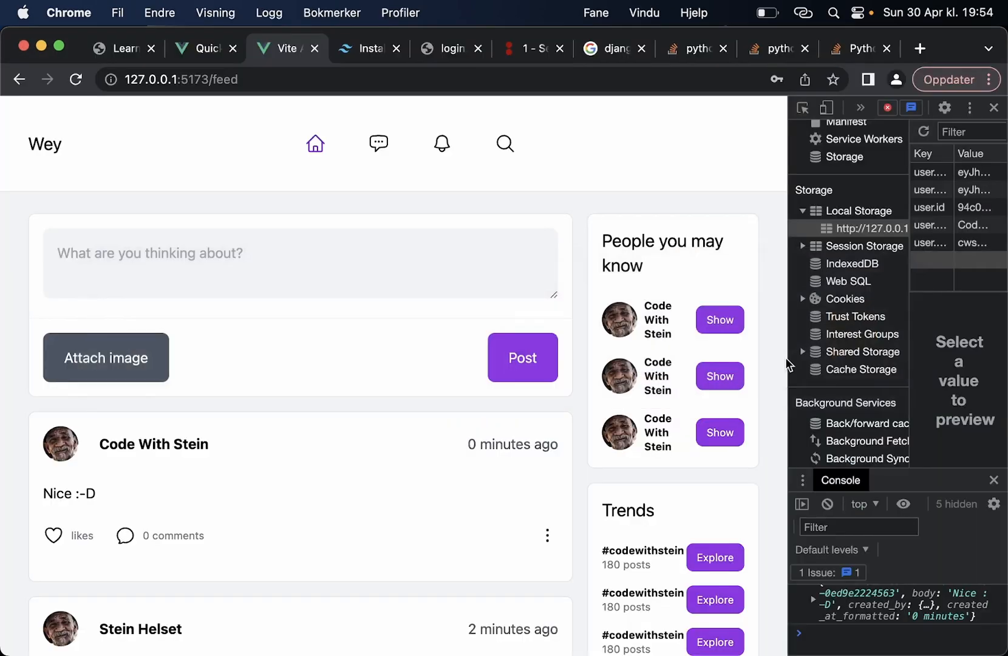
- Confirm posts read '0 likes' on the feed and the profile page, then return to the editor
{"action": "scroll", "scroll_direction": "down", "scroll_amount": 3}
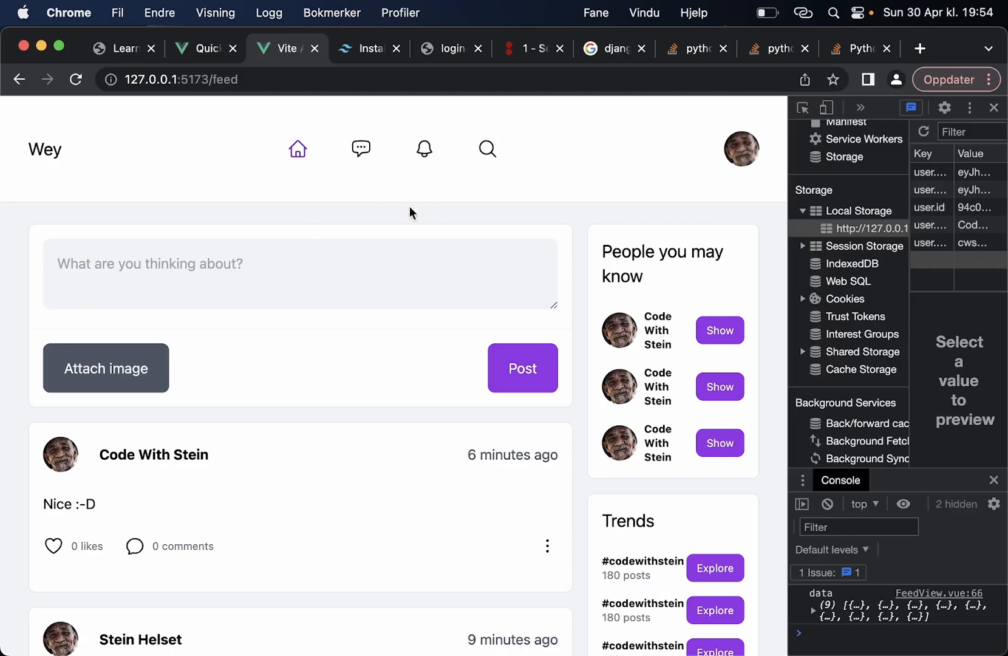
{"action": "left_click", "coordinate": [740, 149]}
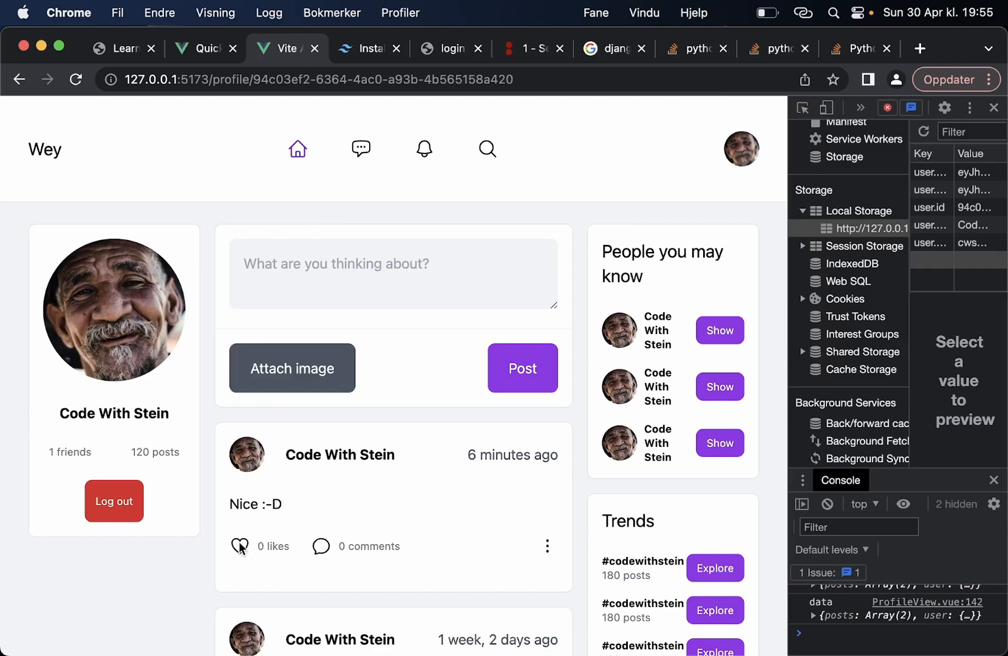
{"action": "double_click", "coordinate": [273, 546]}
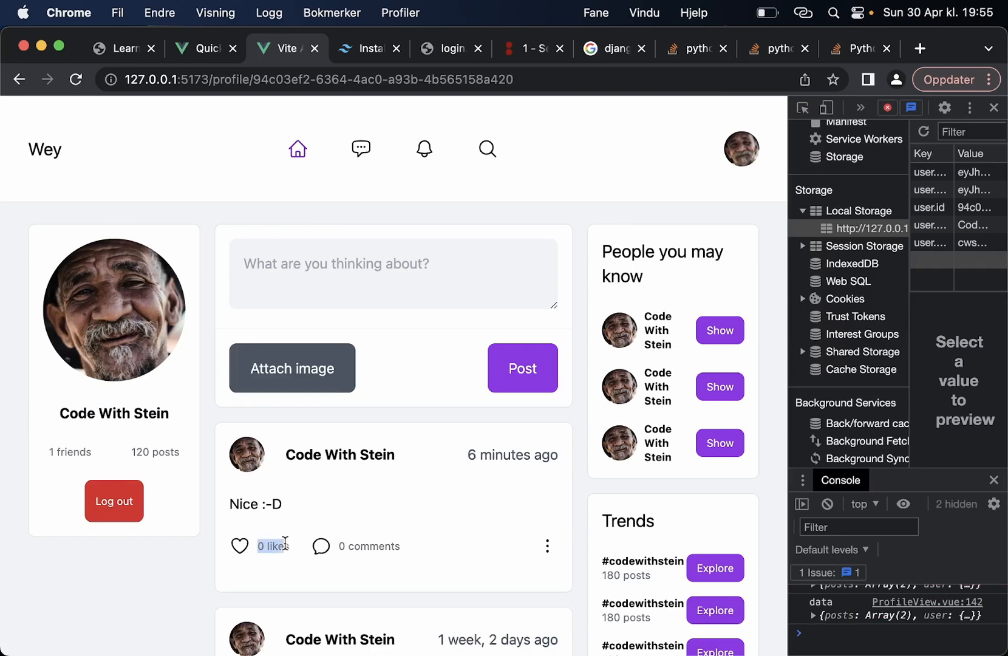
{"action": "key", "text": "cmd+tab"}
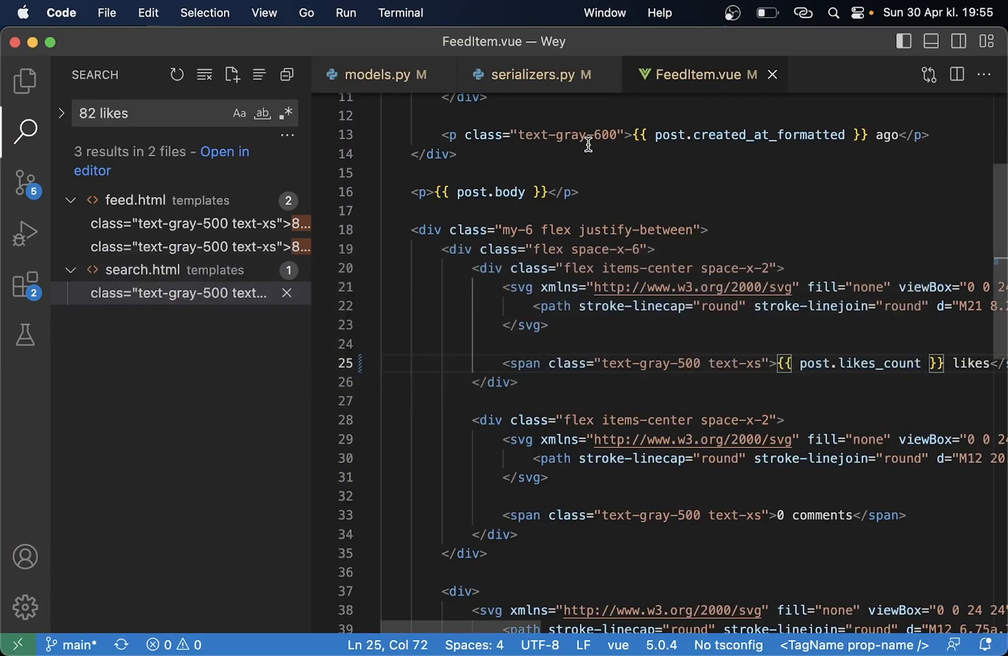
{"action": "mouse_move", "coordinate": [169, 157]}
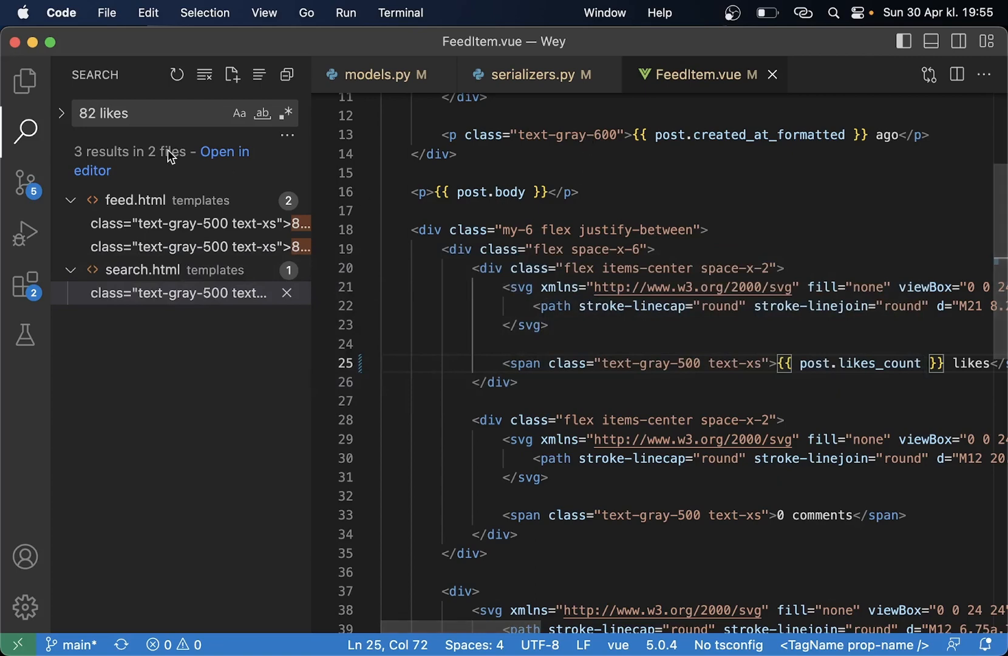
- Close the search sidebar and scroll api.py down to the end of the post_create view
{"action": "left_click", "coordinate": [23, 78]}
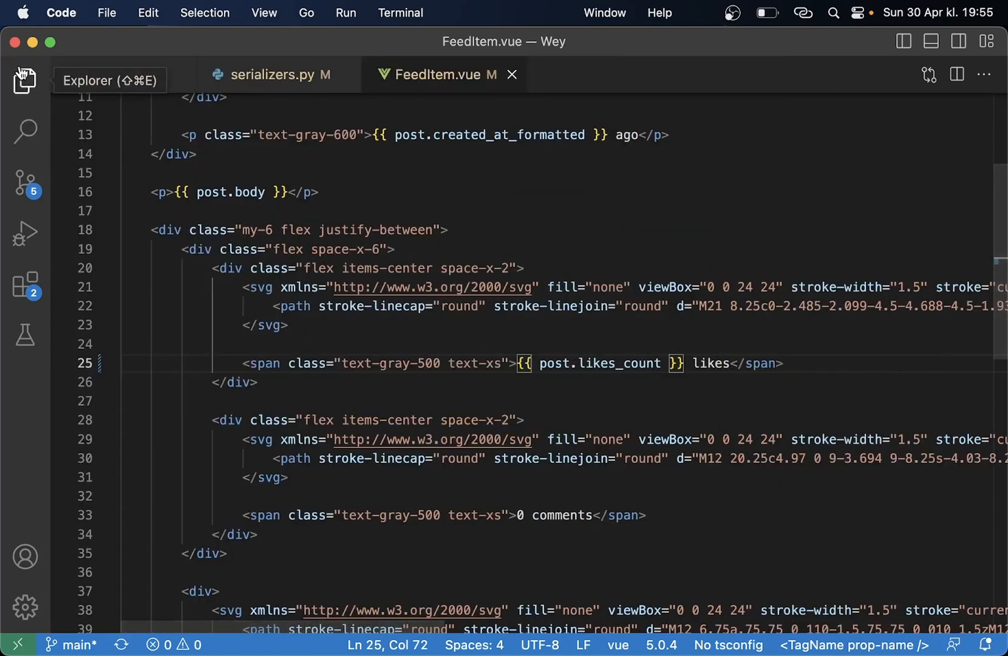
{"action": "key", "text": "Cmd+P"}
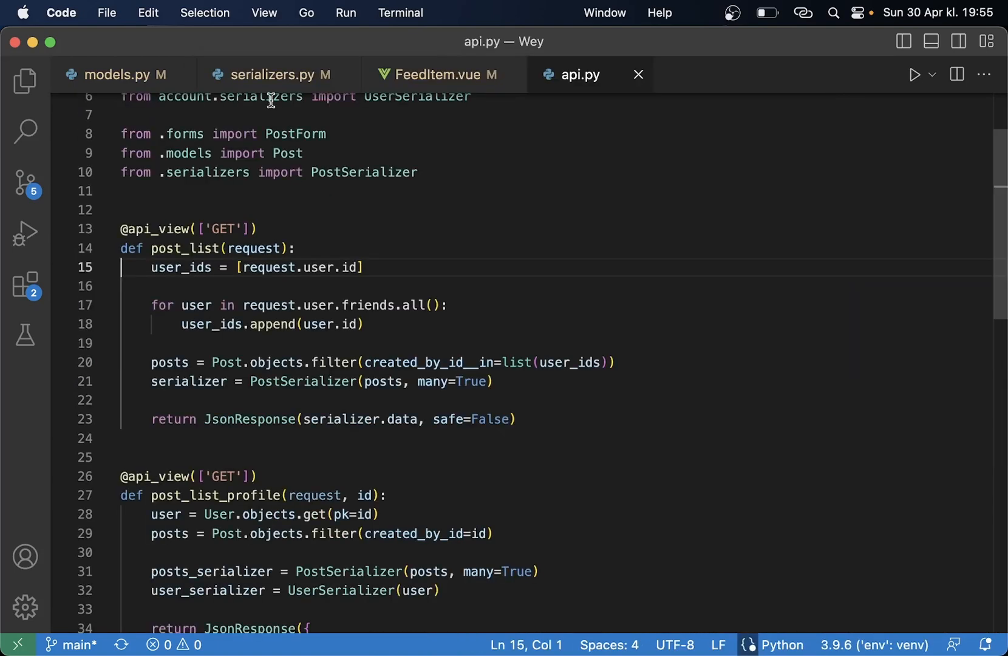
{"action": "scroll", "scroll_direction": "down", "scroll_amount": 3}
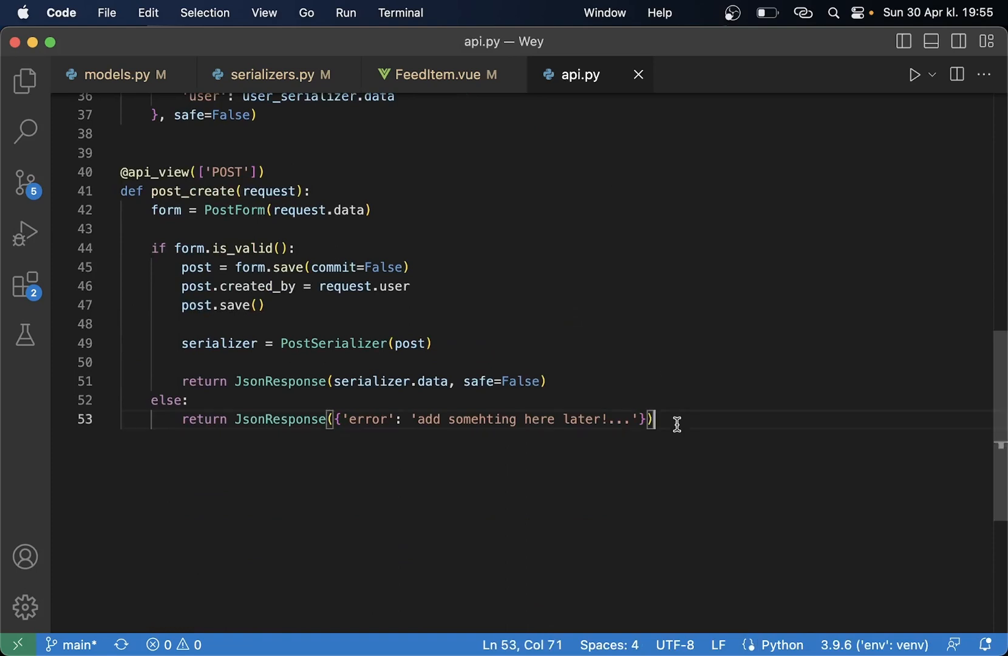
{"action": "type", "text": "@api_view(["}
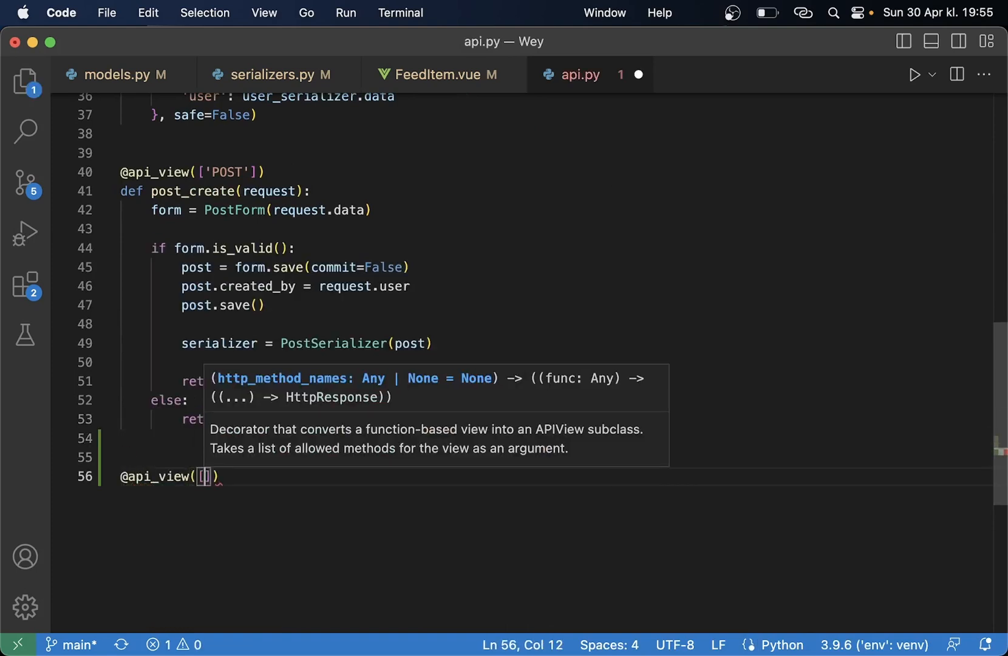
{"action": "type", "text": "'POST'"}
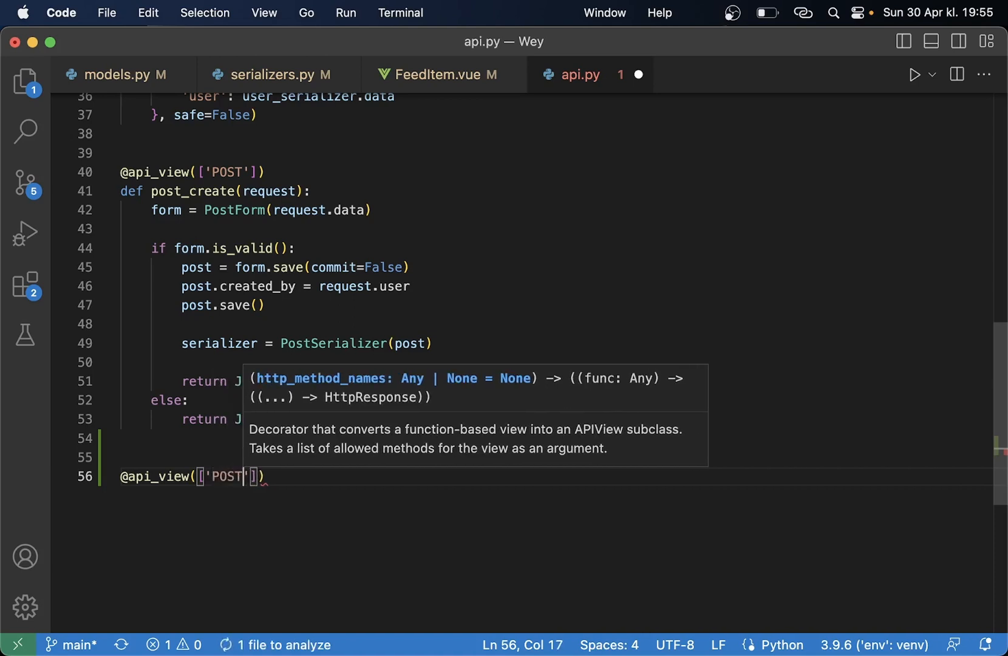
{"action": "key", "text": "Right"}
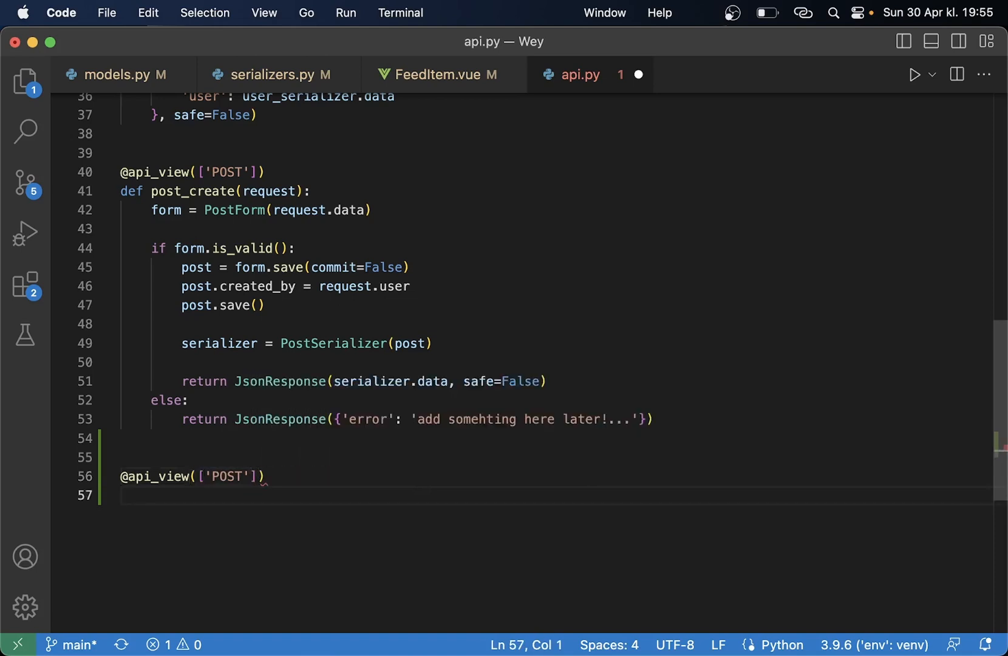
{"action": "type", "text": "def"}
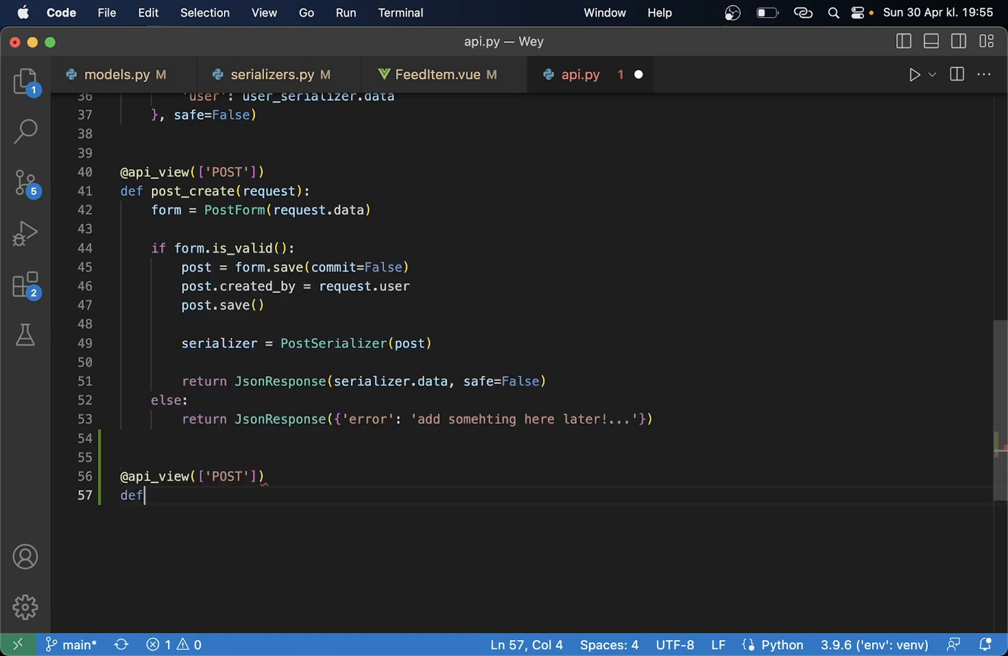
{"action": "type", "text": "post_like("}
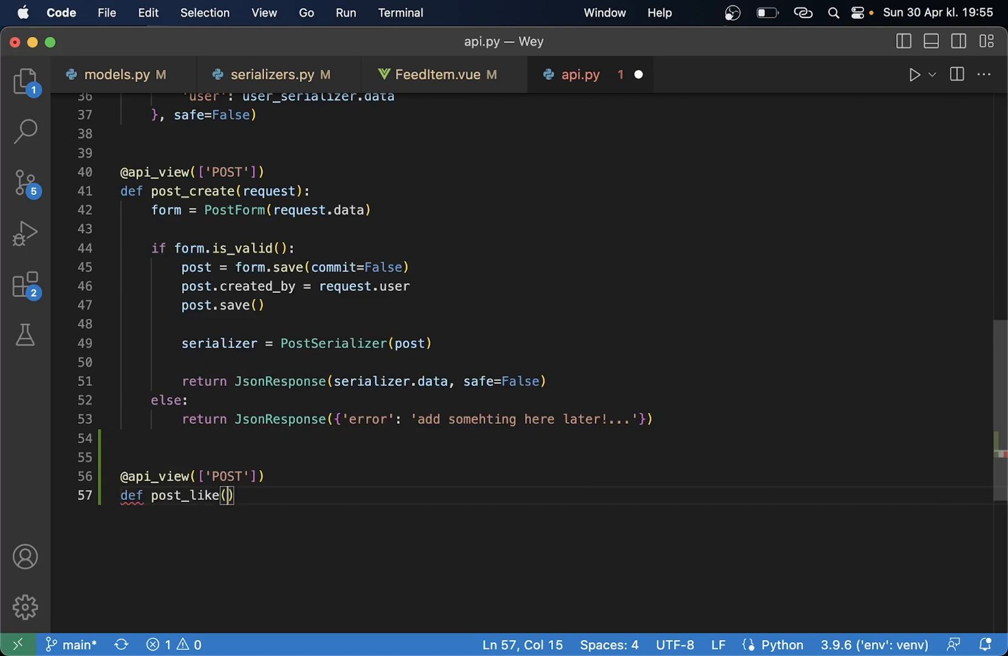
{"action": "type", "text": "request, pk"}
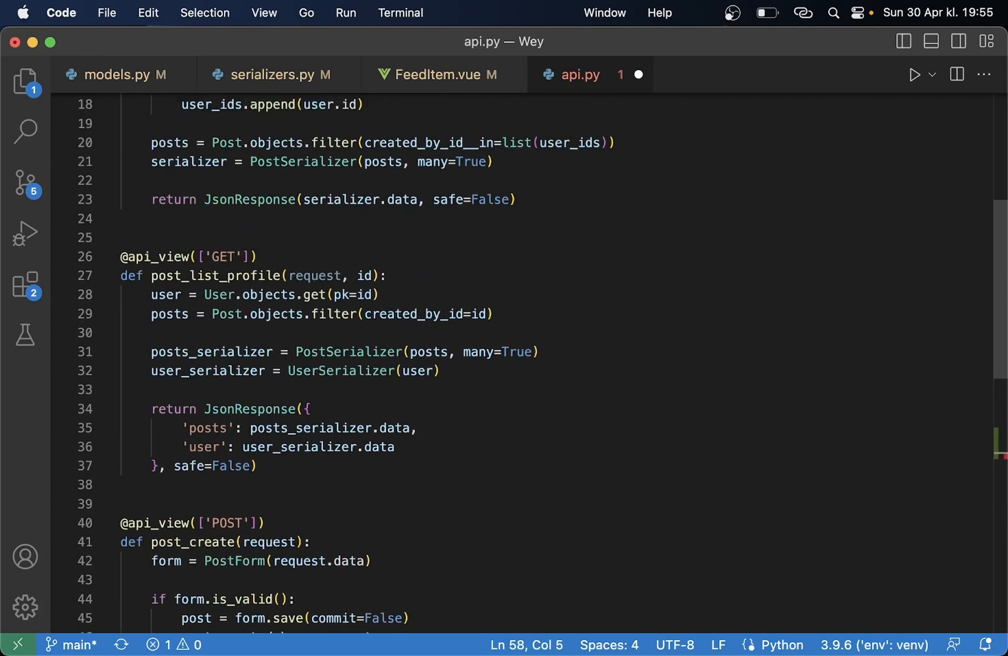
{"action": "scroll", "scroll_direction": "up", "scroll_amount": 3}
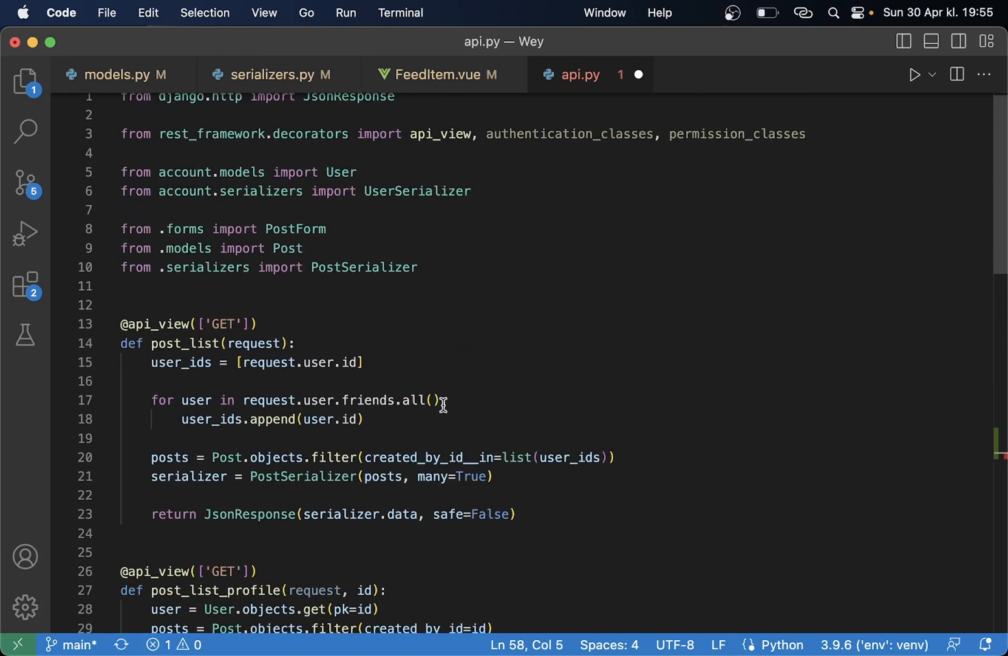
{"action": "scroll", "scroll_direction": "down", "scroll_amount": 3}
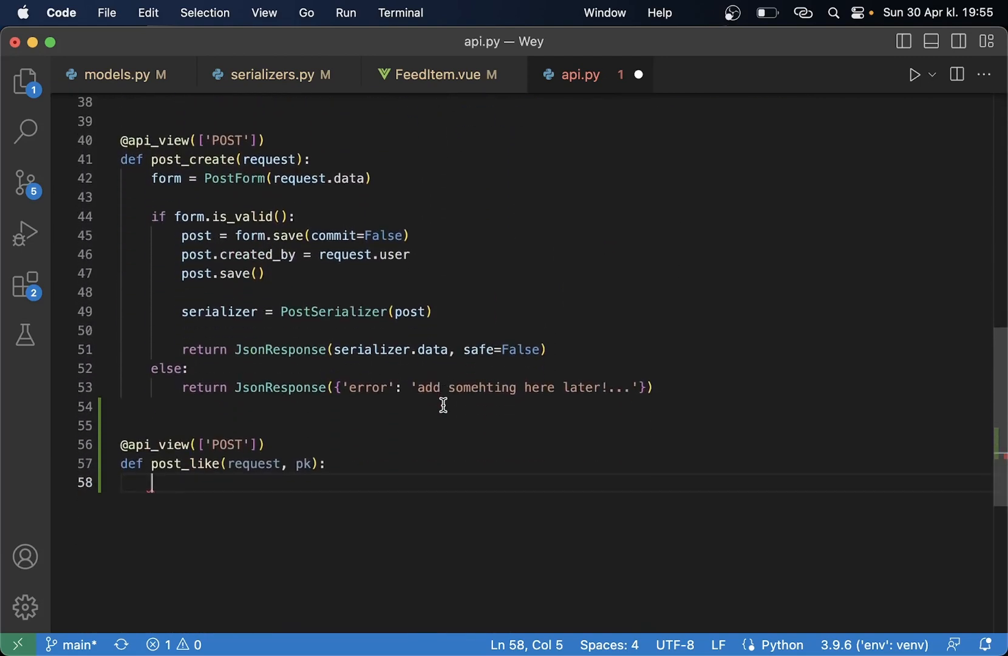
- Fetch the post by pk, set likes_count = likes_count + 1 and call post.save()
{"action": "type", "text": "post = Post.objects.g"}
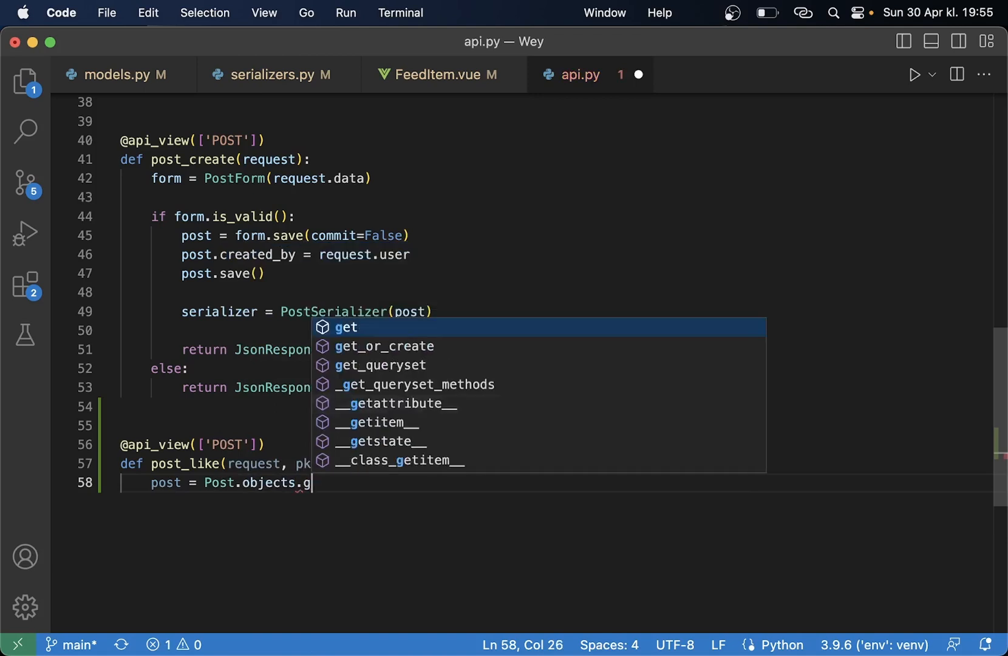
{"action": "type", "text": "et(pk=pk"}
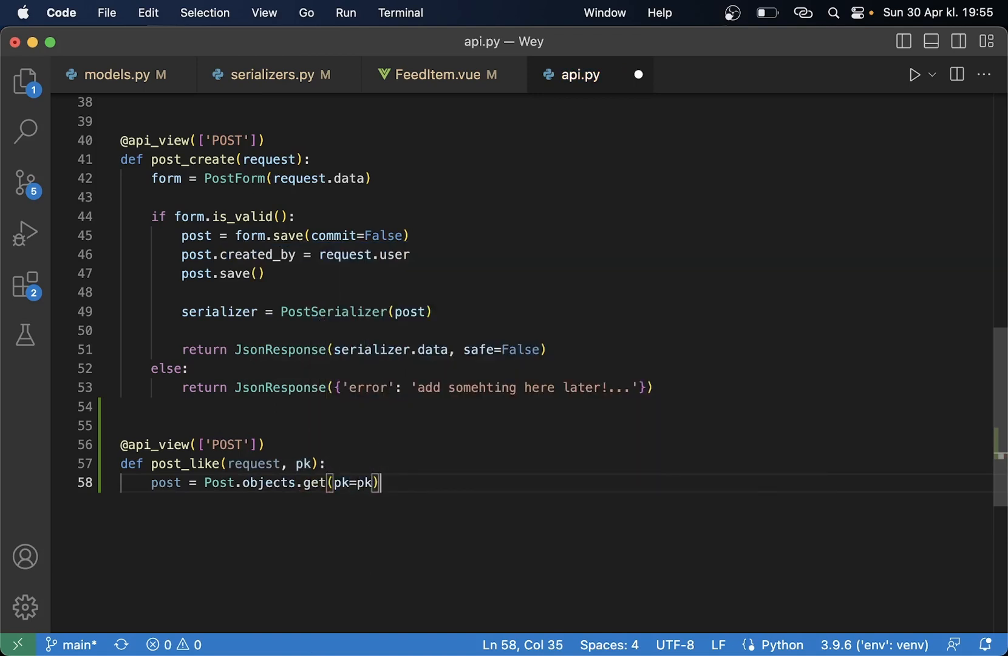
{"action": "mouse_move", "coordinate": [299, 464]}
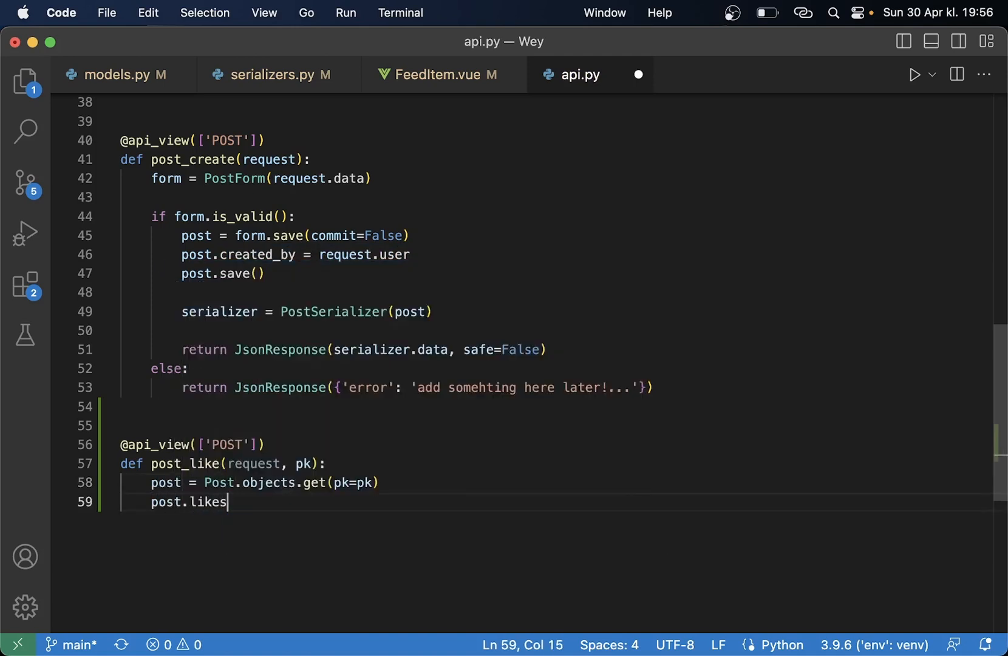
{"action": "type", "text": "_count ="}
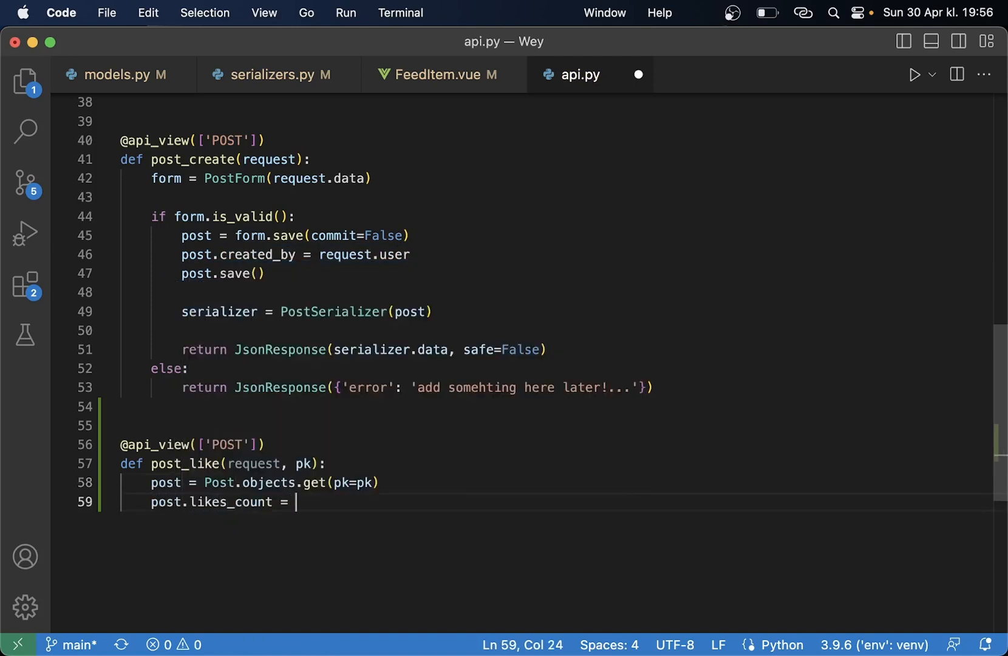
{"action": "type", "text": "post.lies_count + 1"}
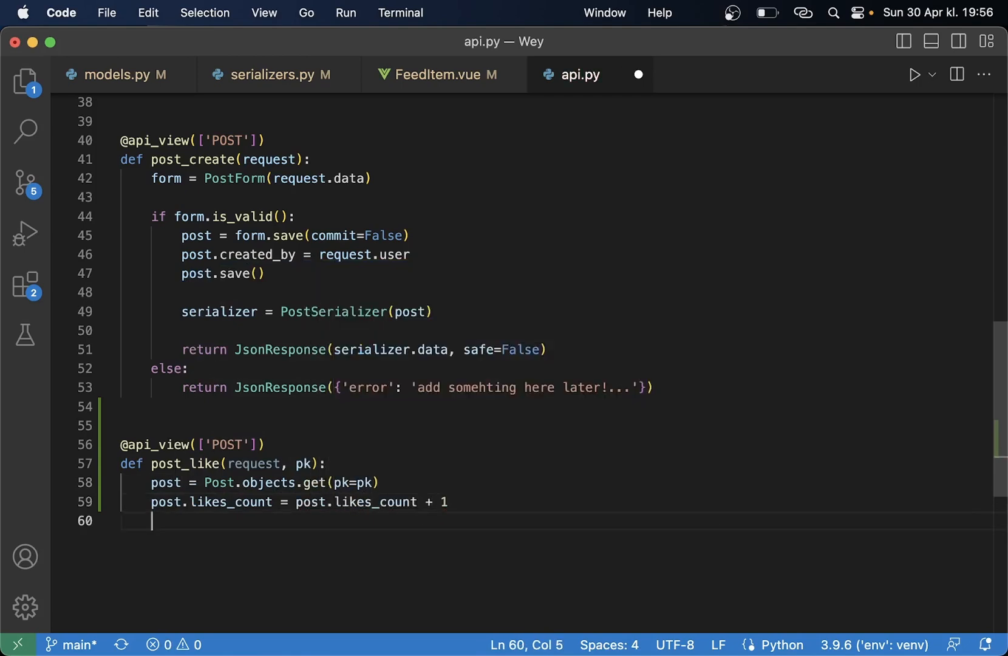
{"action": "type", "text": "post.save()"}
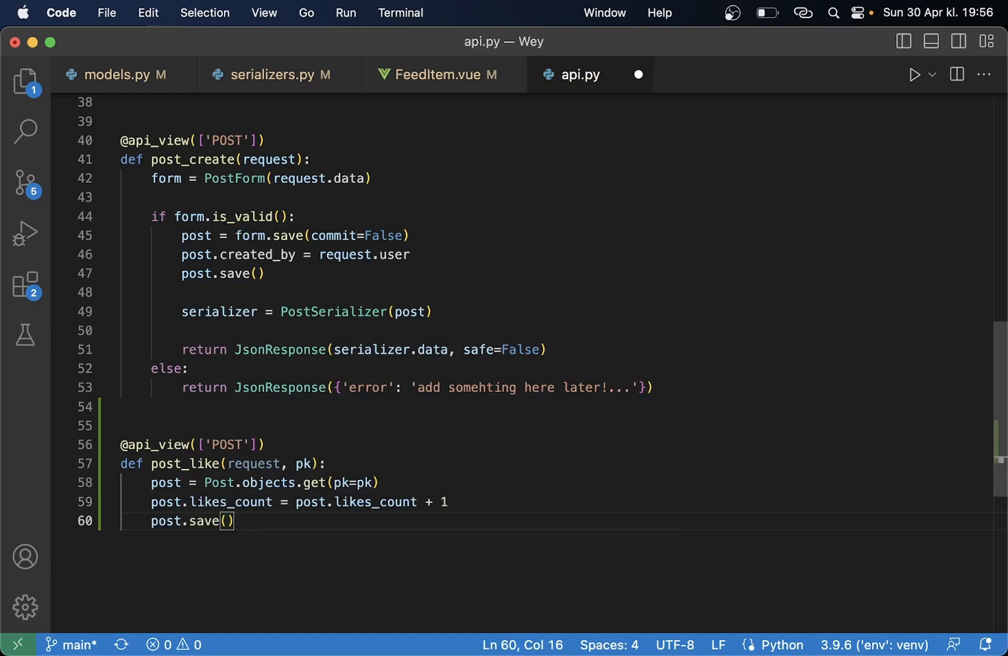
{"action": "key", "text": "Enter"}
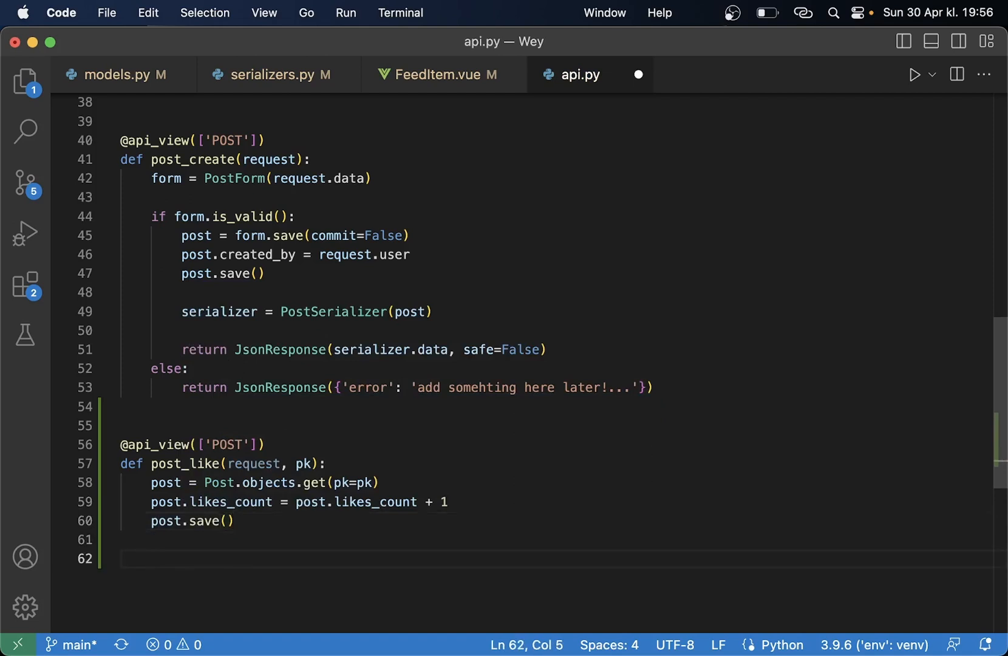
- Add Like to the models import in api.py after checking models.py
{"action": "left_click", "coordinate": [122, 75]}
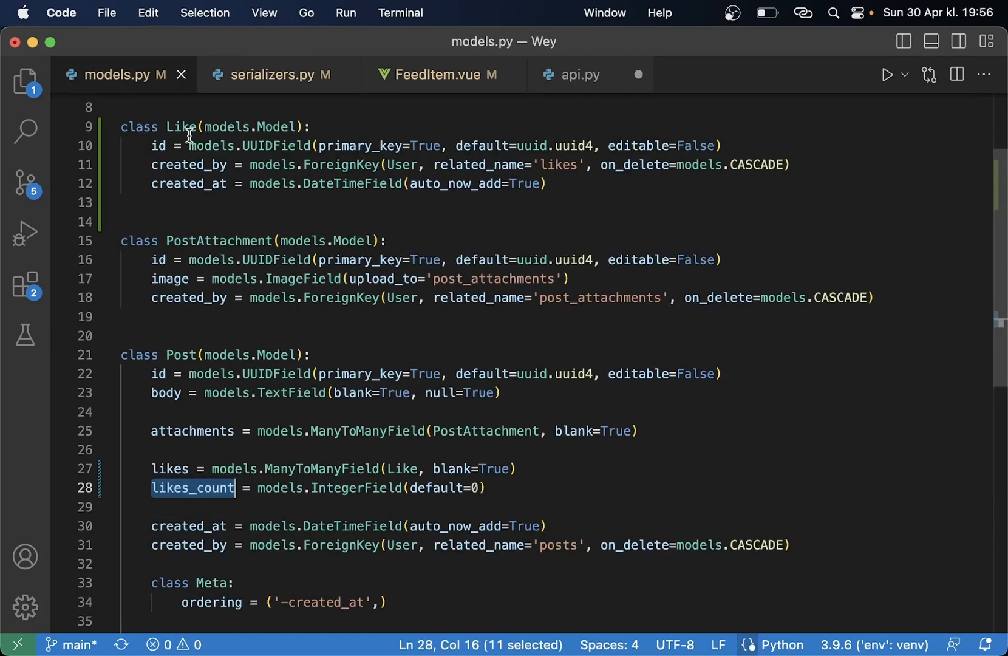
{"action": "left_click", "coordinate": [580, 76]}
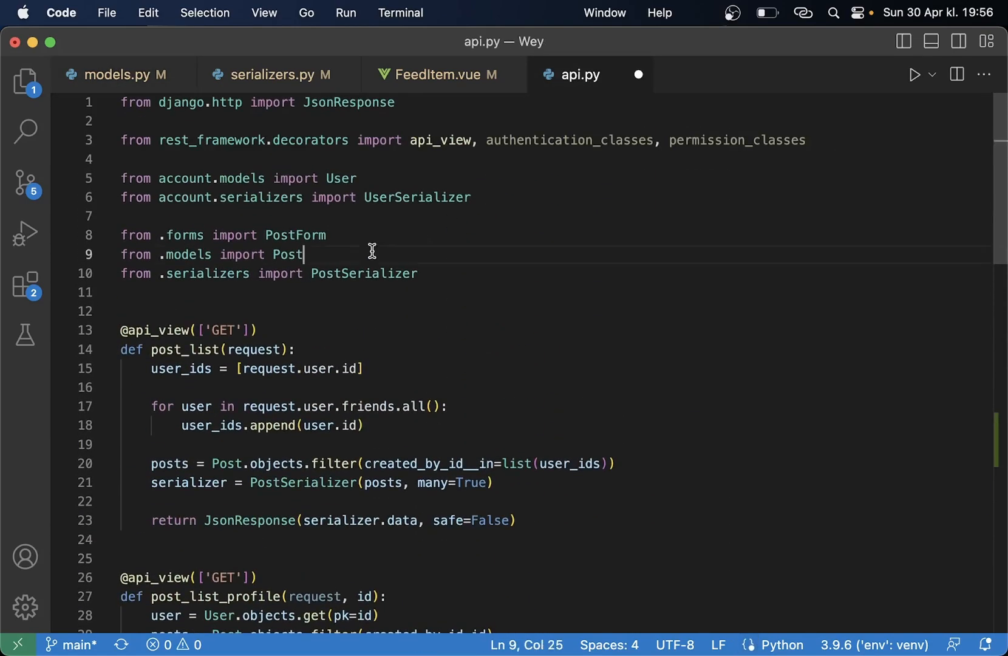
{"action": "type", "text": ", Like"}
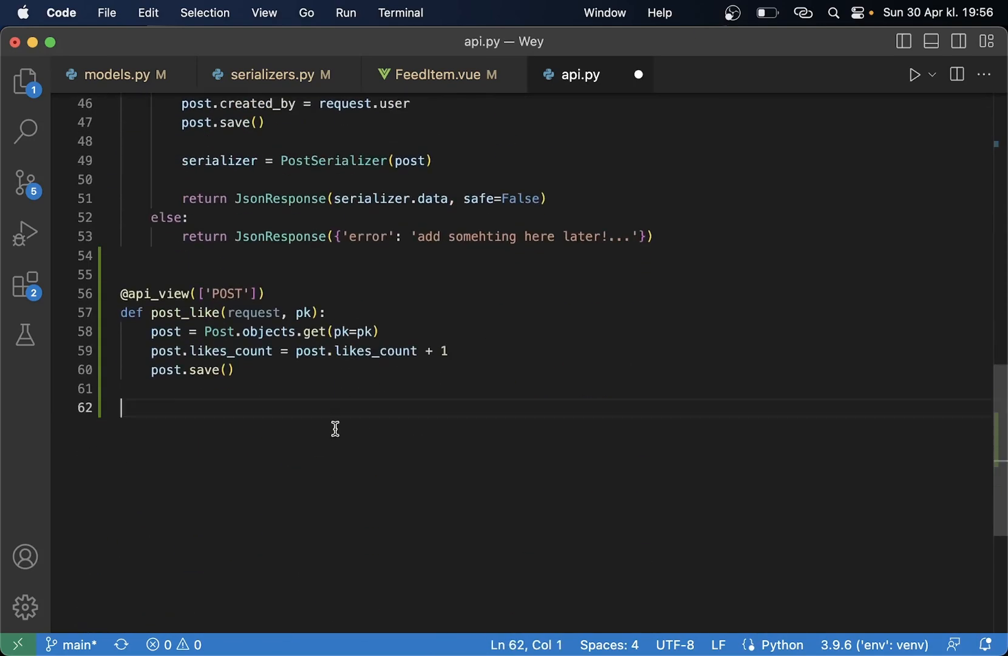
- Write like = Like.objects.create(created_by=request.user) in post_like, then cut the line for relocation
{"action": "type", "text": "like = LIk"}
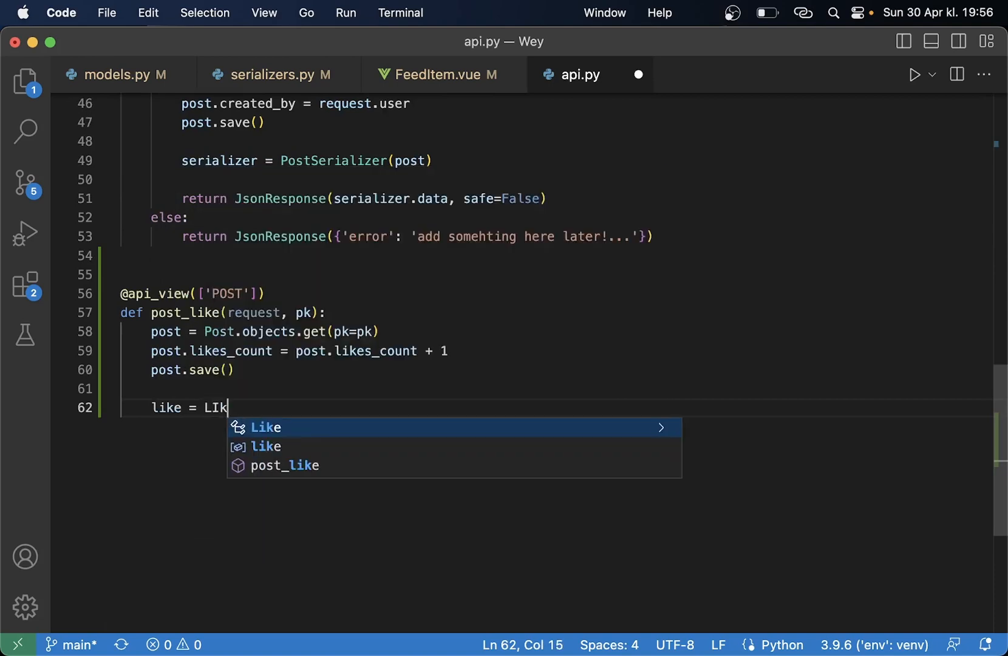
{"action": "type", "text": "e.objects.cre"}
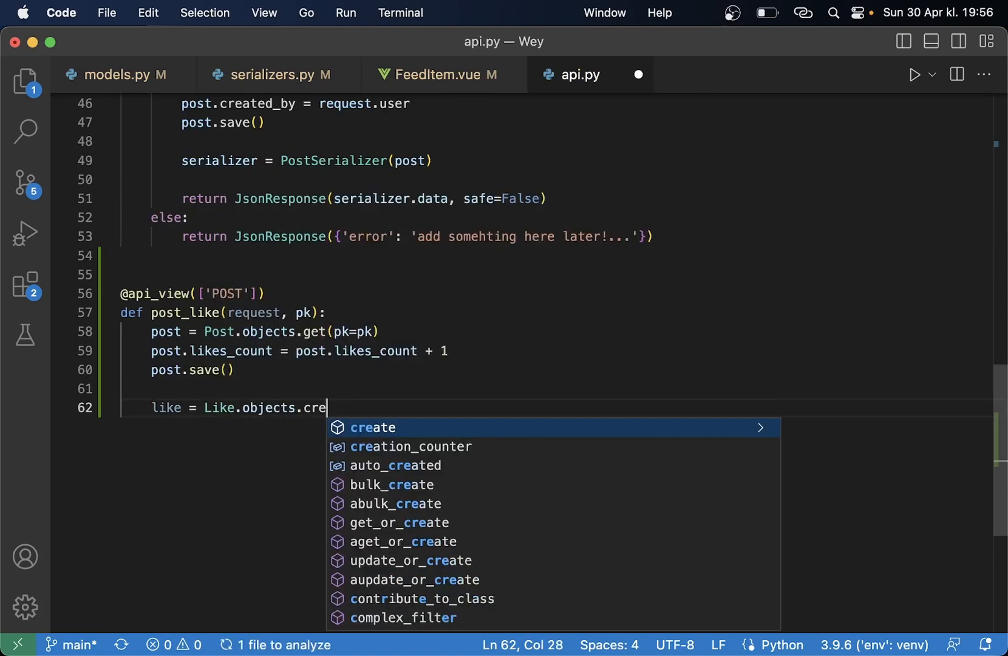
{"action": "left_click", "coordinate": [112, 74]}
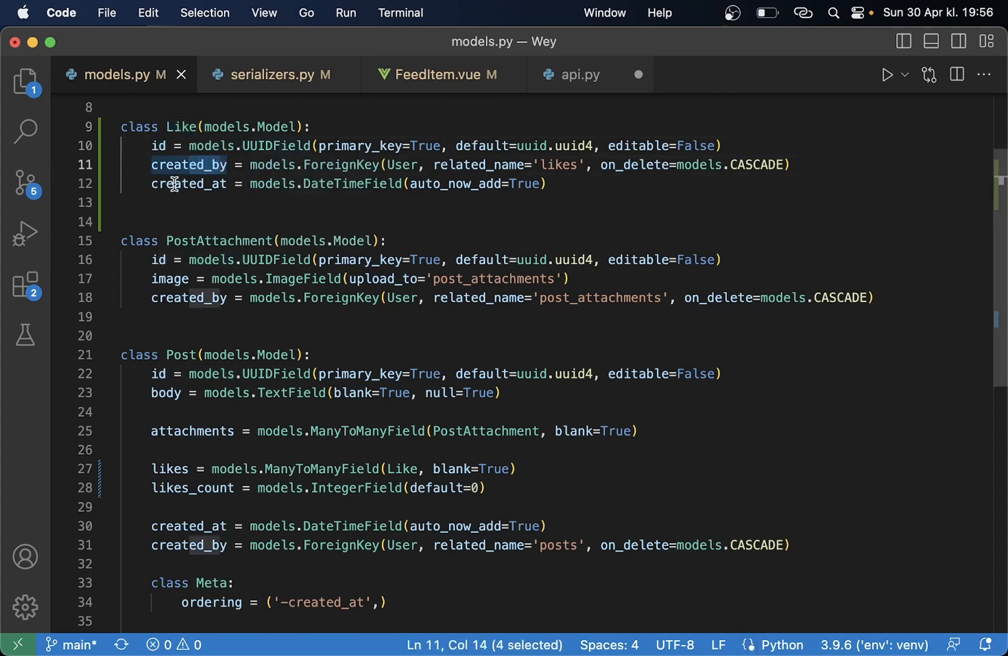
{"action": "left_click", "coordinate": [581, 74]}
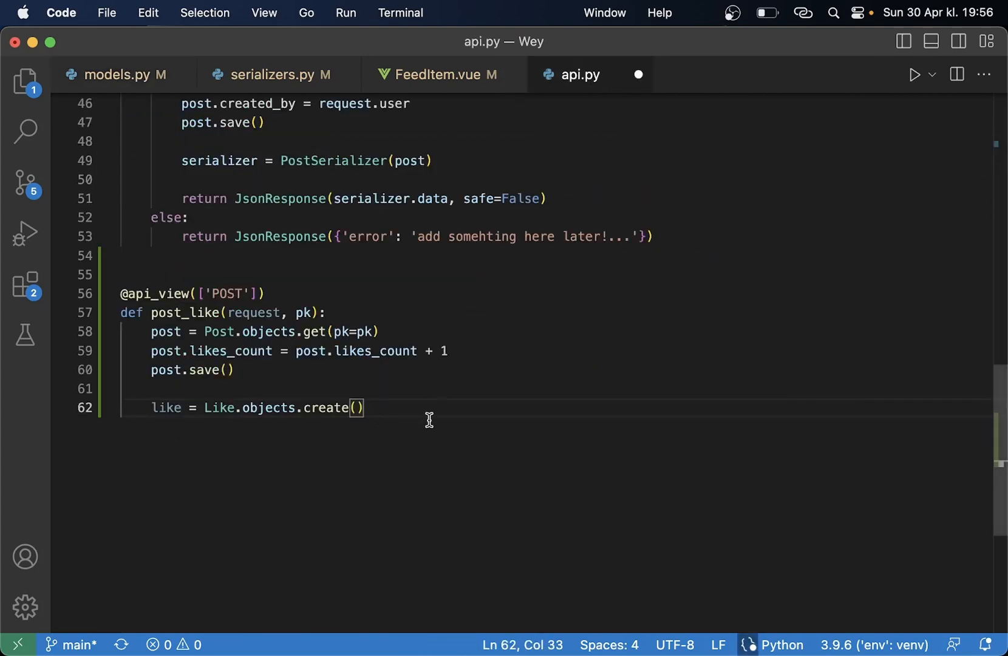
{"action": "type", "text": "created_by="}
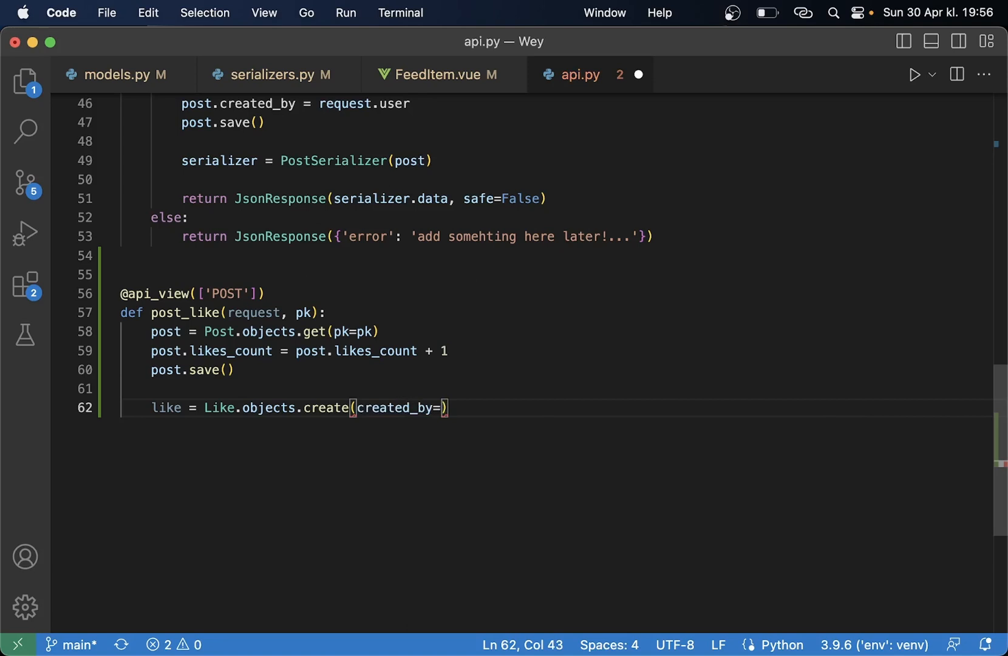
{"action": "type", "text": "request.user"}
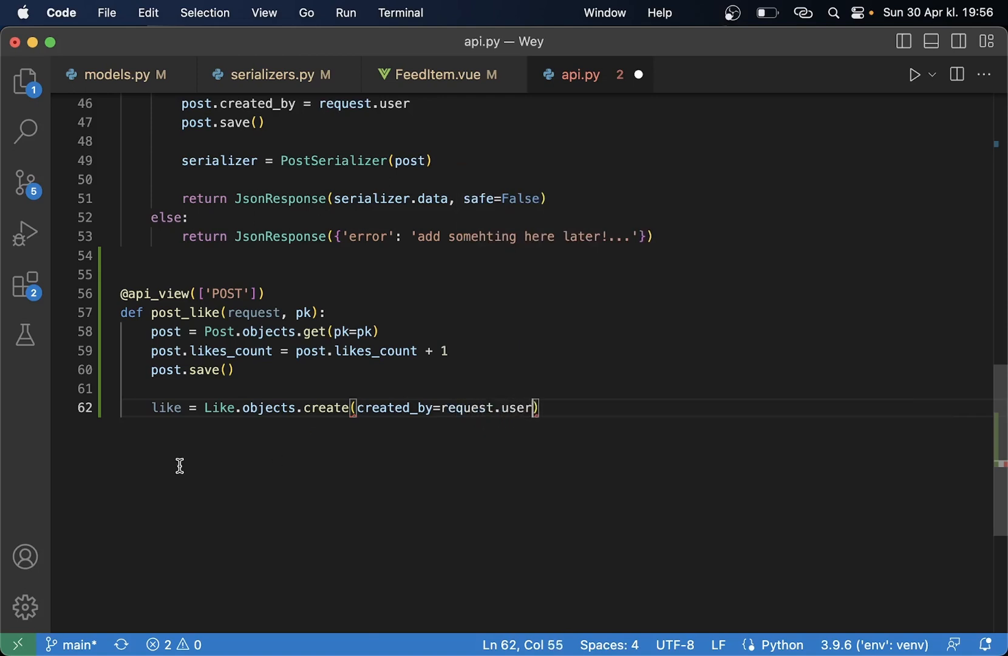
{"action": "key", "text": "cmd+z"}
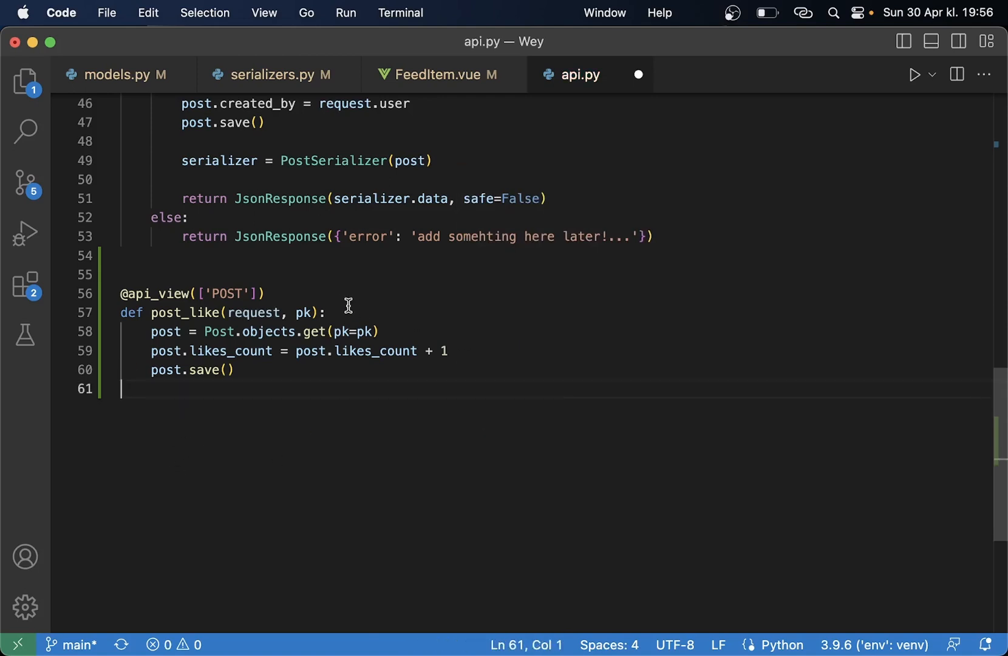
- Paste the Like creation at the top of post_like and start post.likes.add(
{"action": "type", "text": "like = Like.objects.create(created_by=request.user)"}
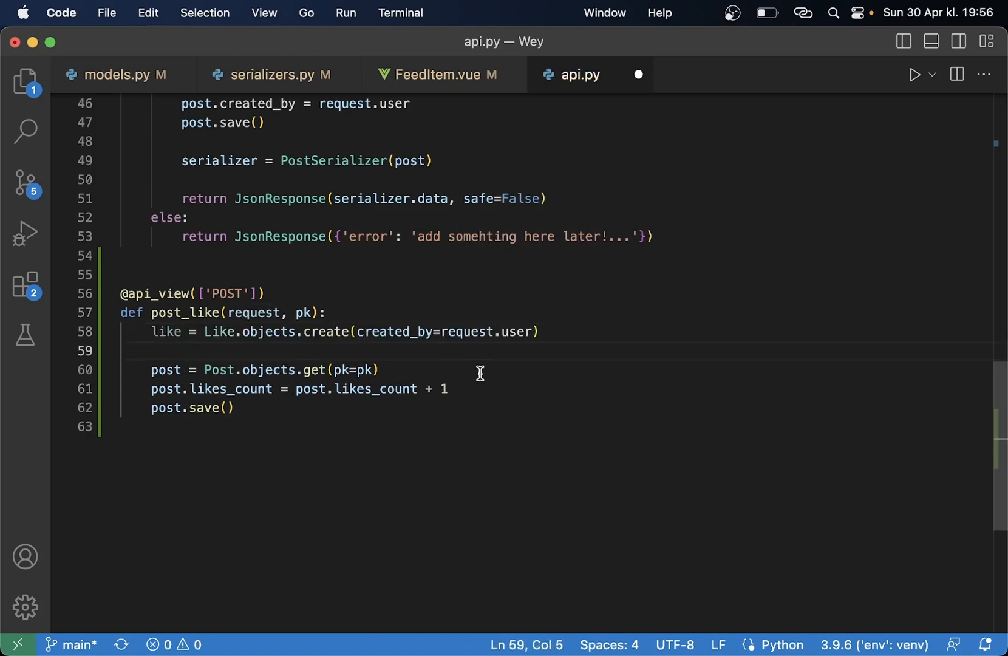
{"action": "type", "text": "post"}
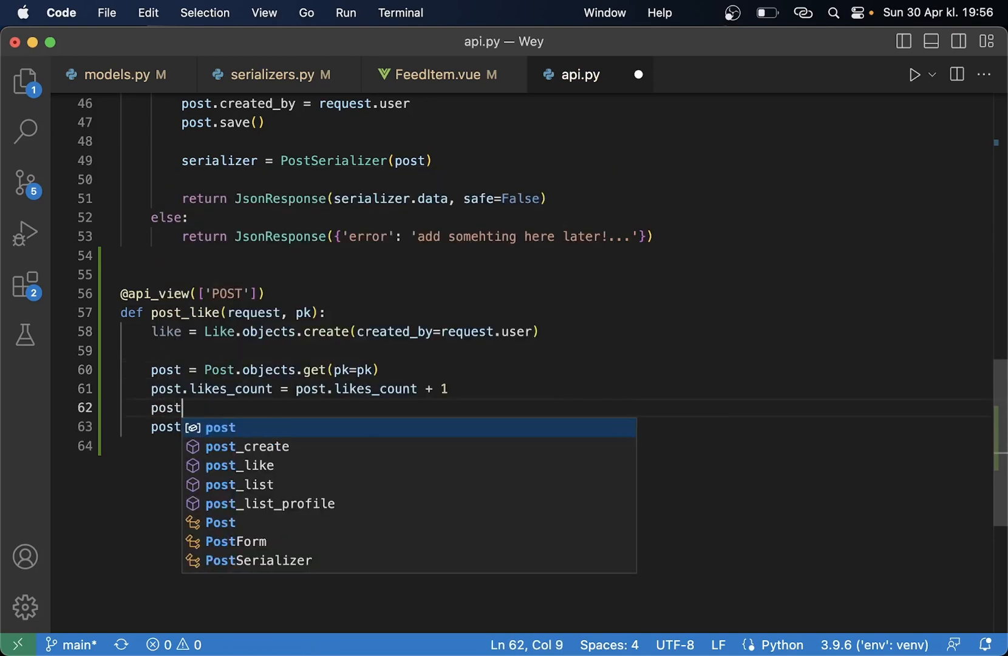
{"action": "type", "text": ".likes.add(like"}
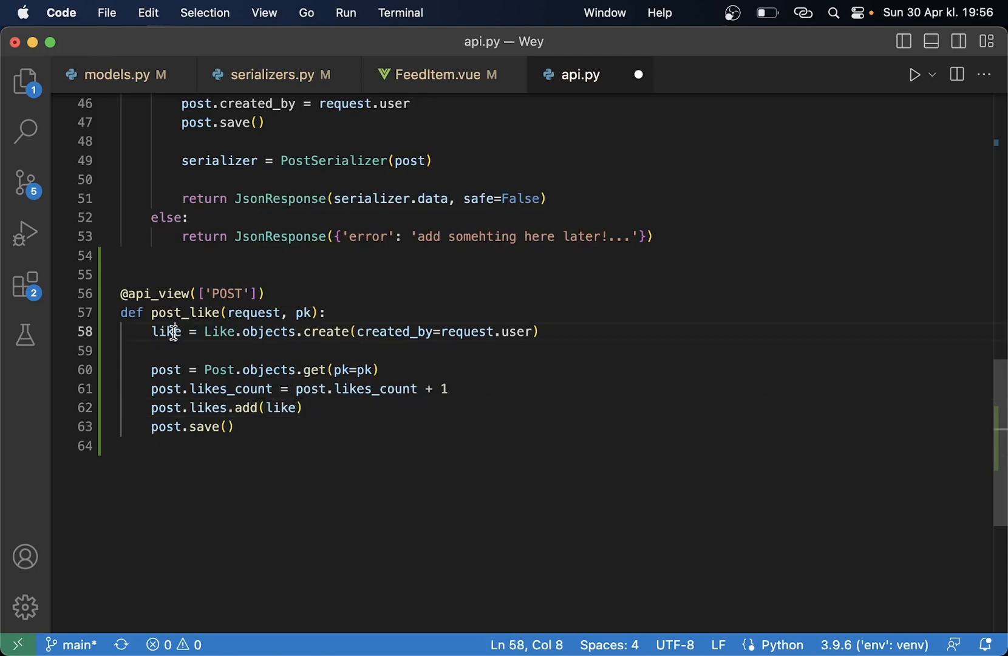
- Confirm the Post likes field in models.py and finish post.likes.add(like) above post.save()
{"action": "left_click", "coordinate": [112, 75]}
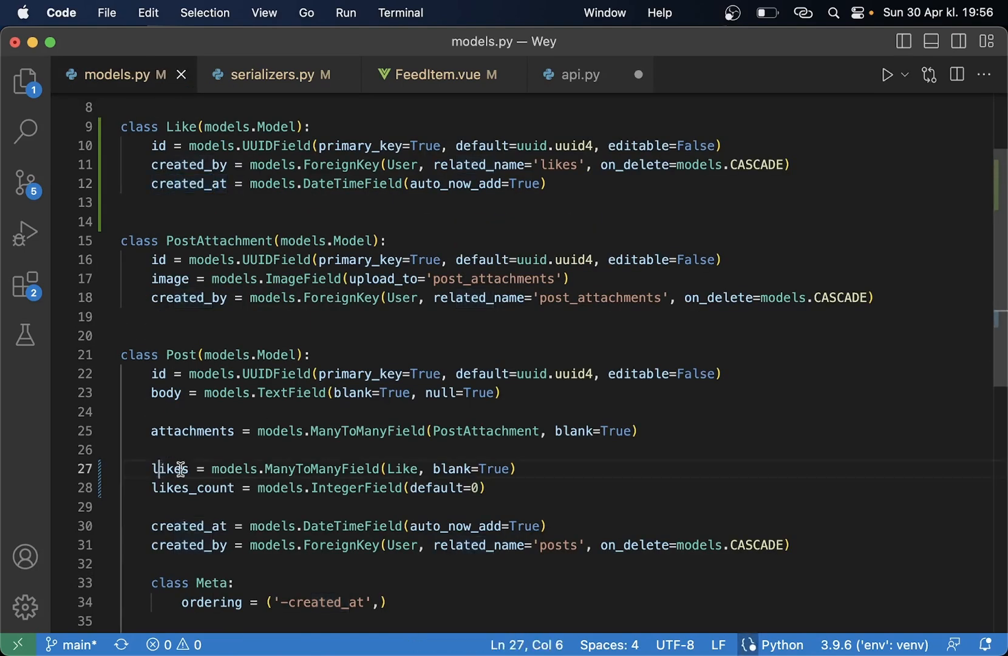
{"action": "left_click", "coordinate": [581, 74]}
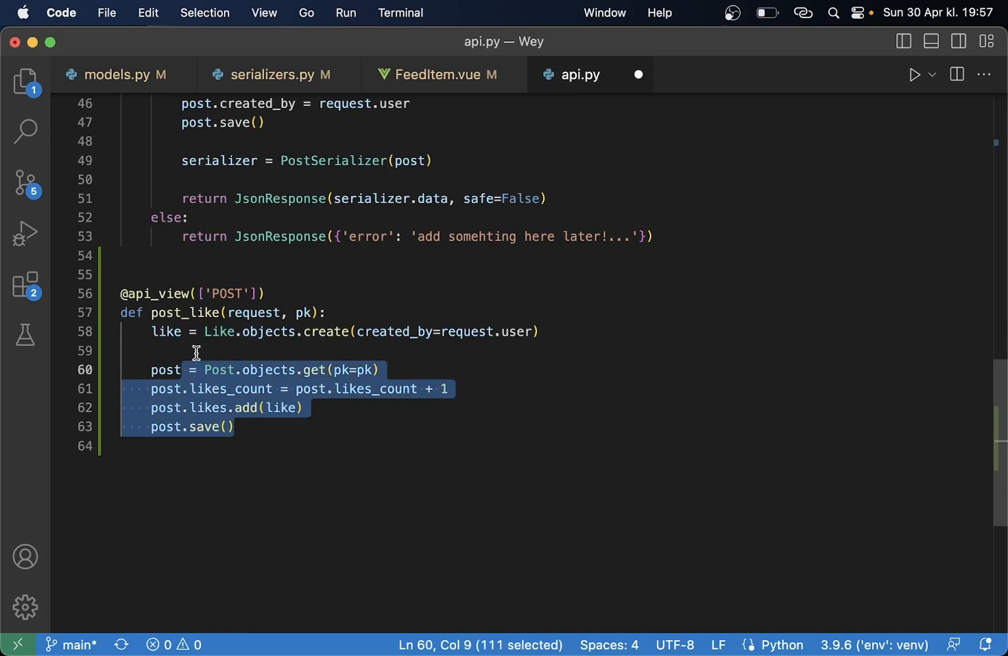
{"action": "left_click", "coordinate": [198, 351]}
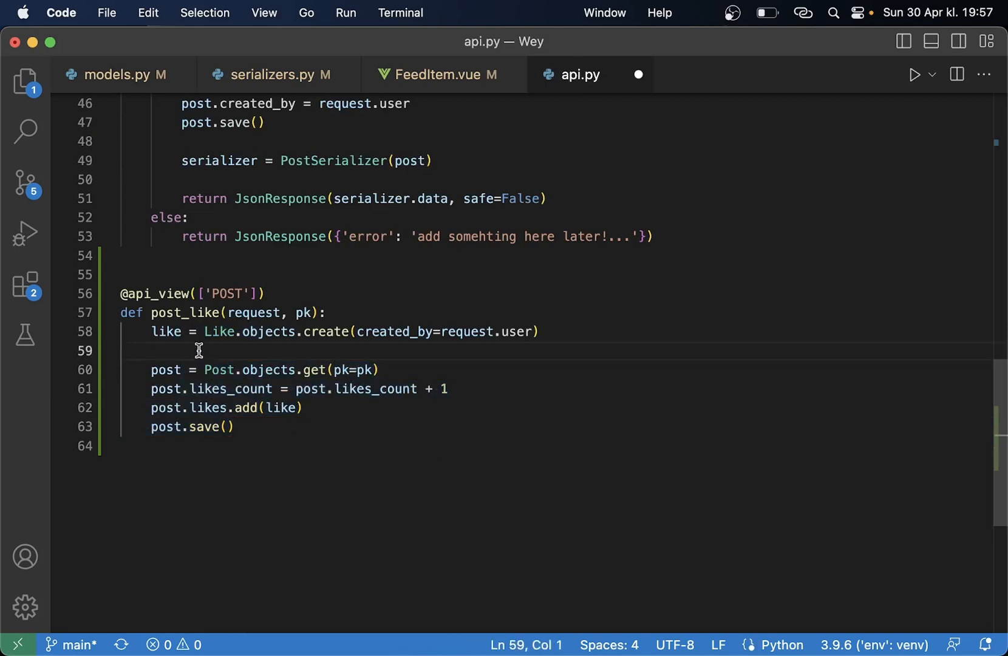
{"action": "mouse_move", "coordinate": [219, 353]}
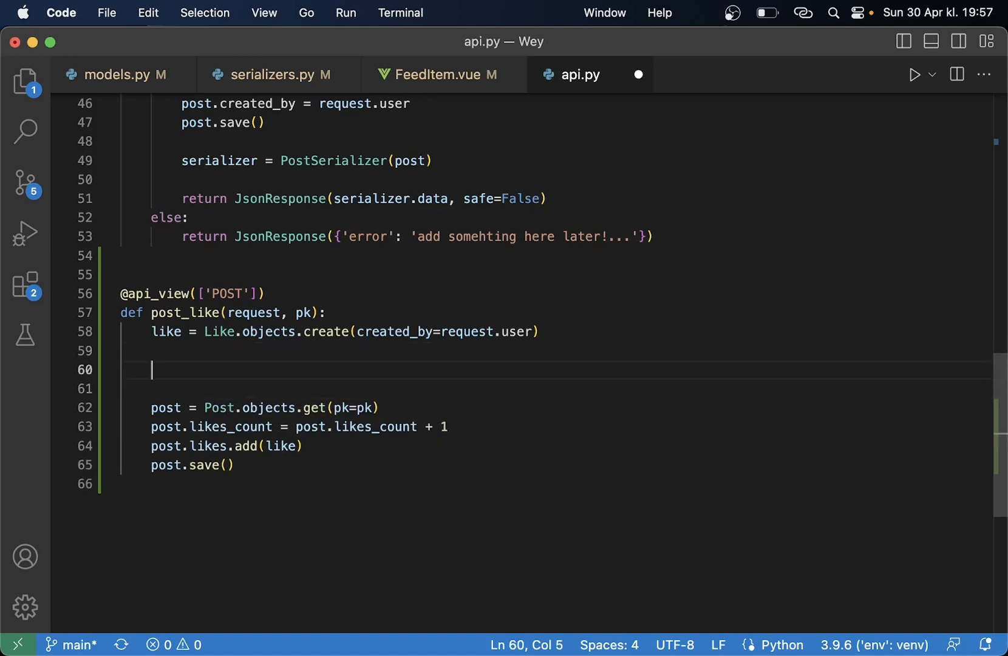
- Draft a likes = Post.objects.fil lookup line, then discard it
{"action": "type", "text": "likes ="}
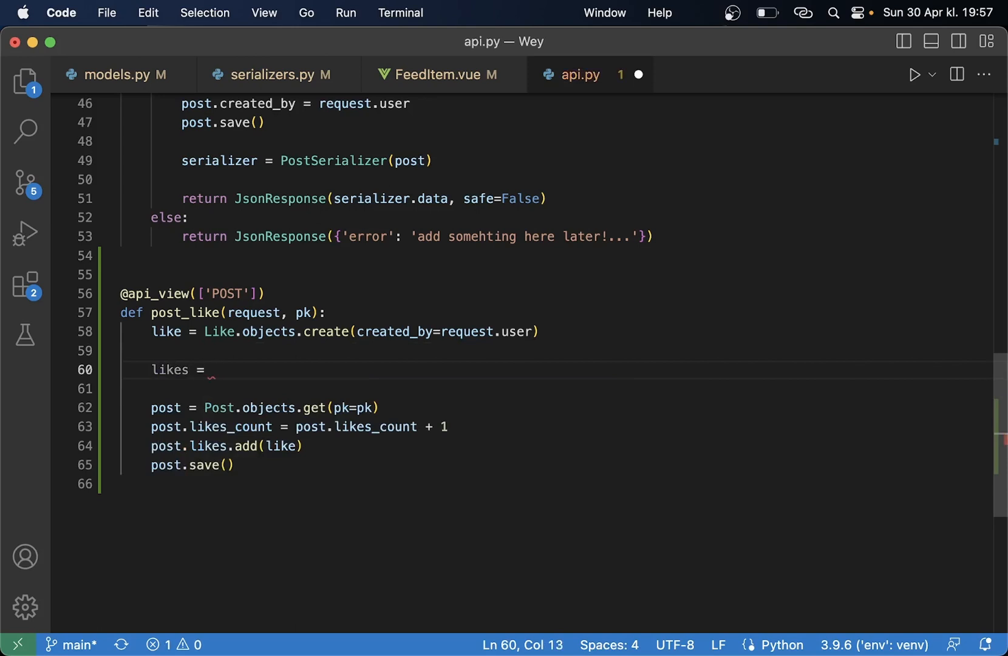
{"action": "type", "text": "Post."}
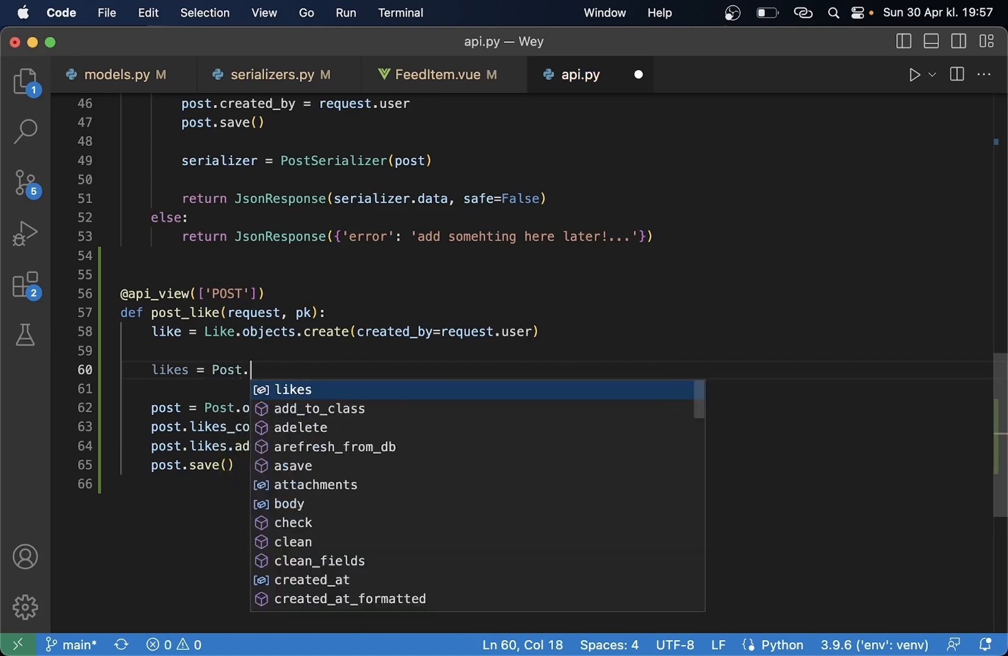
{"action": "type", "text": "objects"}
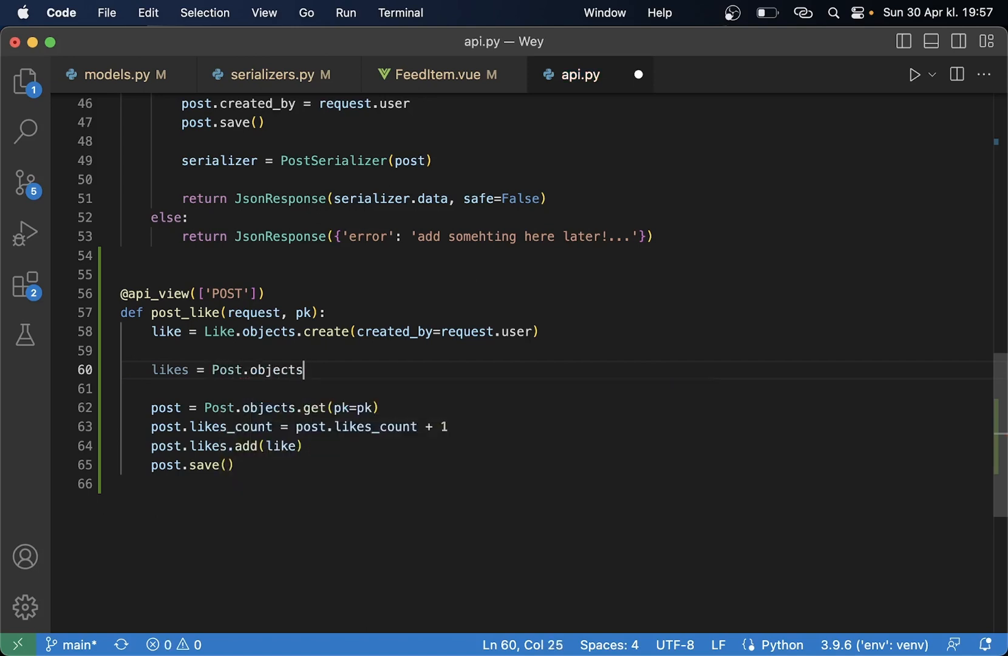
{"action": "type", "text": ".fil"}
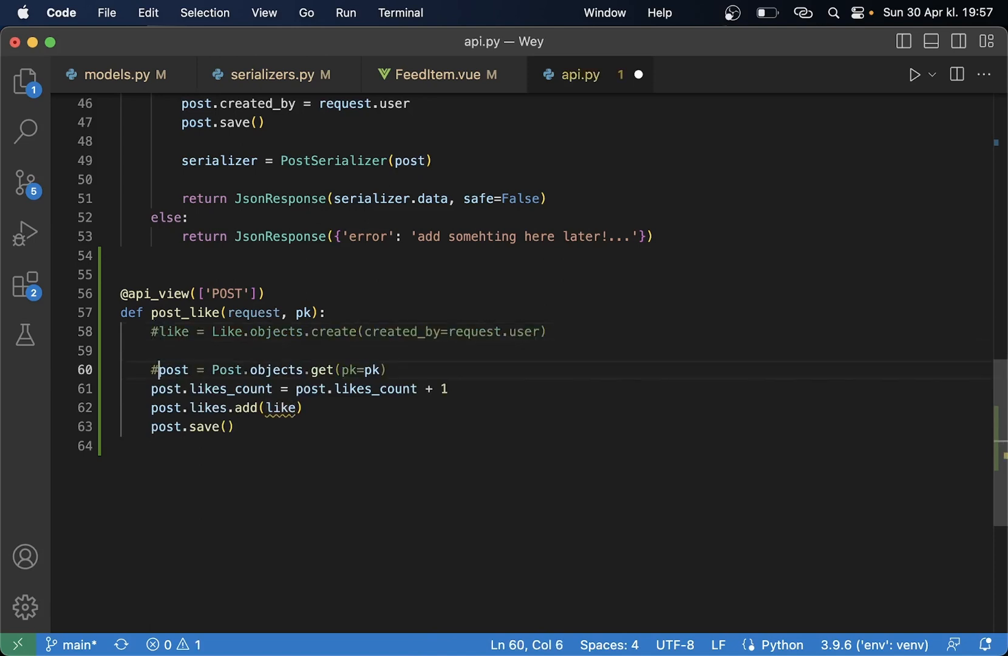
- Comment out each post_like body line with # and select the commented post lookup
{"action": "type", "text": "#"}
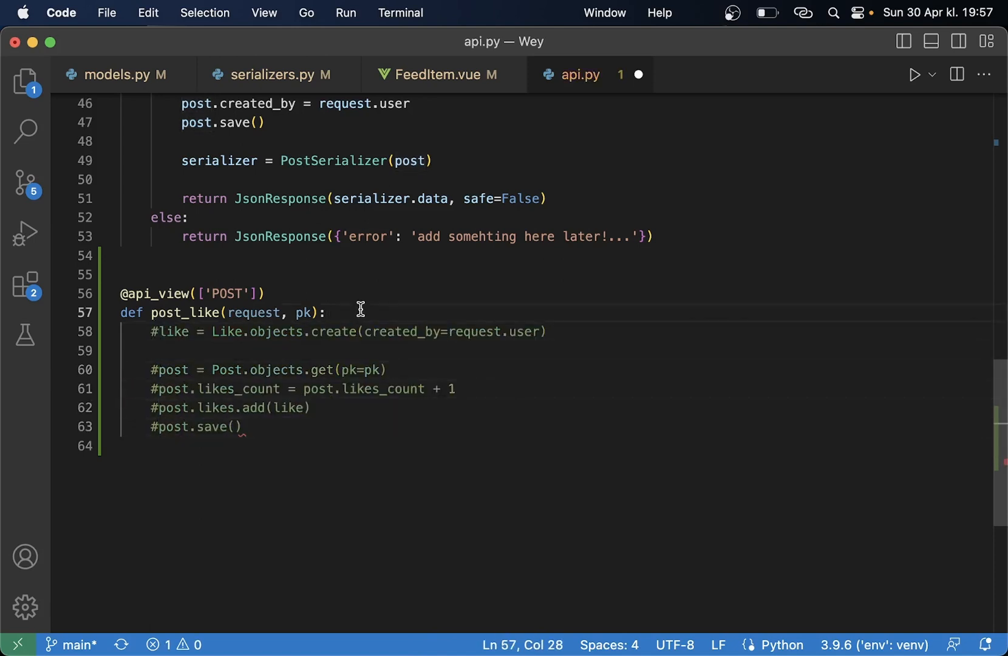
{"action": "left_click_drag", "start_coordinate": [149, 369], "coordinate": [388, 369]}
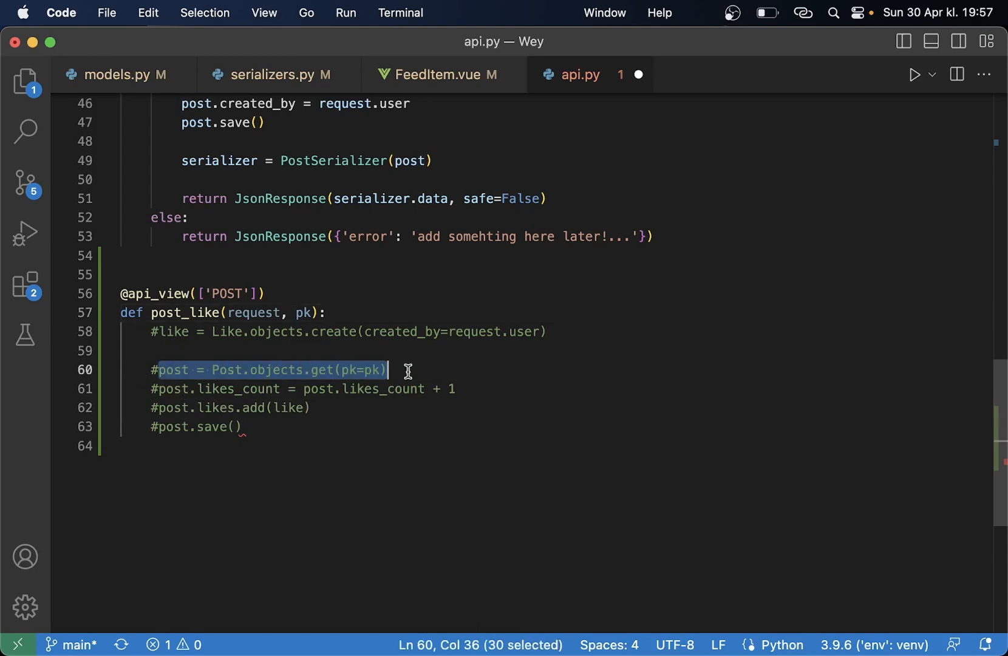
- Fetch the post and print post.likes.filter(created_by=request.user) in post_like
{"action": "type", "text": "print(post.likes"}
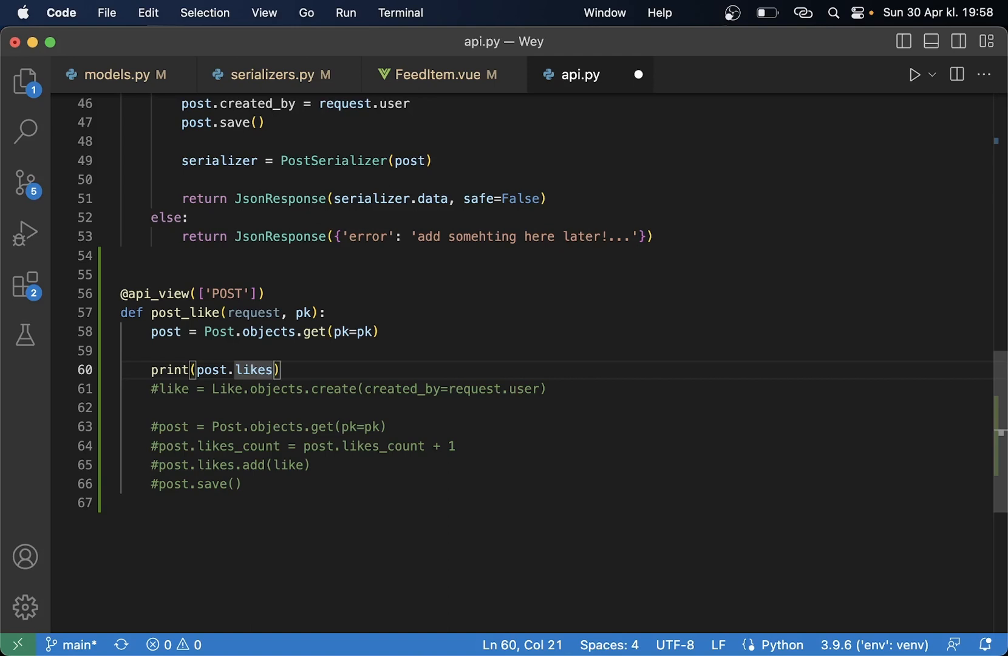
{"action": "type", "text": ".filter(created_by"}
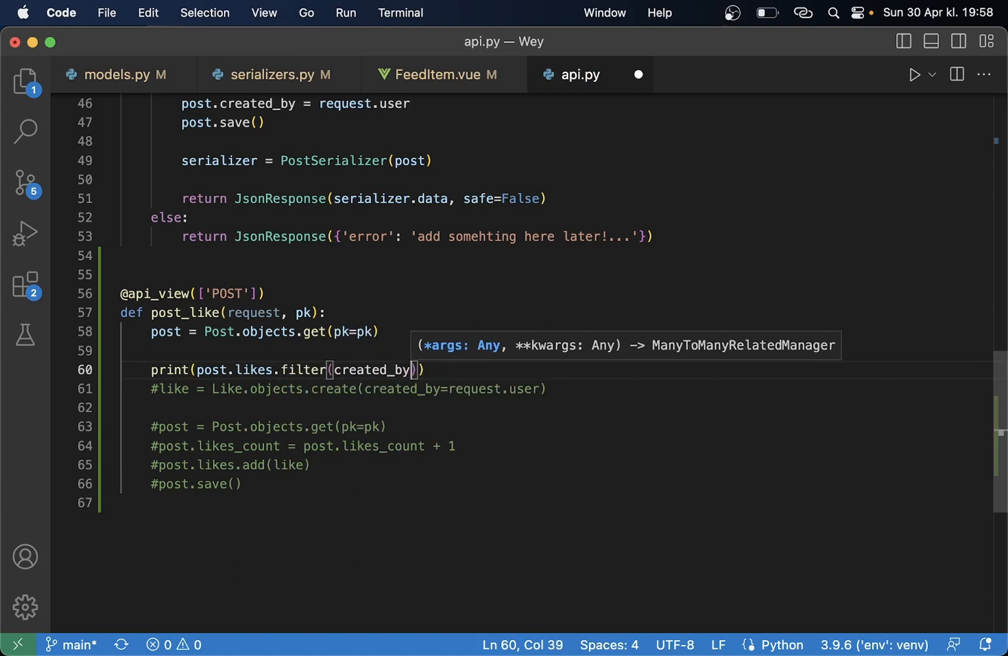
{"action": "type", "text": "=request.user"}
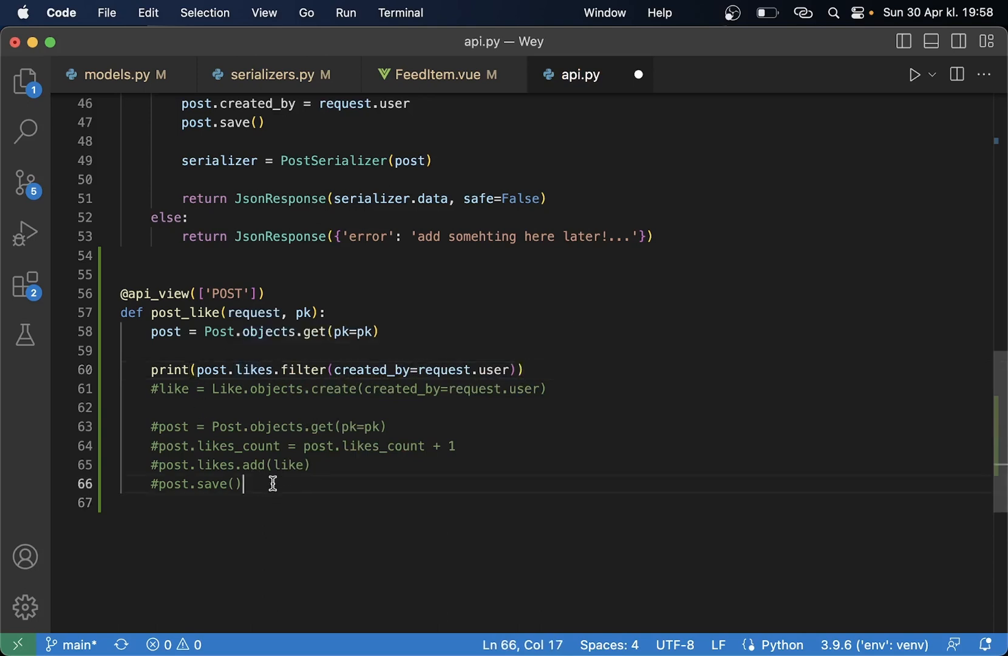
- Return JsonResponse({'message': 'like created'}), save, and move to urls.py
{"action": "type", "text": "ret"}
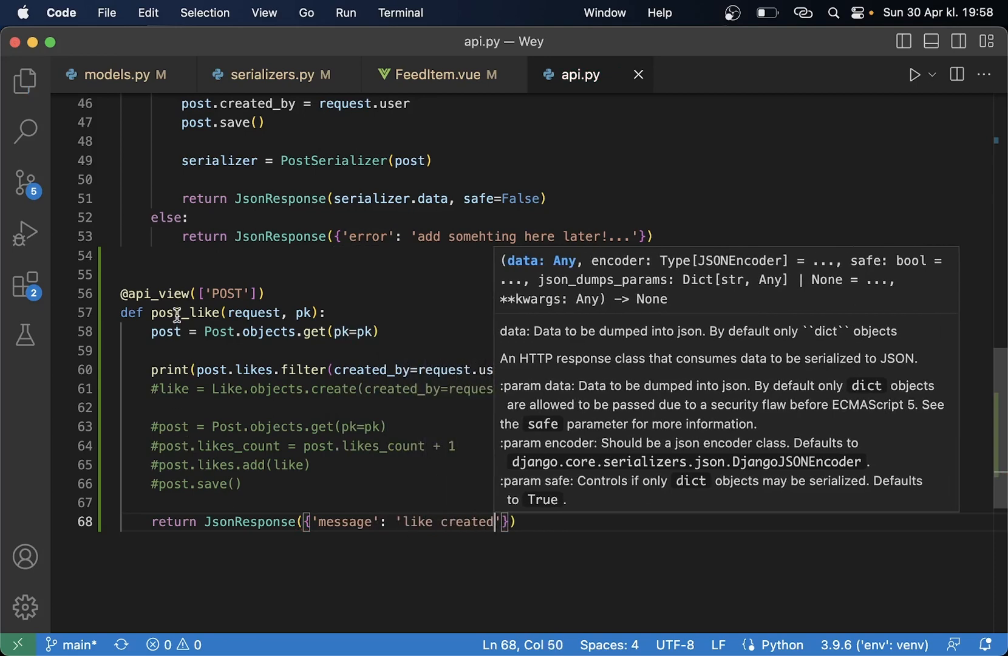
{"action": "type", "text": "url"}
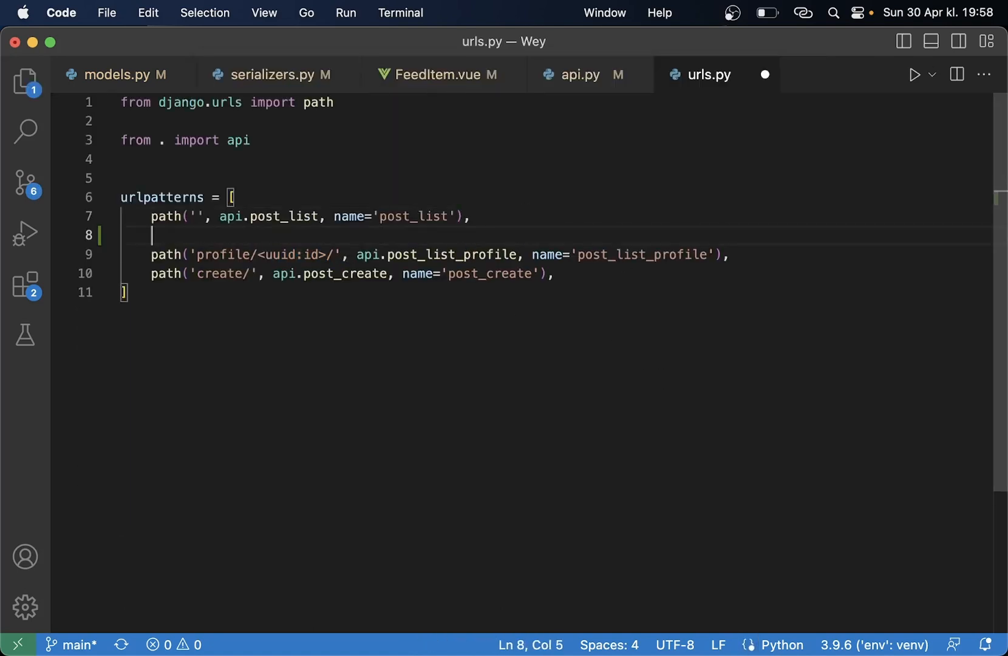
- Add path('<uuid:id>/like/', api.post_like, name='post_like') to urlpatterns and save
{"action": "type", "text": "path('<"}
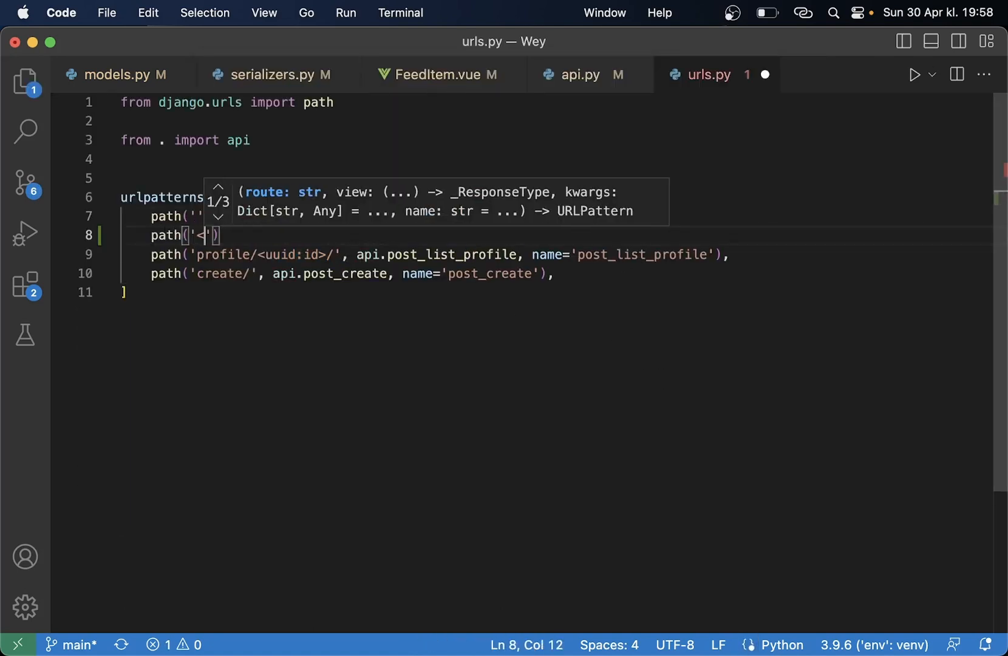
{"action": "type", "text": "uuid"}
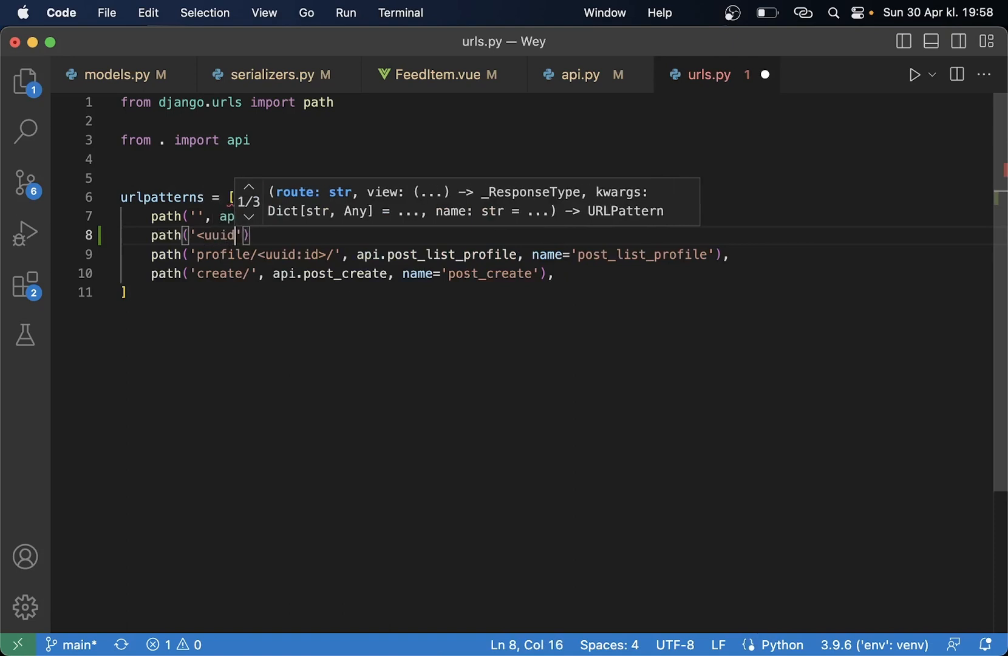
{"action": "type", "text": ":id>"}
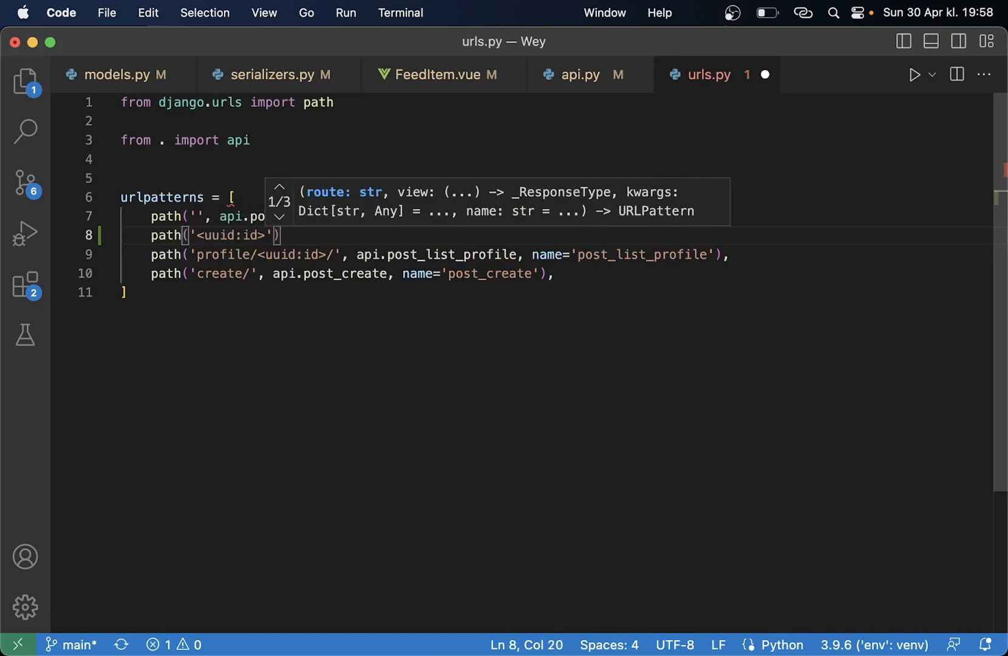
{"action": "type", "text": "/', api"}
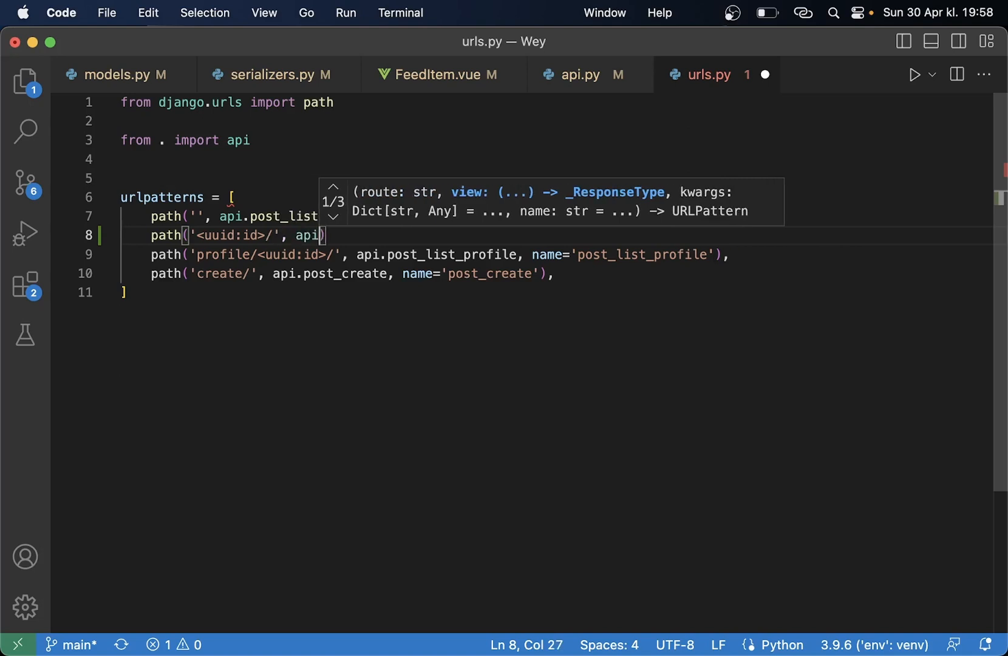
{"action": "type", "text": "post_like"}
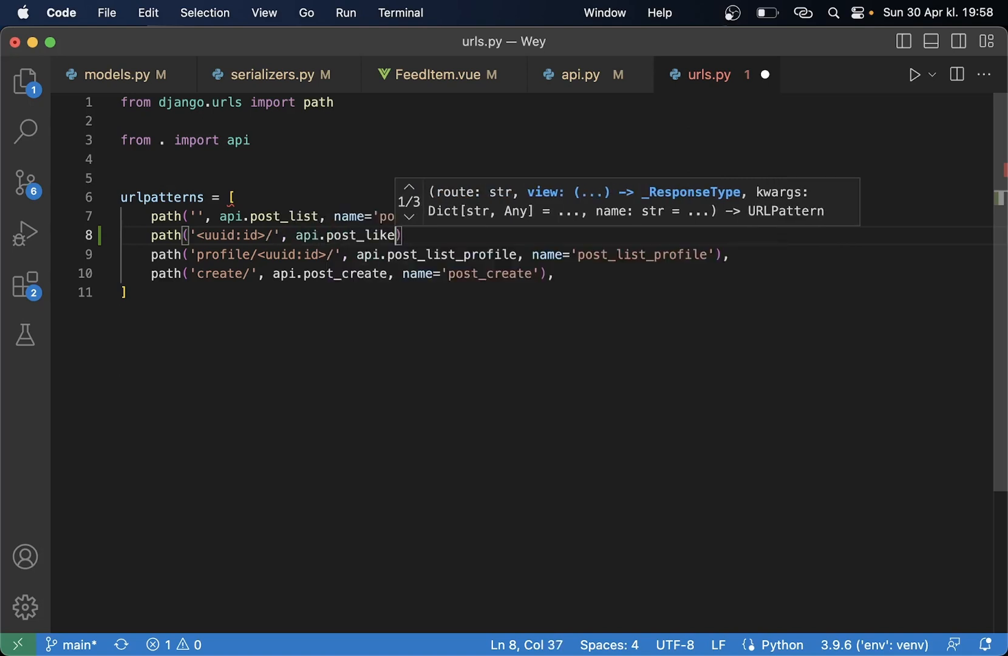
{"action": "type", "text": ", name='post_like'"}
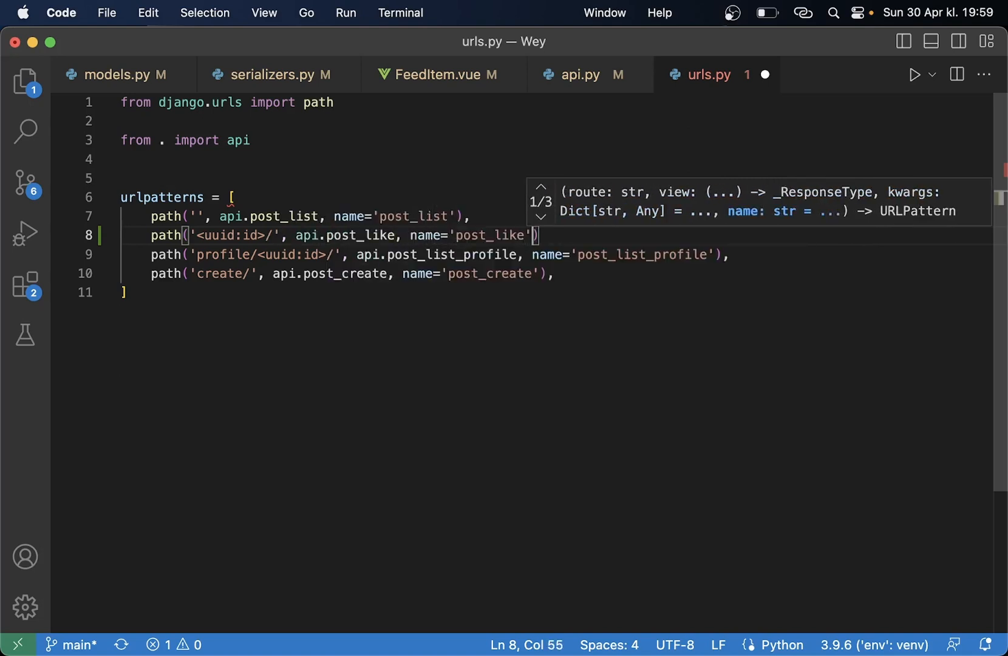
{"action": "type", "text": "li"}
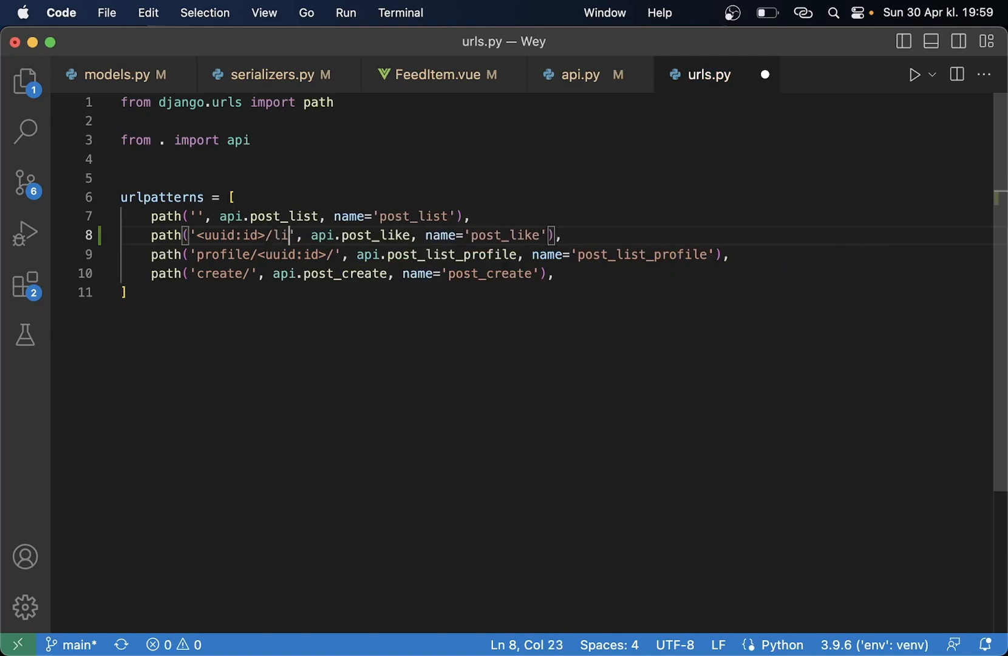
{"action": "type", "text": "ke/"}
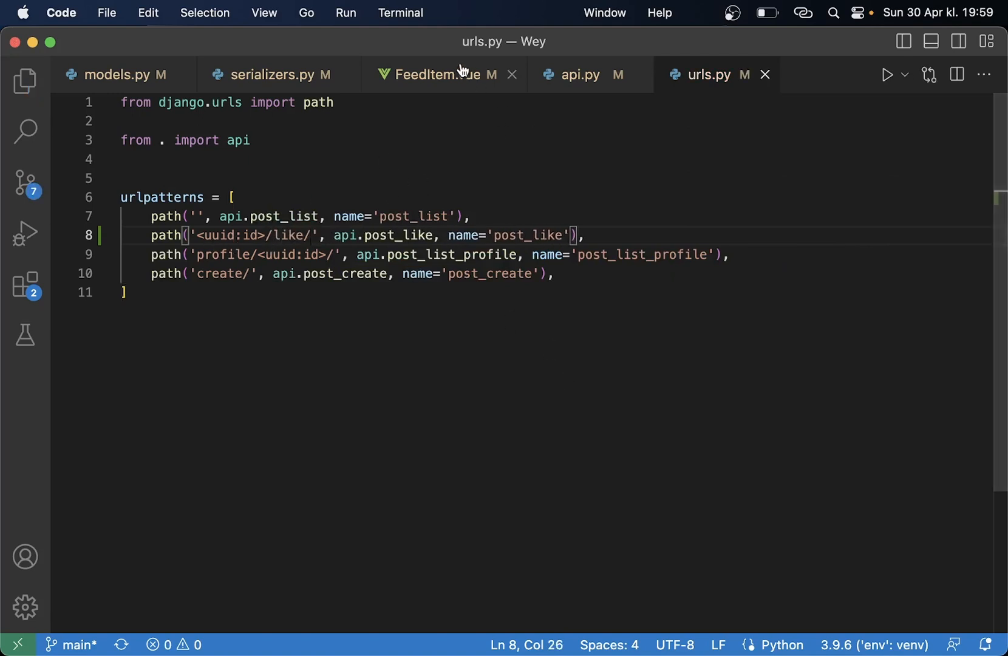
{"action": "left_click", "coordinate": [441, 74]}
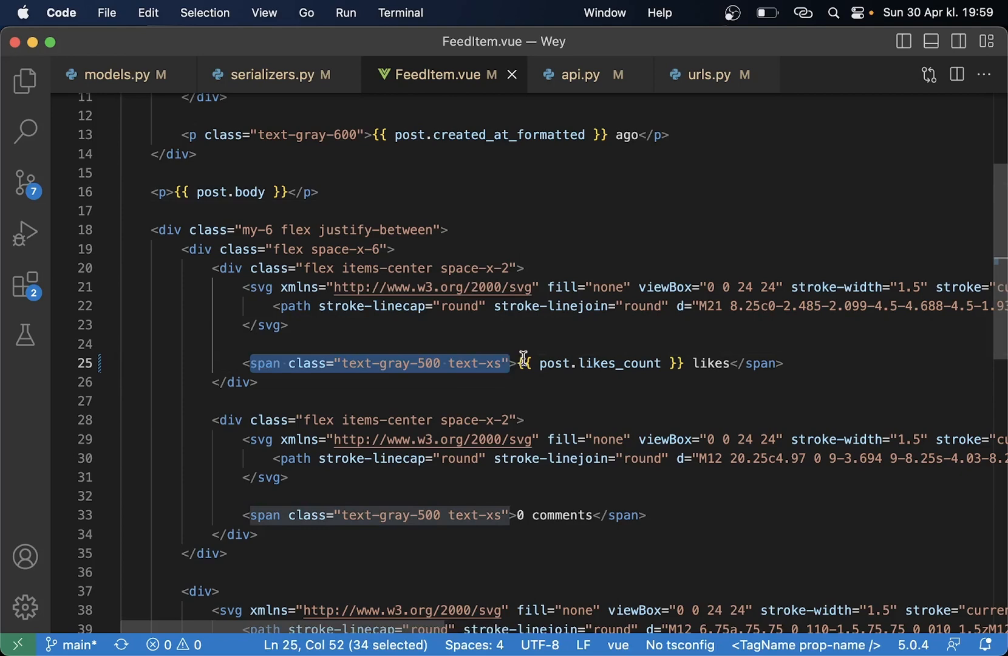
{"action": "type", "text": "@click=\"l"}
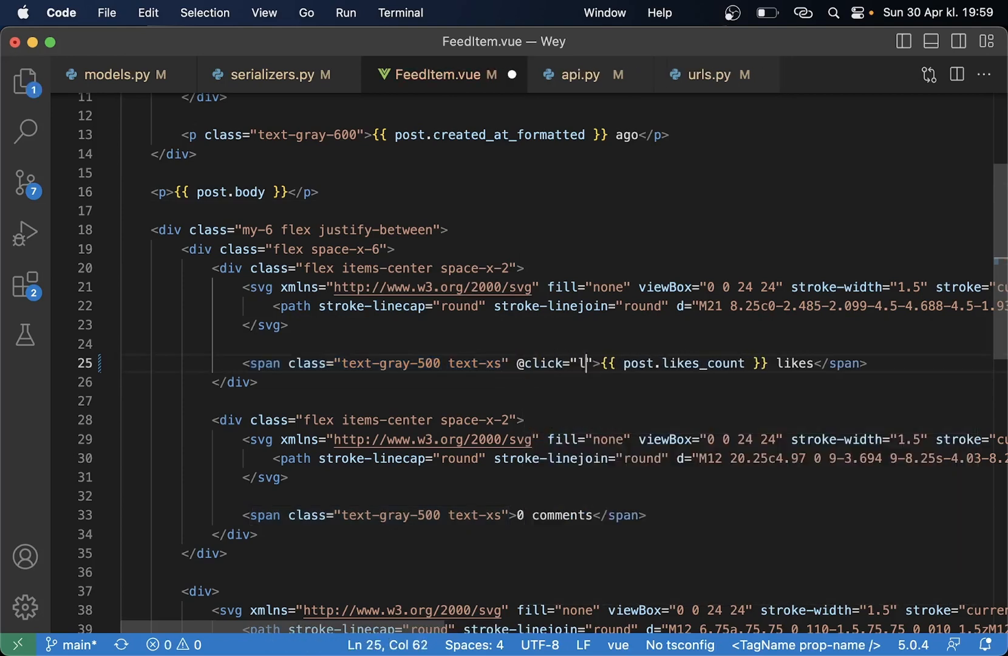
{"action": "type", "text": "ikePost"}
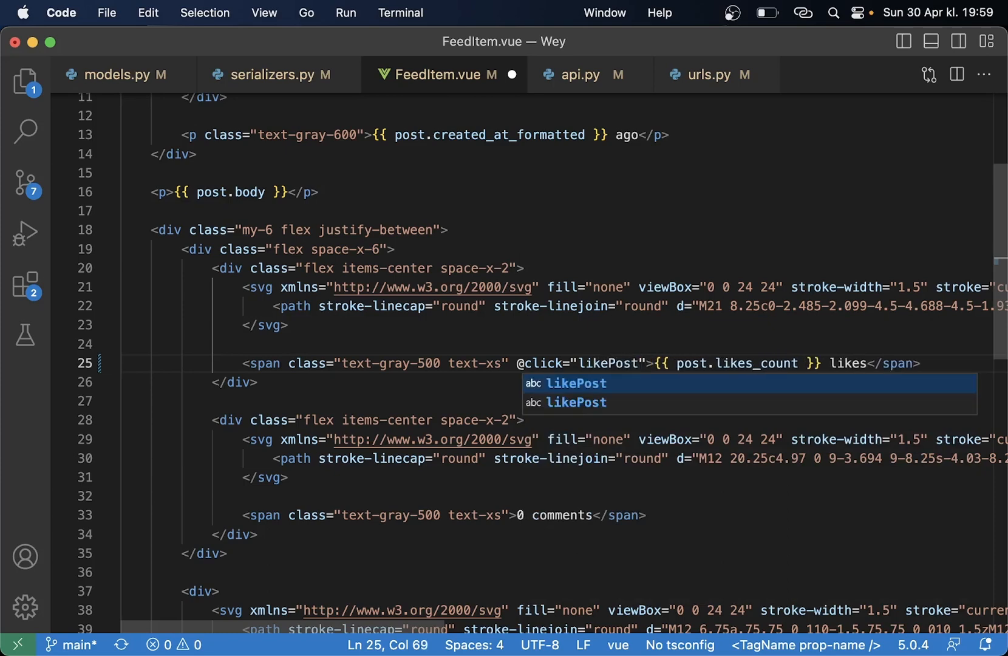
{"action": "type", "text": "(post.id"}
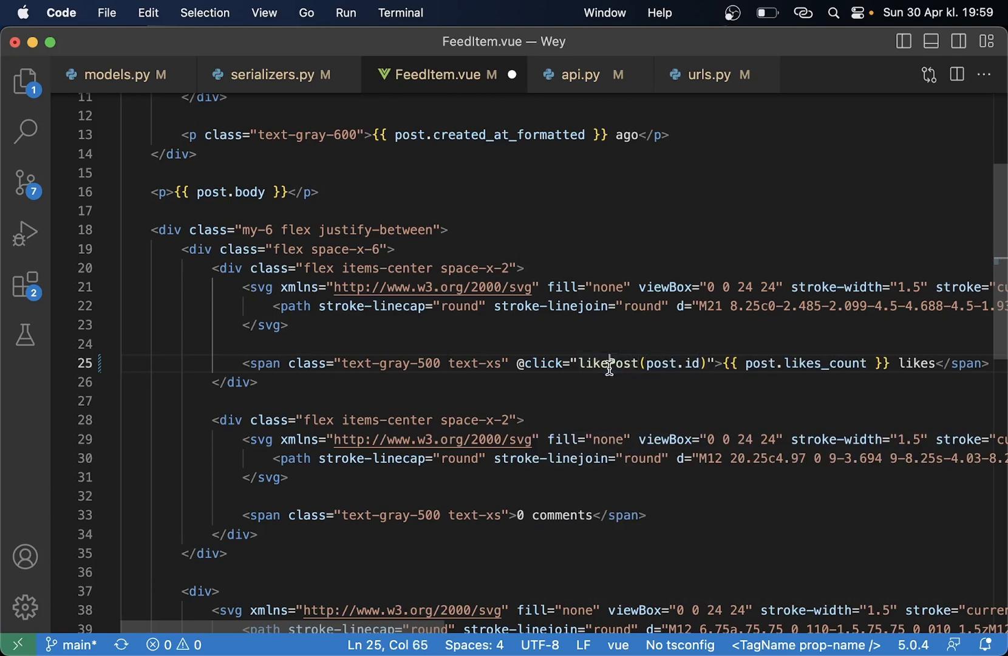
- Add a methods block with likePost(id) containing console.log('likePost', id)
{"action": "double_click", "coordinate": [607, 363]}
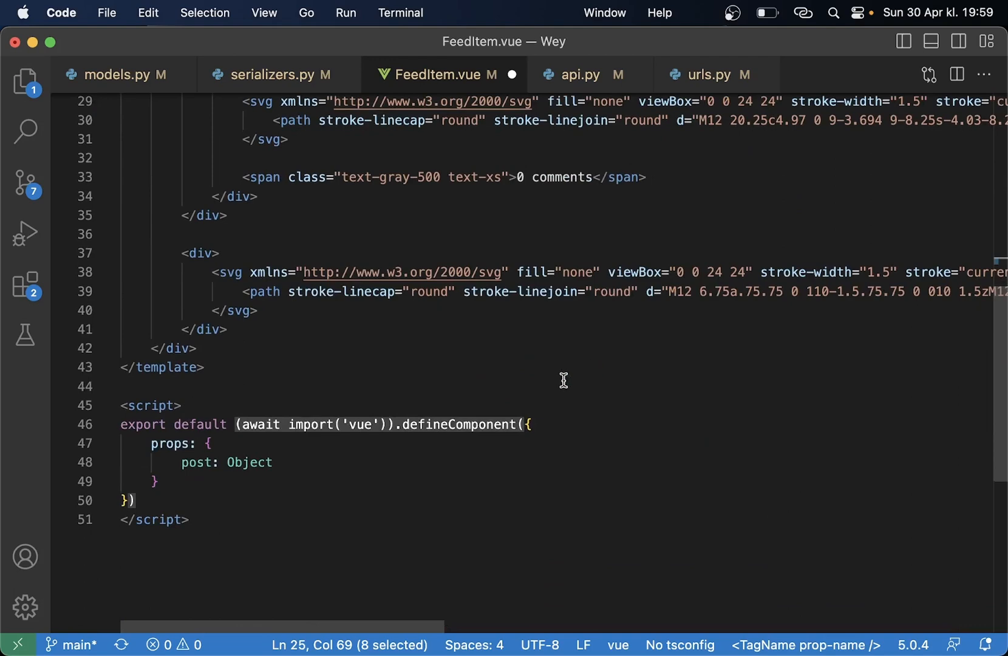
{"action": "mouse_move", "coordinate": [159, 483]}
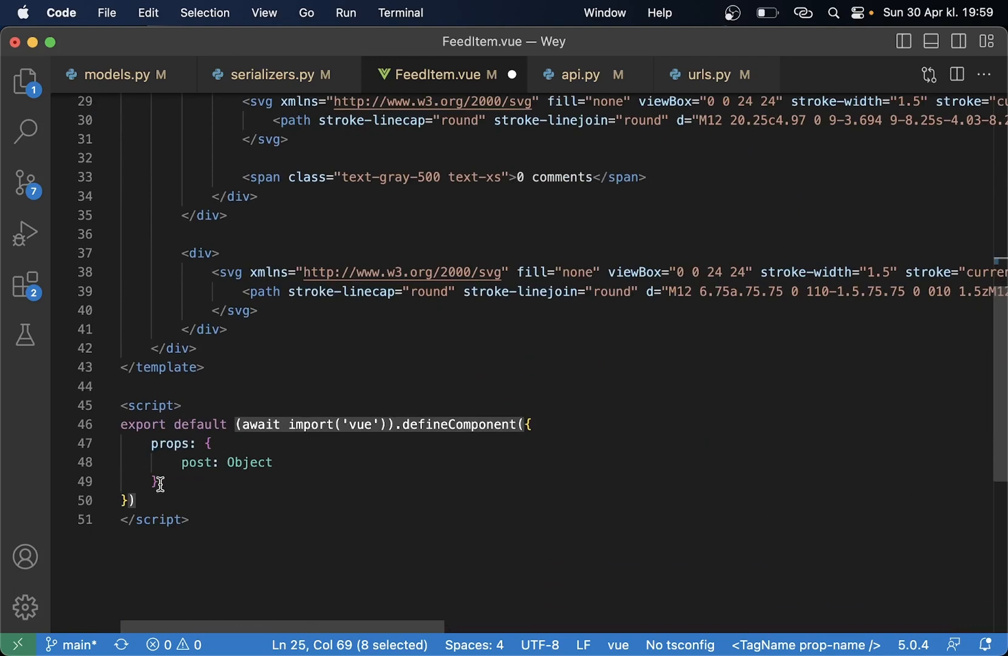
{"action": "type", "text": ","}
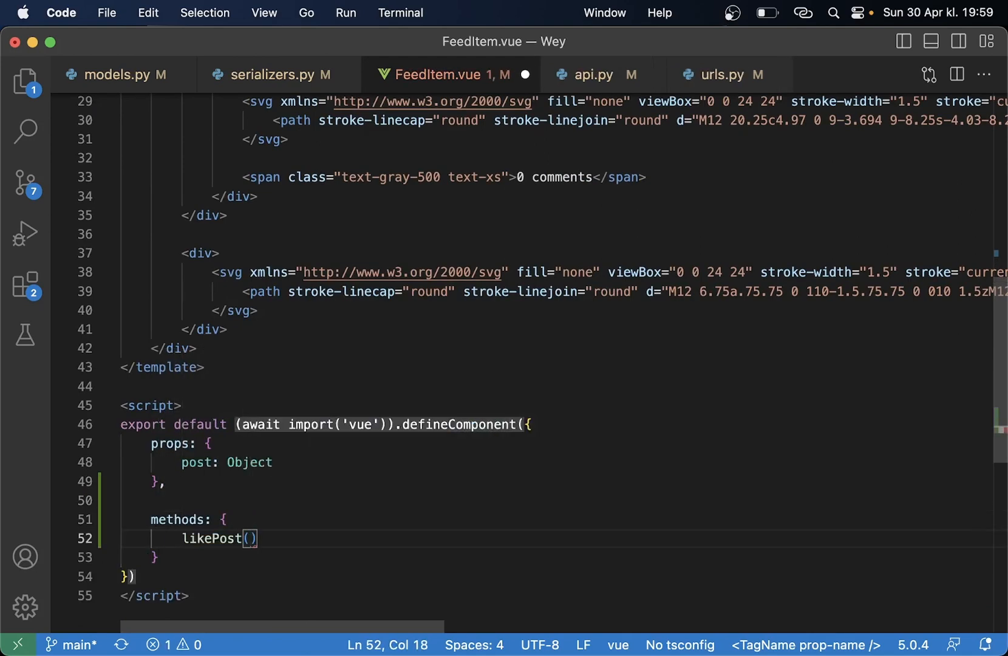
{"action": "type", "text": "id"}
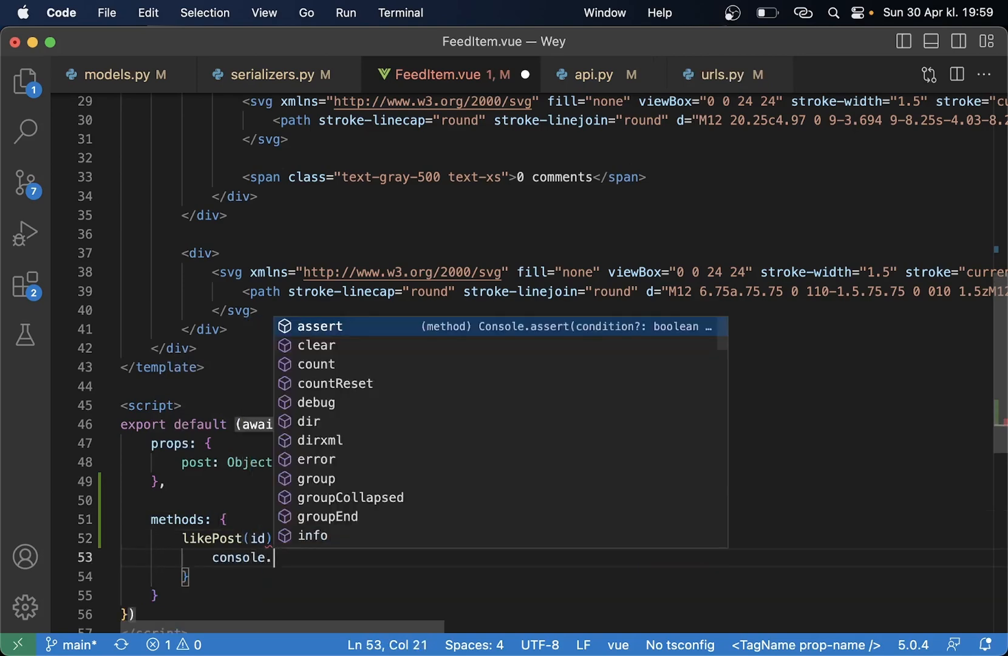
{"action": "type", "text": "log('likeP'"}
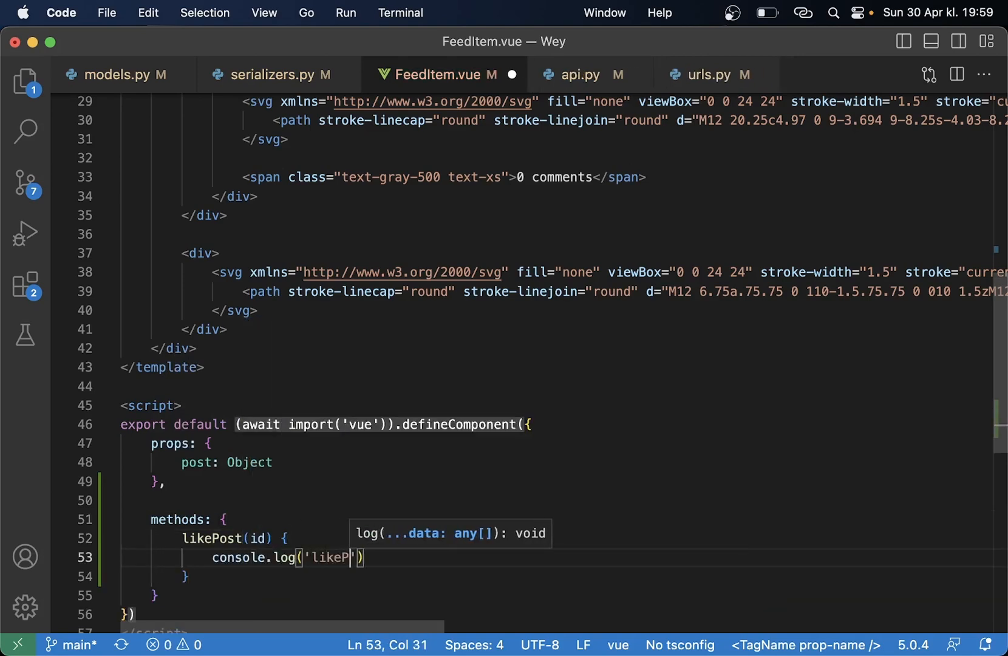
{"action": "type", "text": "ost', id"}
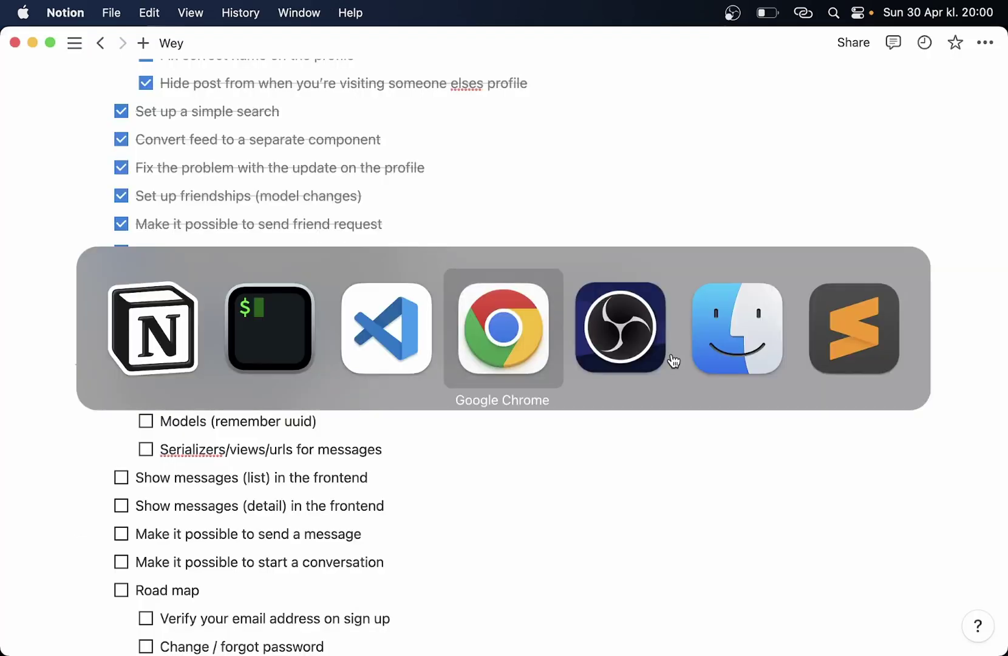
- Click the likes text in Chrome and check the console output
{"action": "left_click", "coordinate": [501, 331]}
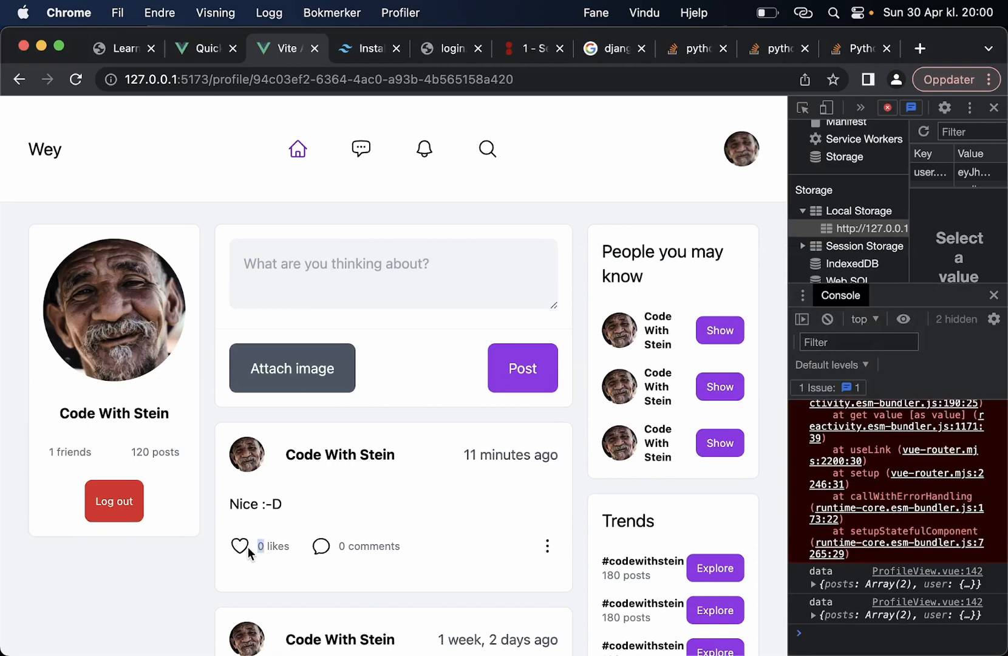
{"action": "key", "text": "Cmd+Tab"}
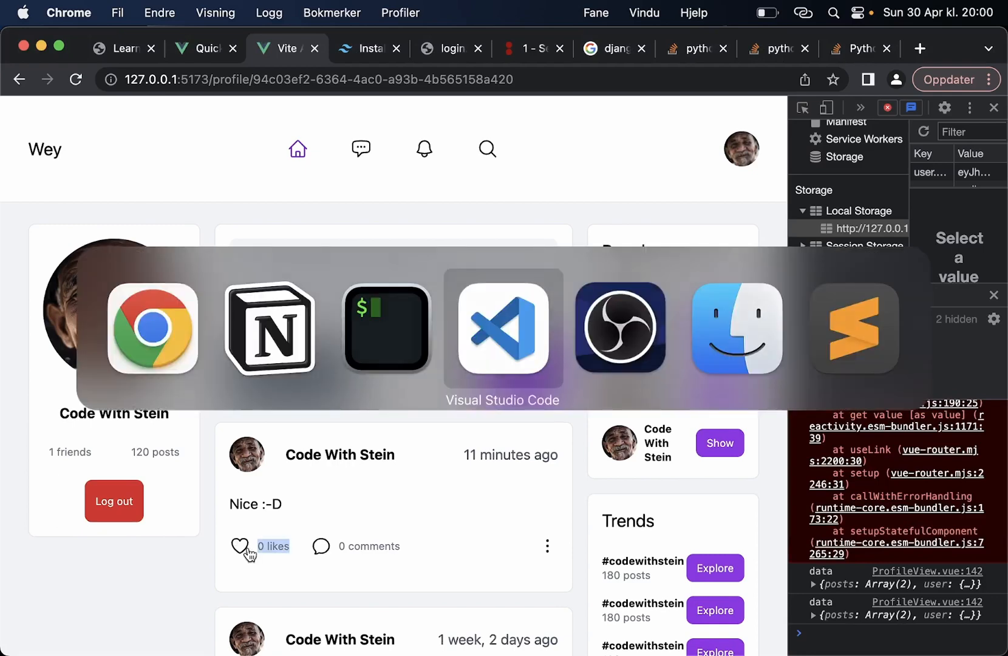
{"action": "left_click", "coordinate": [503, 329]}
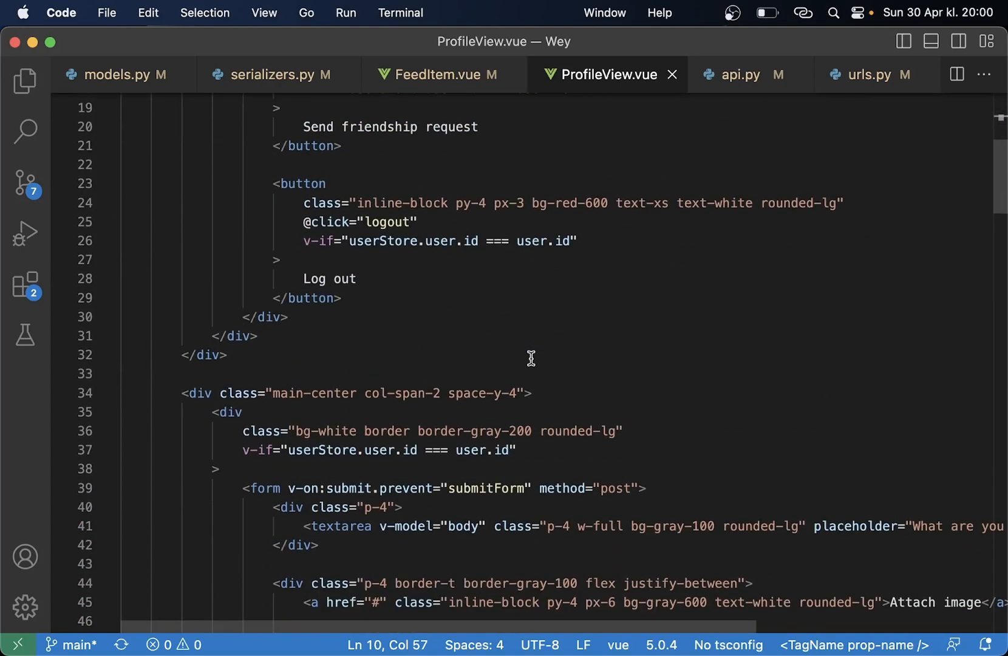
{"action": "scroll", "scroll_direction": "down", "scroll_amount": 3}
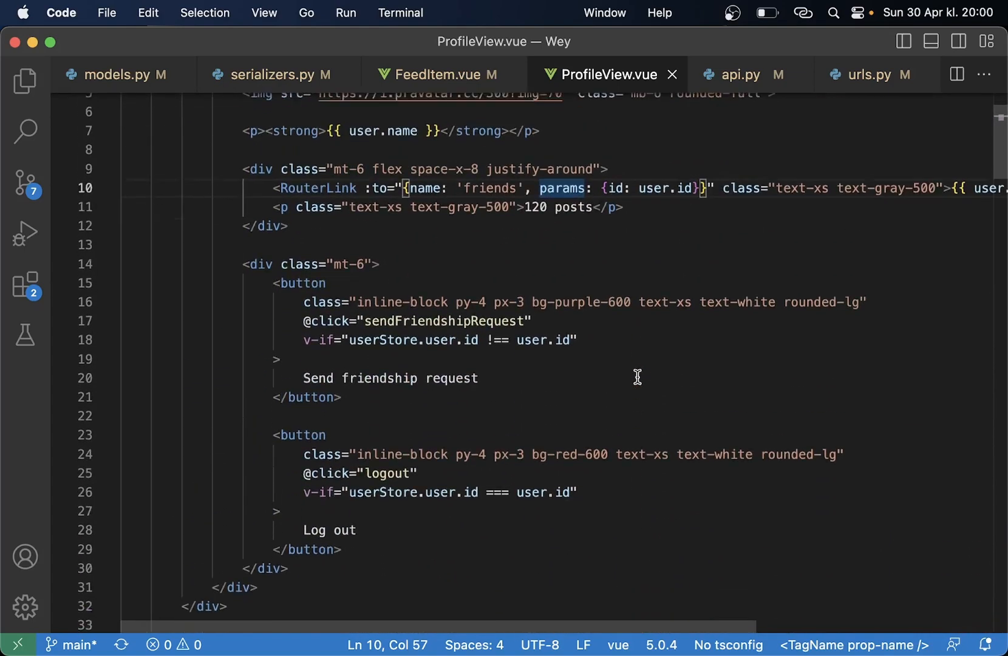
{"action": "scroll", "scroll_direction": "down", "scroll_amount": 3}
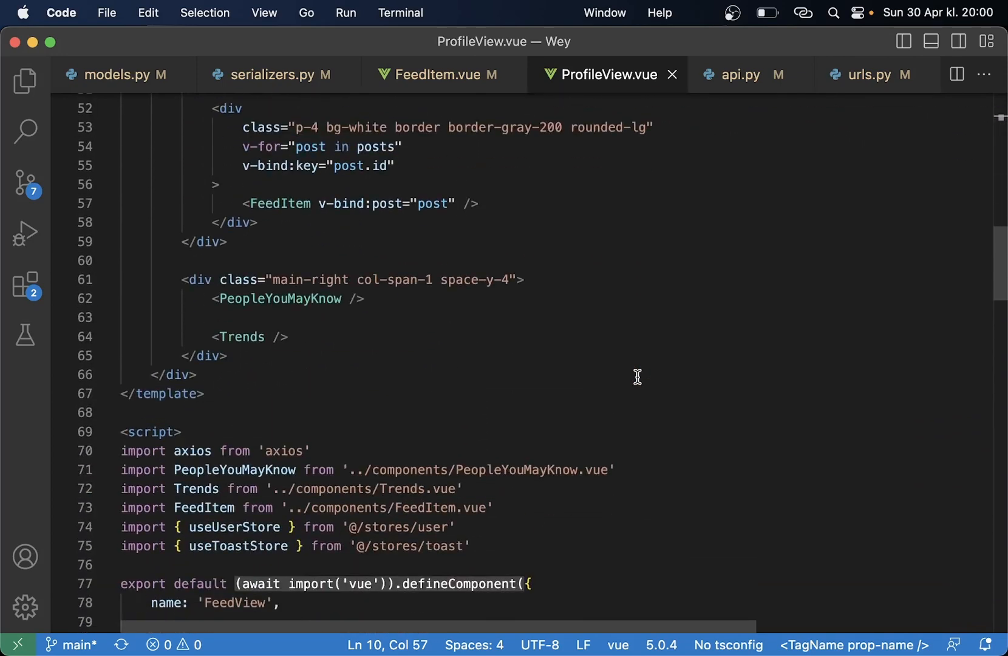
{"action": "left_click", "coordinate": [434, 74]}
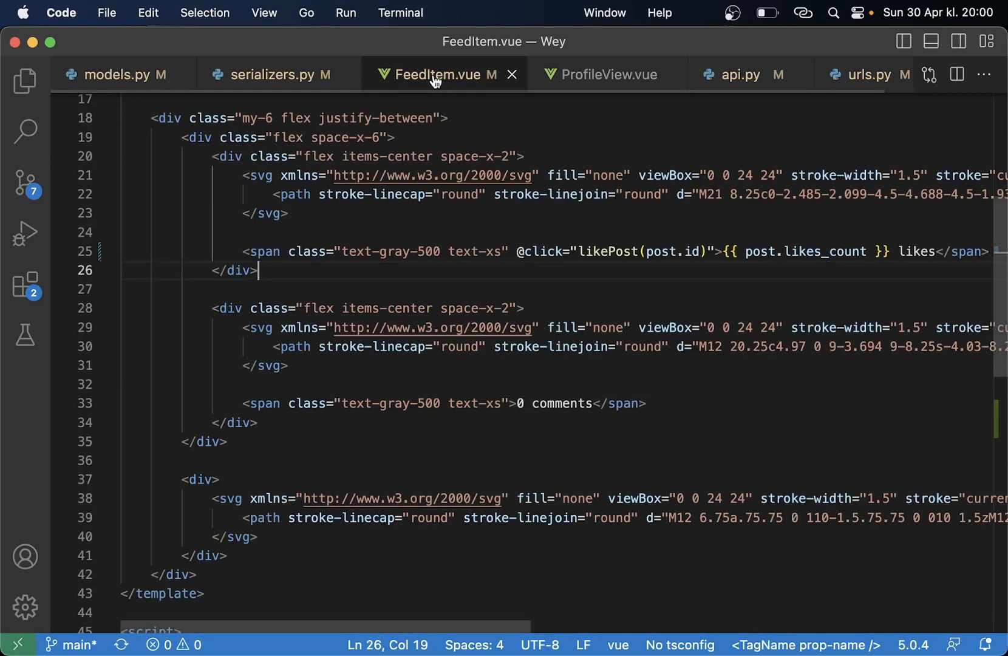
{"action": "double_click", "coordinate": [546, 252]}
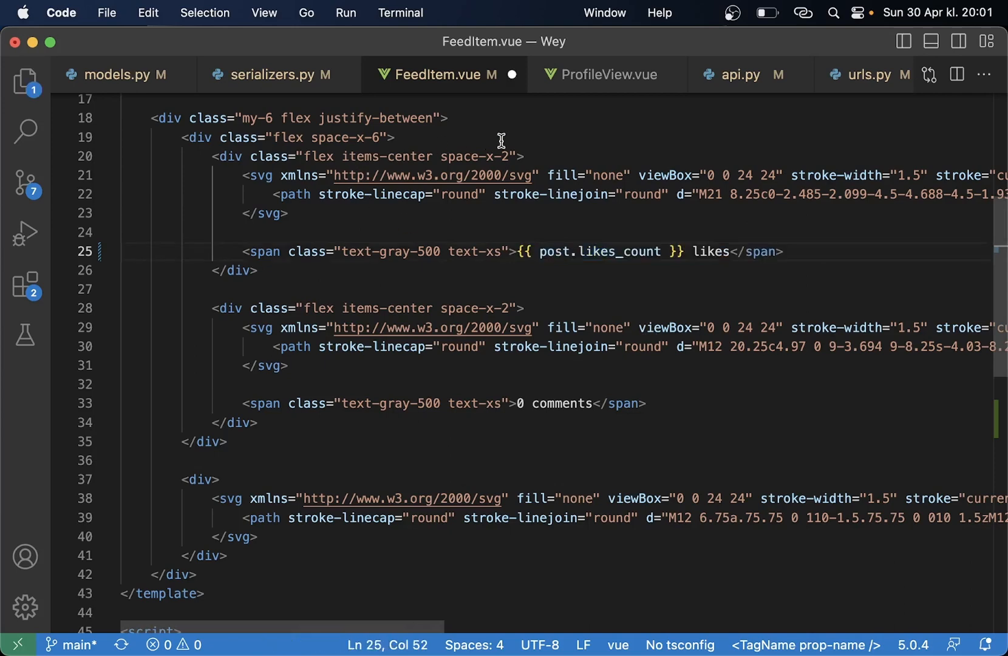
{"action": "type", "text": "@click=\"likePost(post.id)\""}
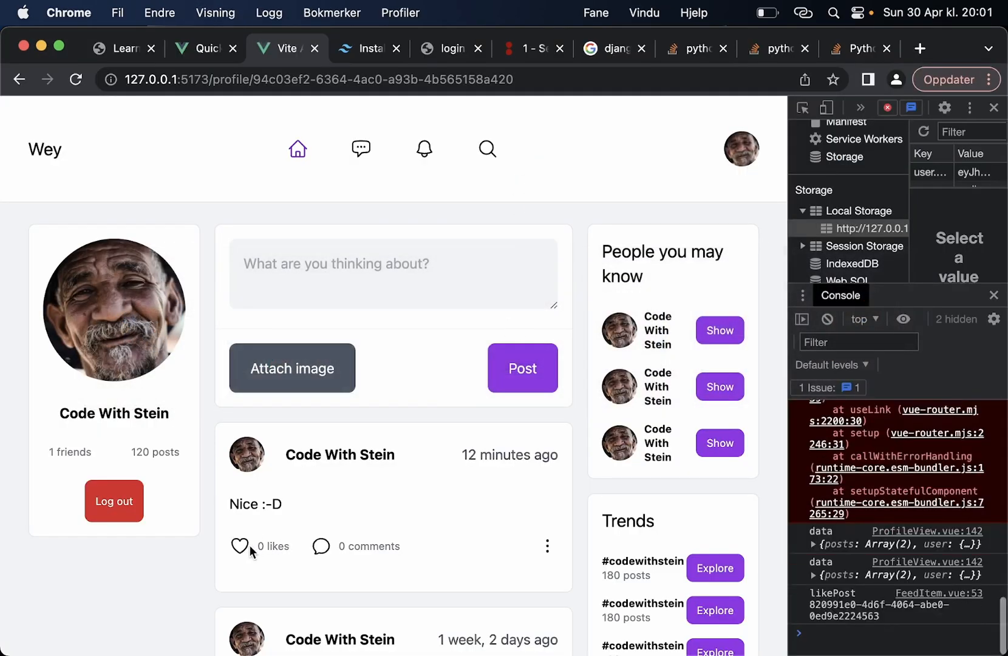
{"action": "left_click", "coordinate": [239, 546]}
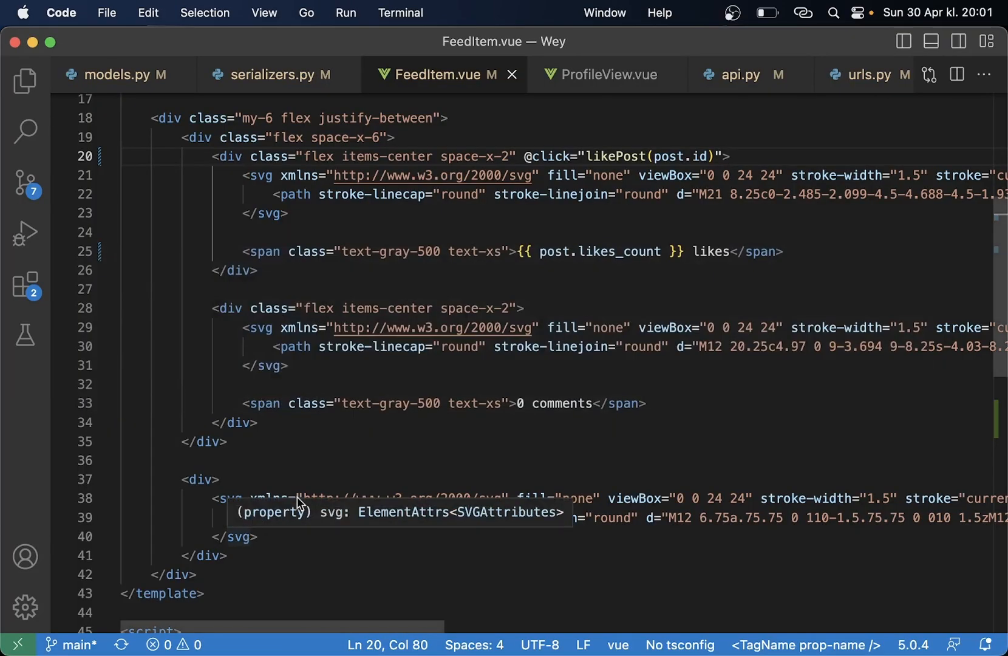
{"action": "scroll", "scroll_direction": "down", "scroll_amount": 3}
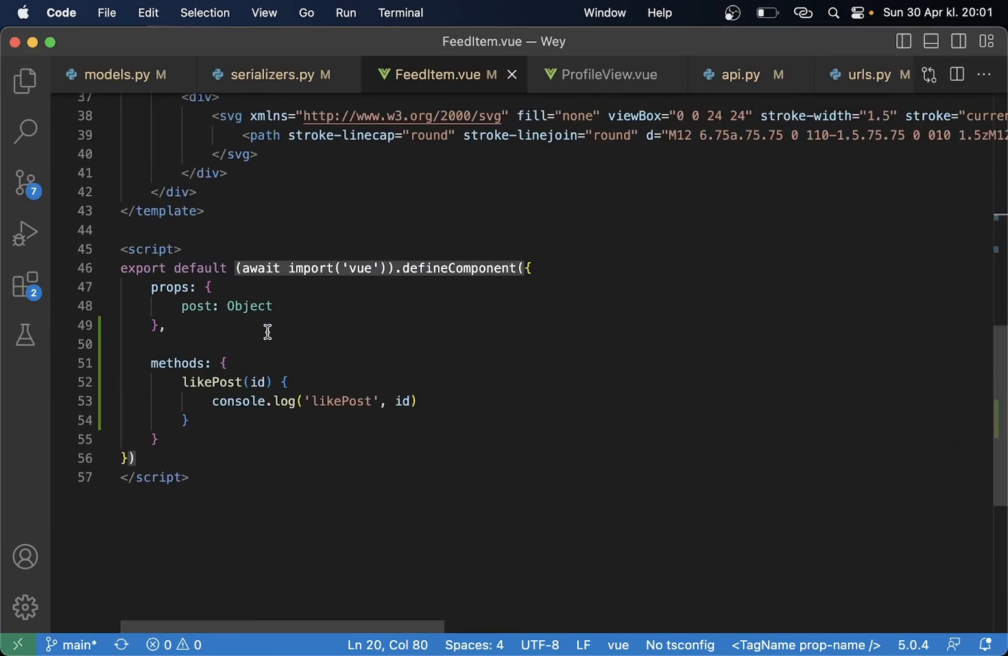
- Import axios in FeedItem.vue and begin axios.post('/api/') inside likePost
{"action": "key", "text": "Enter"}
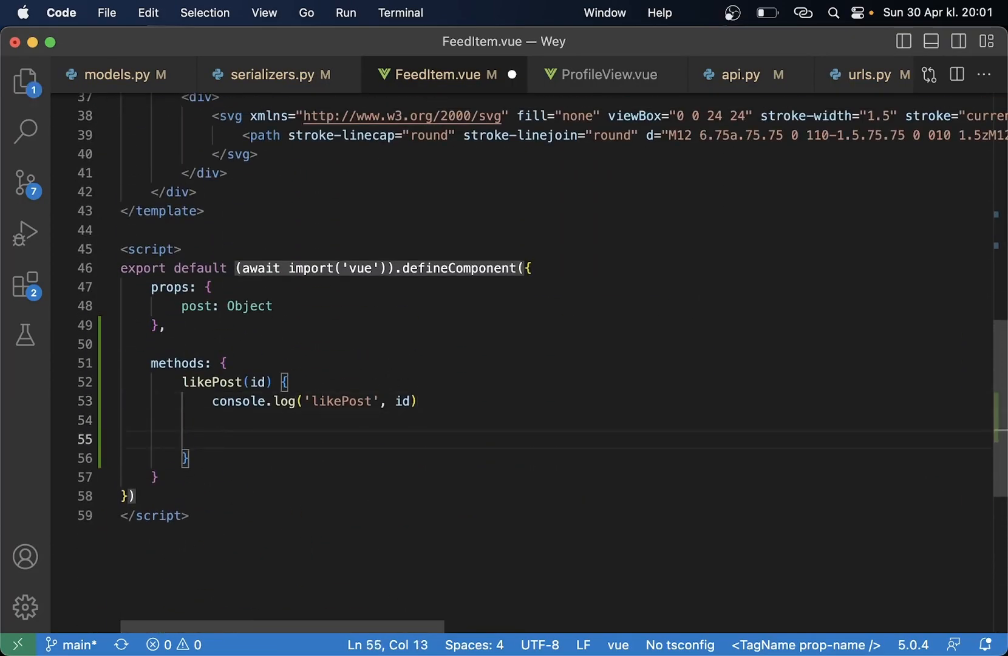
{"action": "type", "text": "import axios from 'axios"}
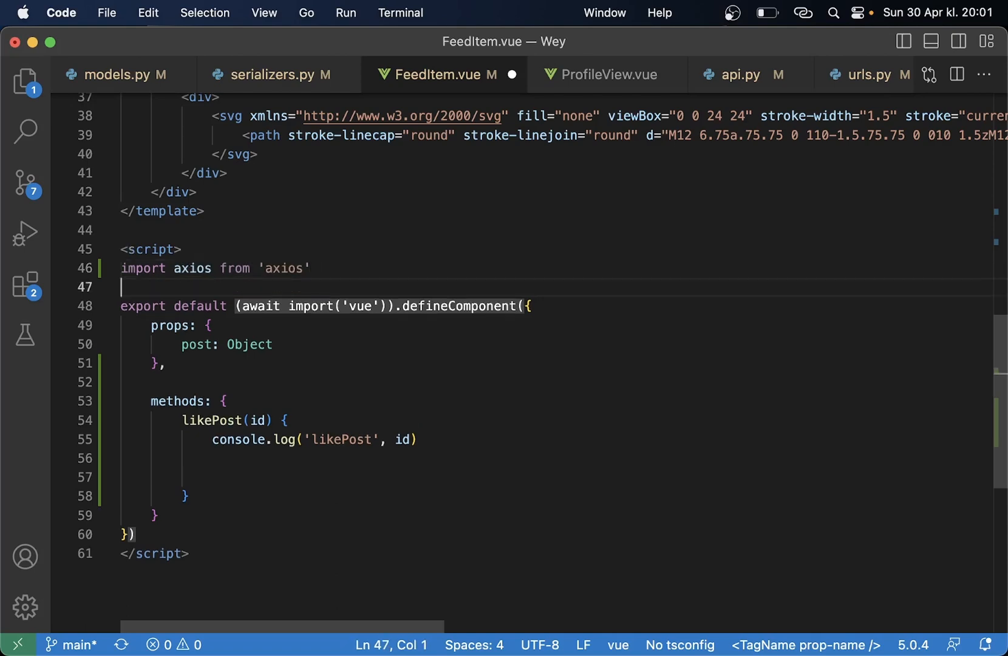
{"action": "type", "text": "axios"}
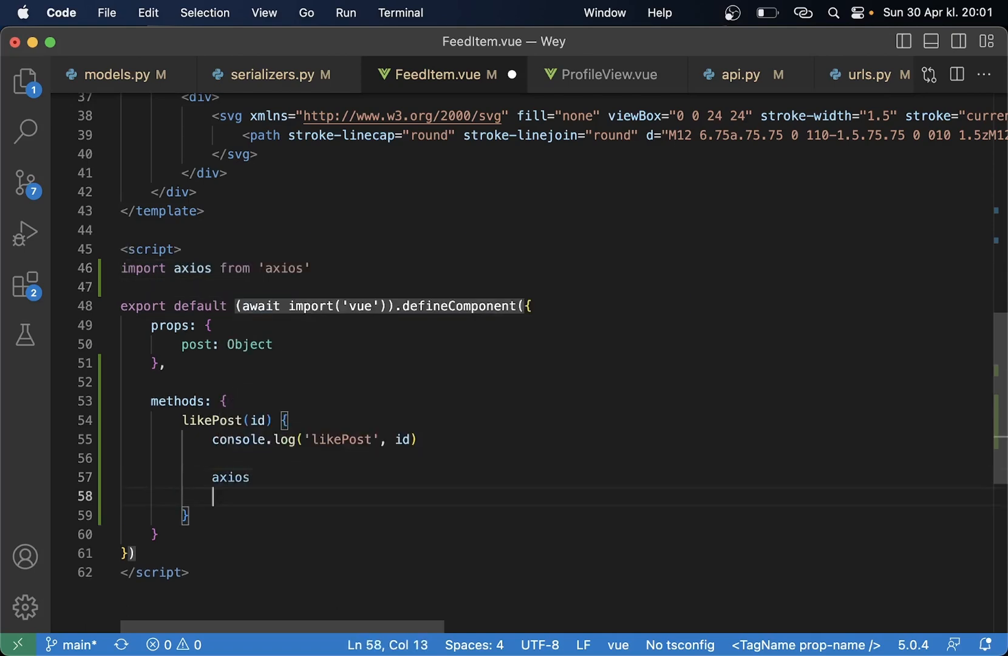
{"action": "type", "text": ".post('')"}
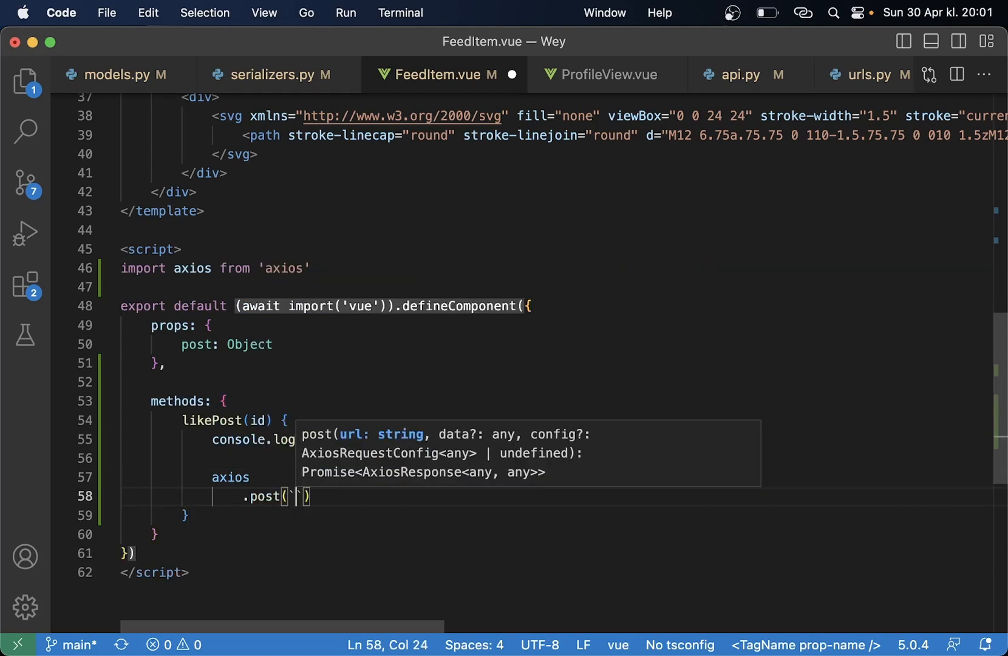
{"action": "type", "text": "/api"}
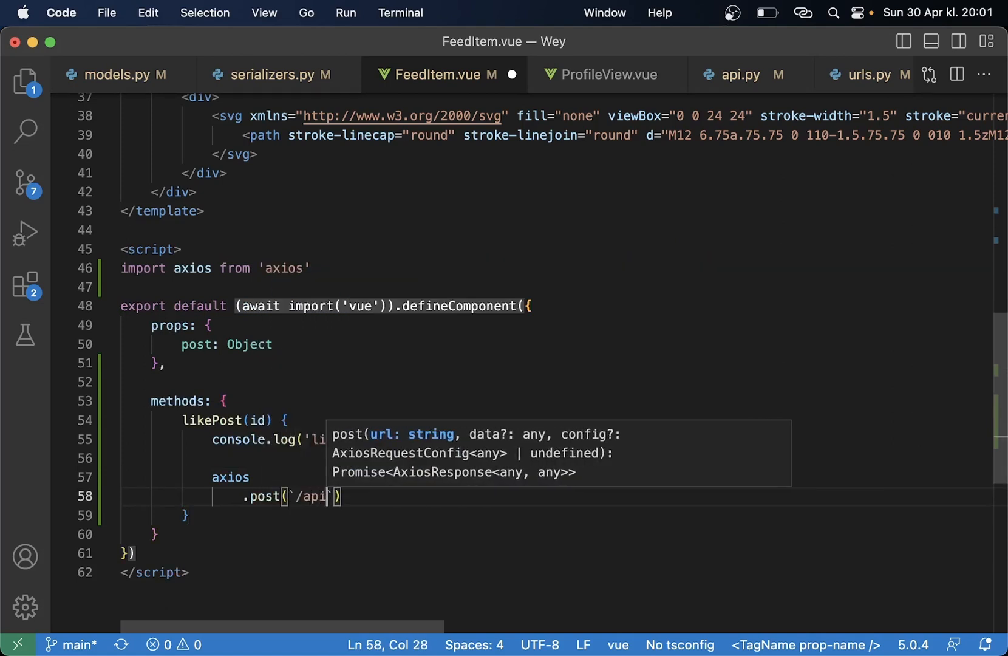
{"action": "type", "text": "/"}
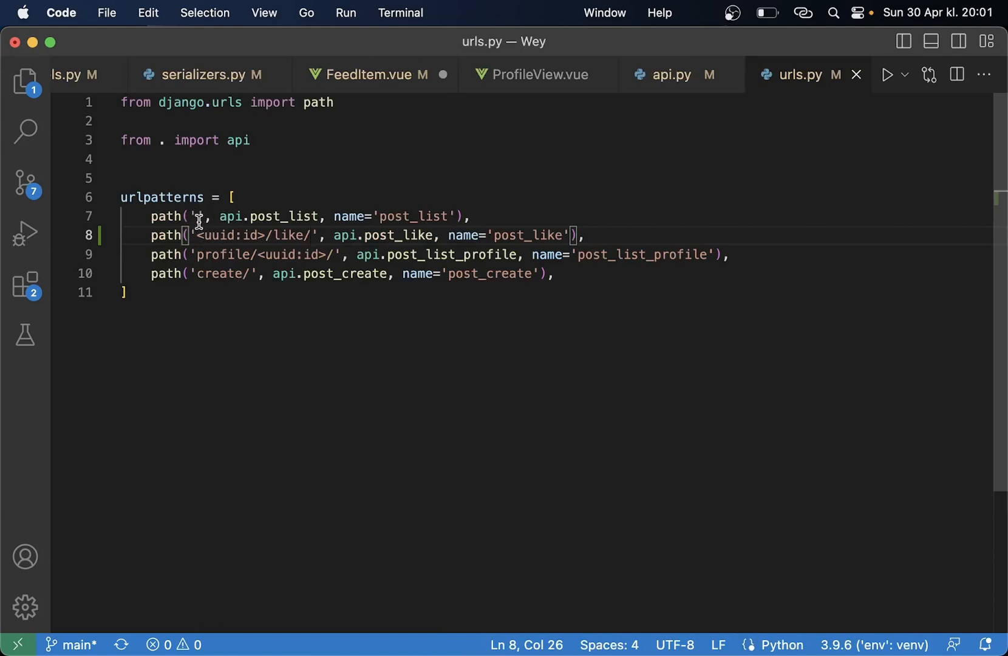
- Complete axios.post(`/api/posts/${id}/like/`).then logging response.data, after checking the route
{"action": "double_click", "coordinate": [216, 235]}
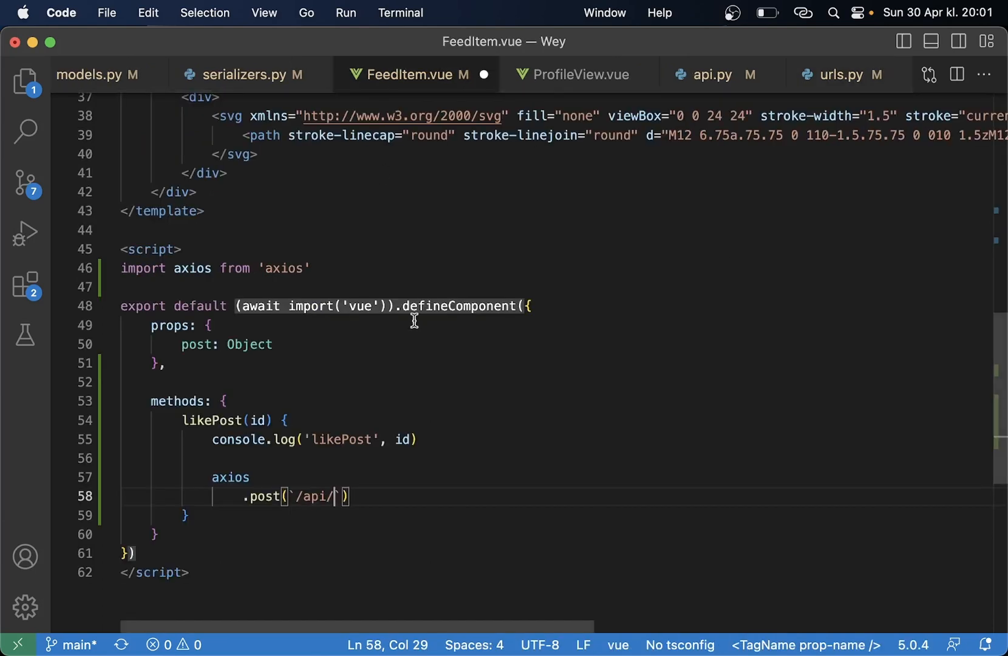
{"action": "type", "text": "posts/$"}
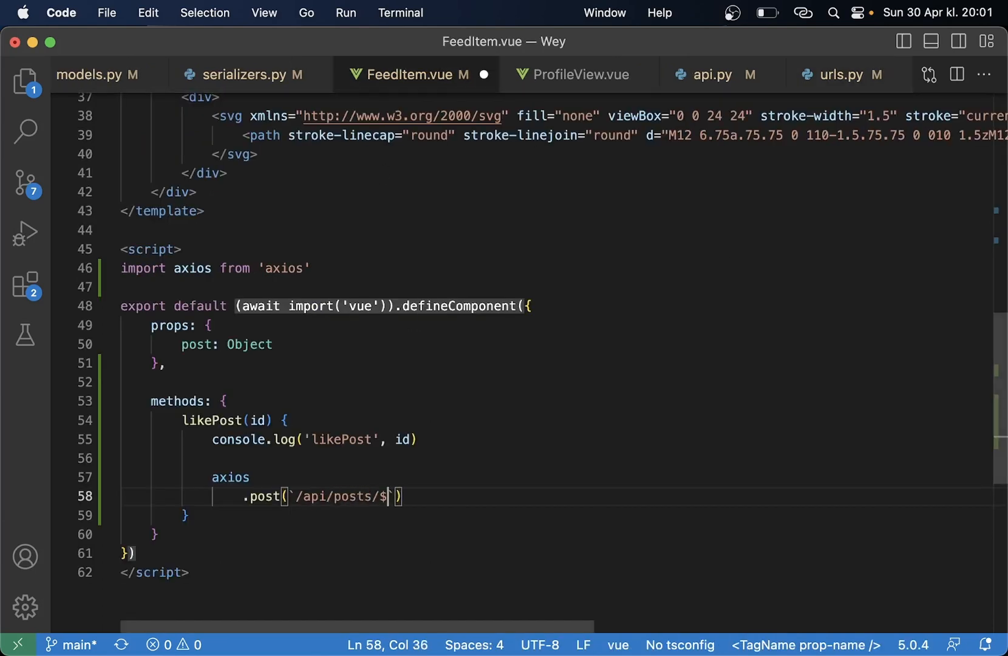
{"action": "type", "text": "{id}/"}
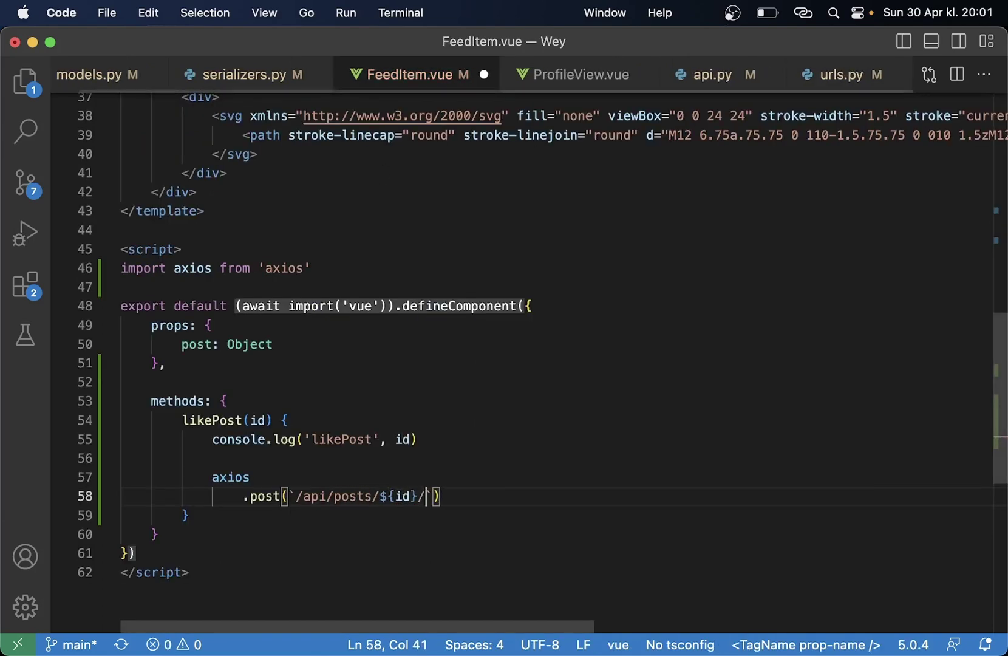
{"action": "type", "text": "like/`"}
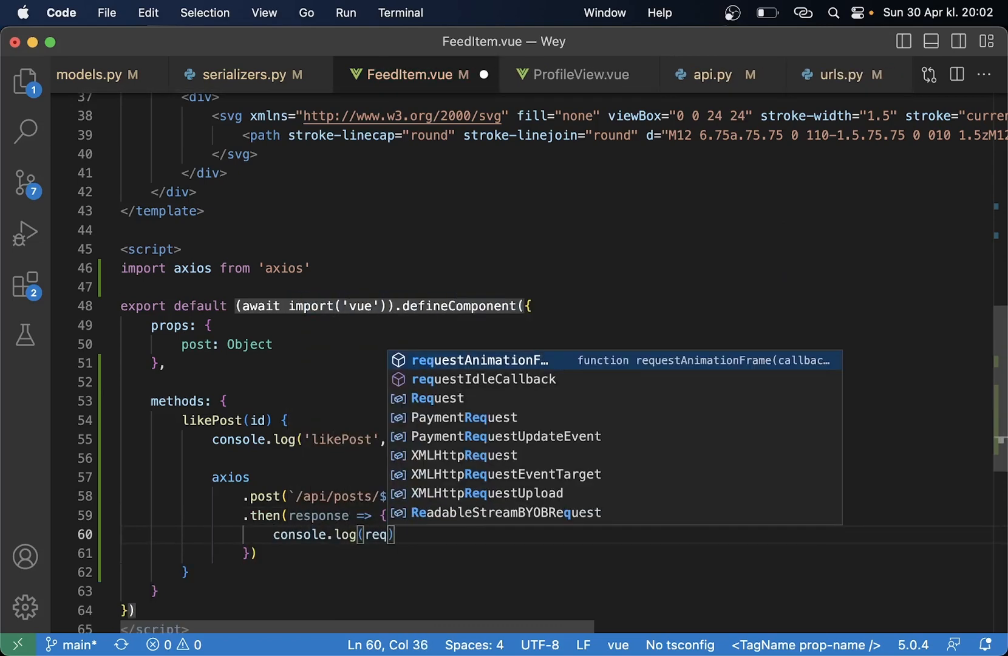
{"action": "type", "text": "response.data"}
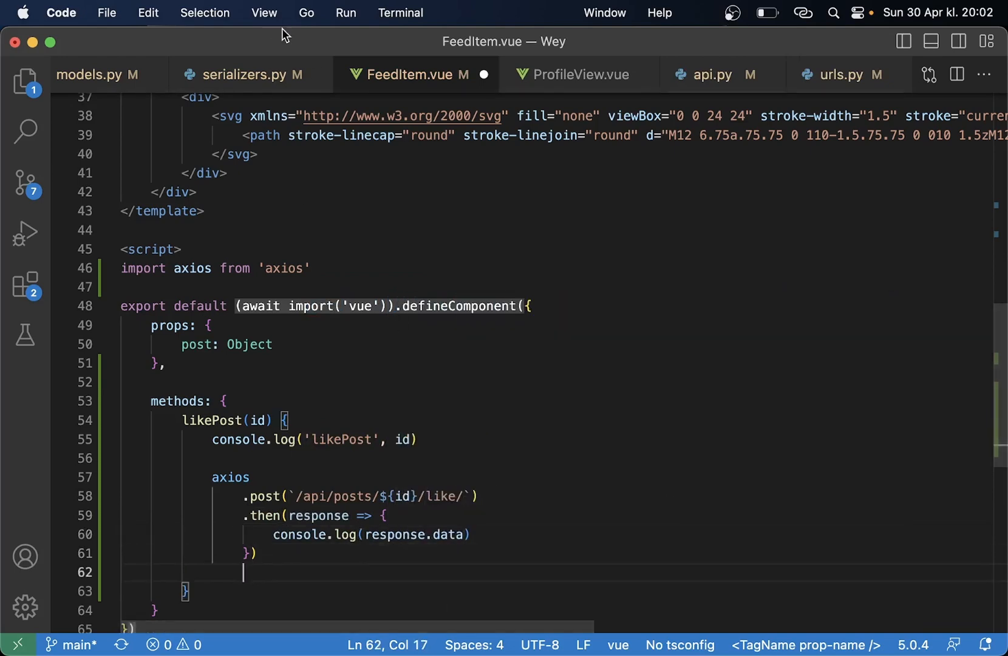
- Copy the .catch error-logging block from ProfileView.vue into likePost and save
{"action": "left_click", "coordinate": [584, 74]}
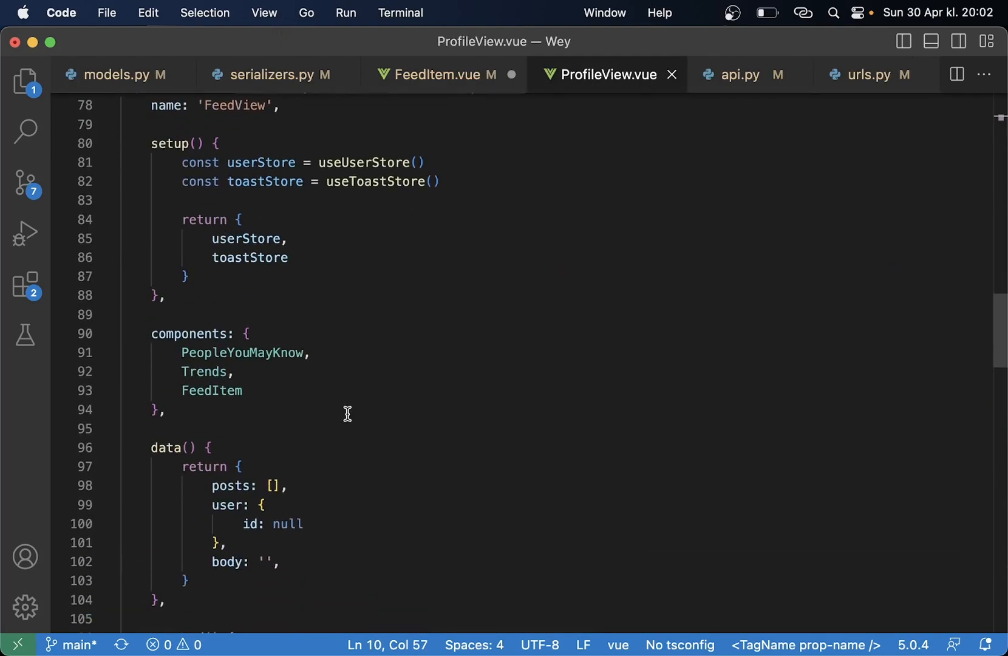
{"action": "scroll", "scroll_direction": "down", "scroll_amount": 3}
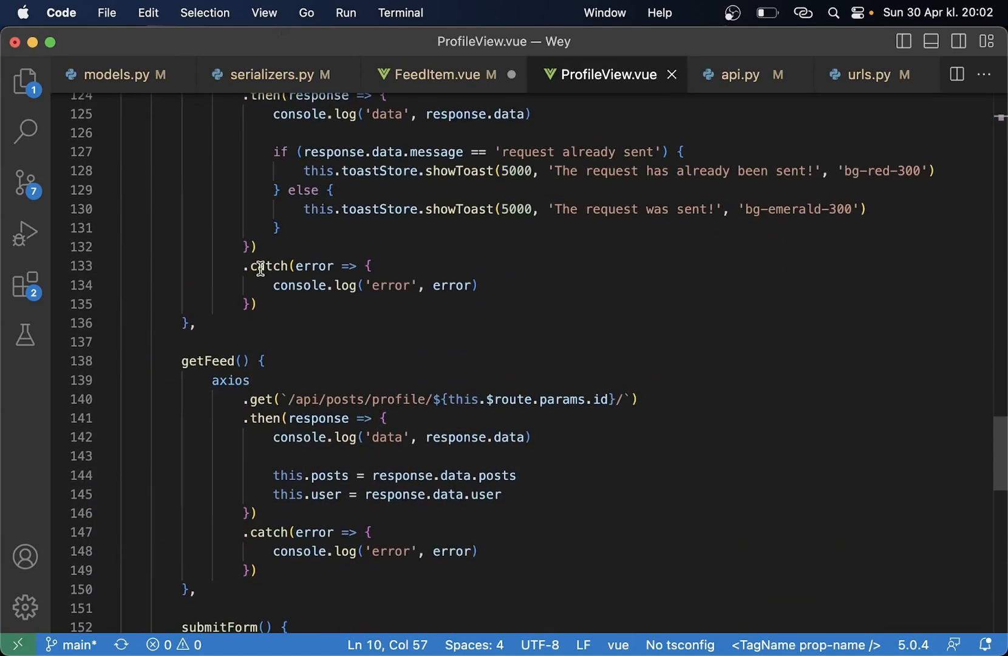
{"action": "left_click", "coordinate": [448, 74]}
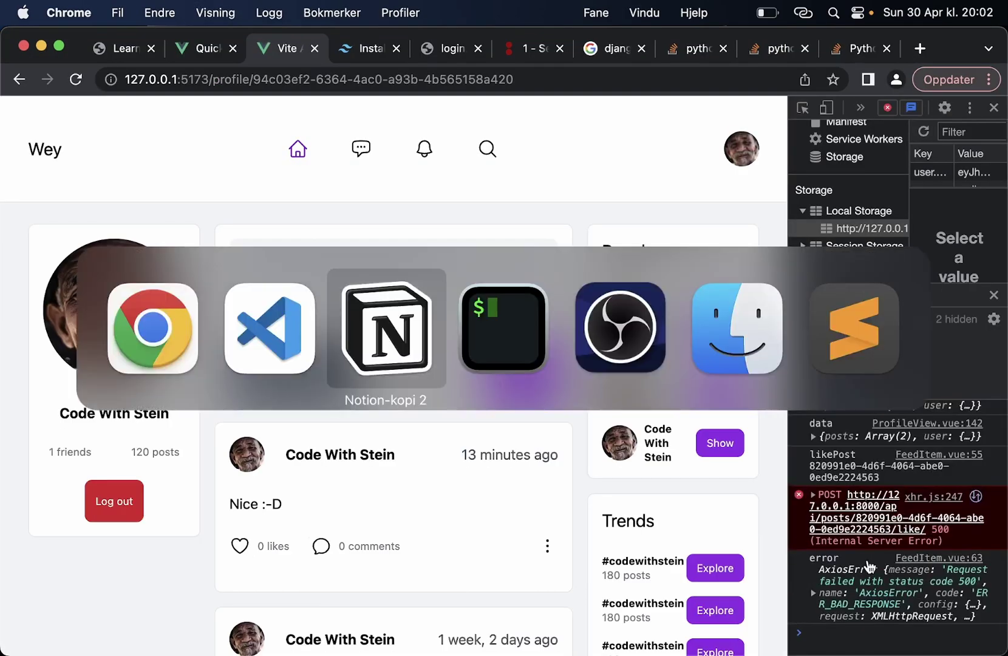
- Read the traceback in iTerm2, change the route parameters to pk in urls.py and save
{"action": "left_click", "coordinate": [502, 329]}
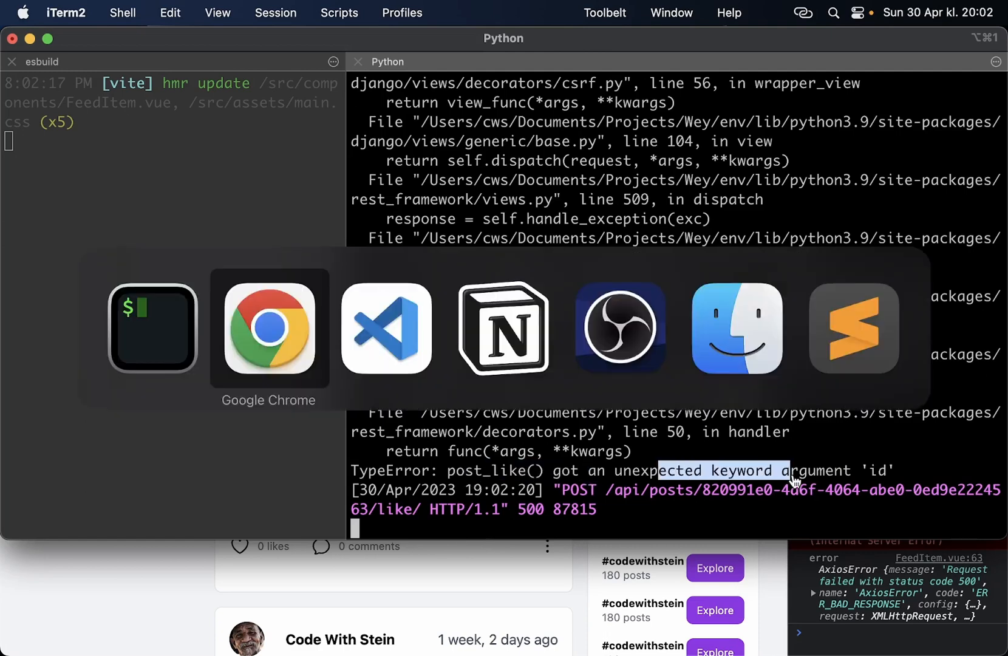
{"action": "left_click", "coordinate": [386, 328]}
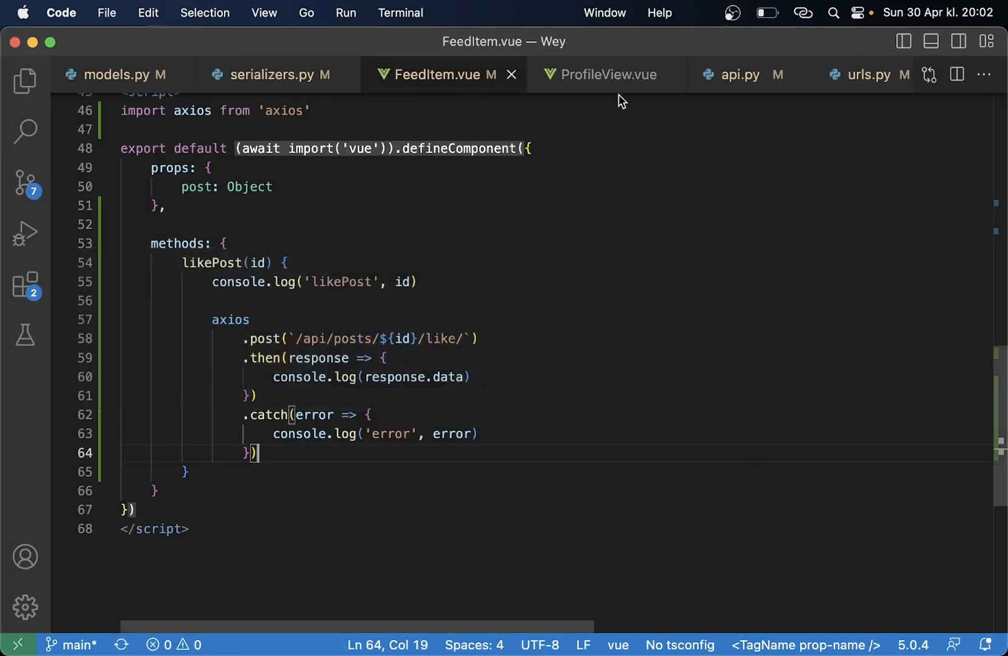
{"action": "left_click", "coordinate": [739, 74]}
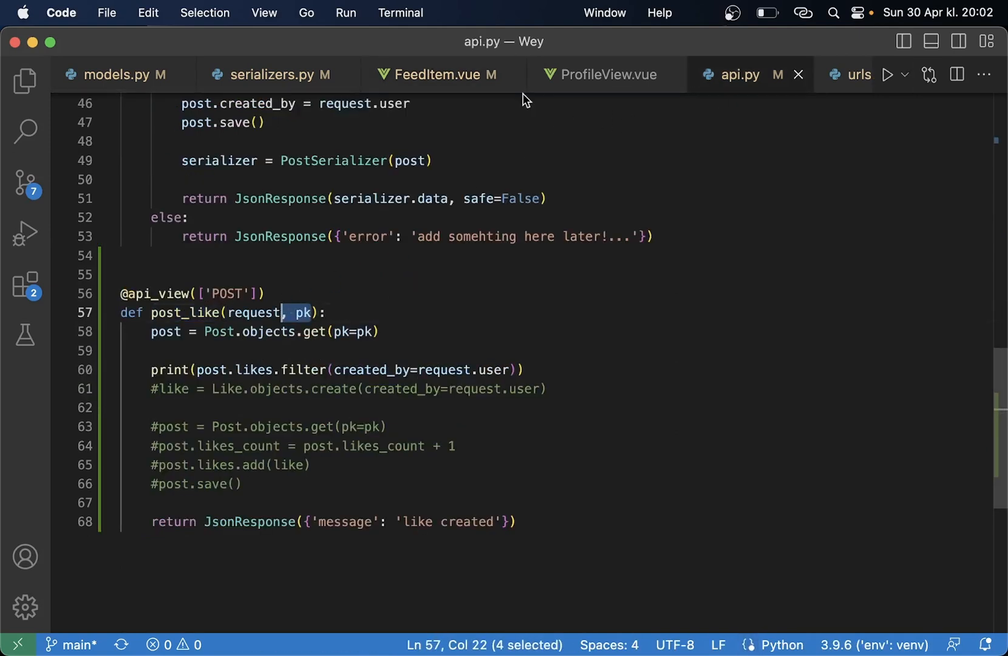
{"action": "left_click", "coordinate": [855, 74]}
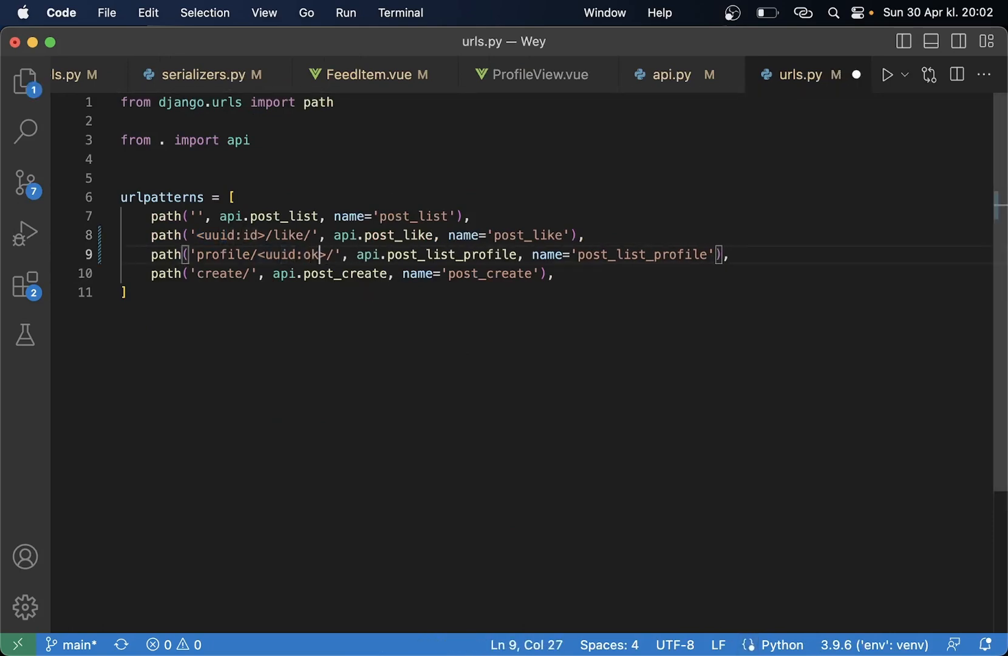
{"action": "key", "text": "Cmd+Tab"}
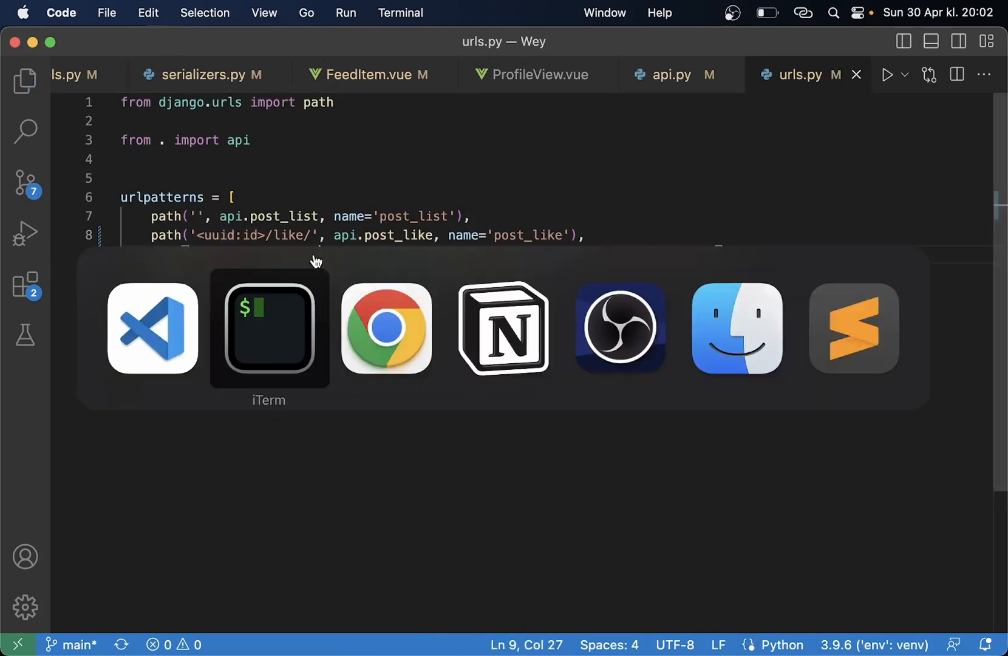
- After the post_list_profile 'pk' TypeError, keep <uuid:pk> only on the like route, id on profile, and save
{"action": "left_click", "coordinate": [386, 329]}
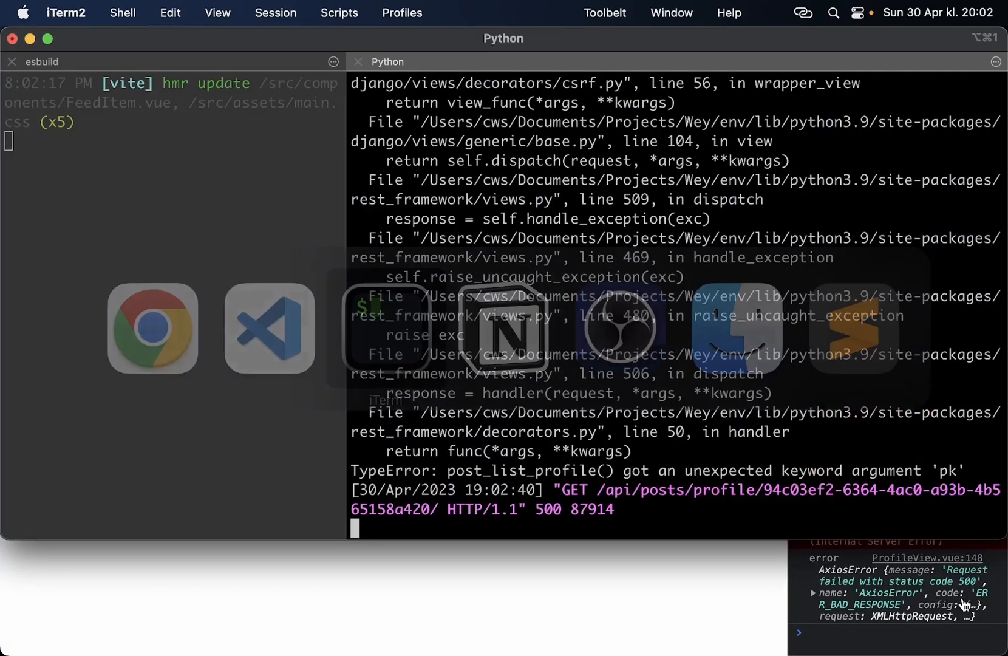
{"action": "mouse_move", "coordinate": [469, 476]}
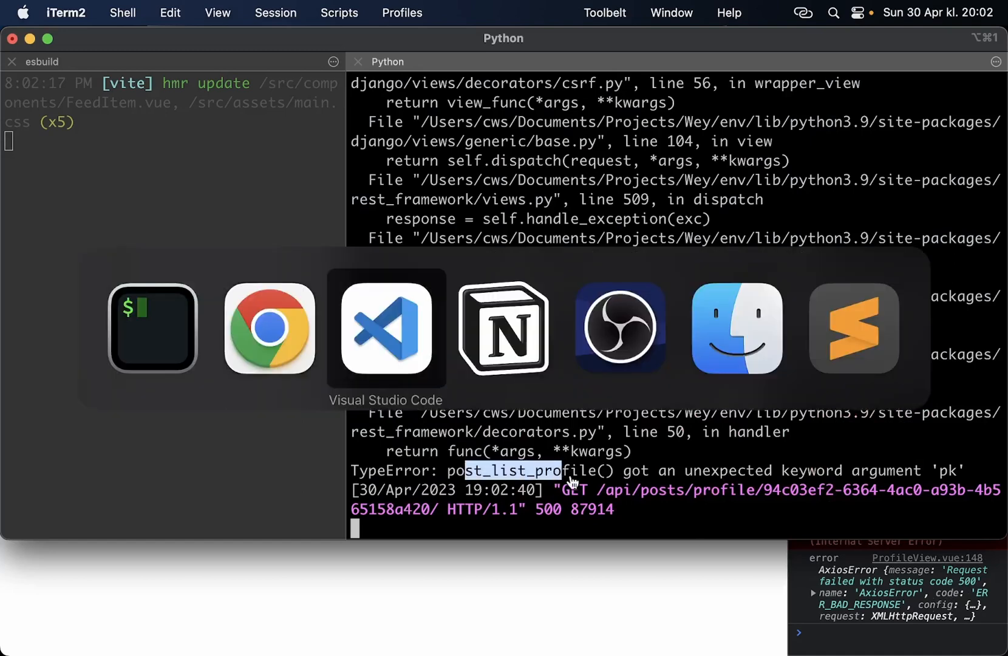
{"action": "left_click", "coordinate": [386, 329]}
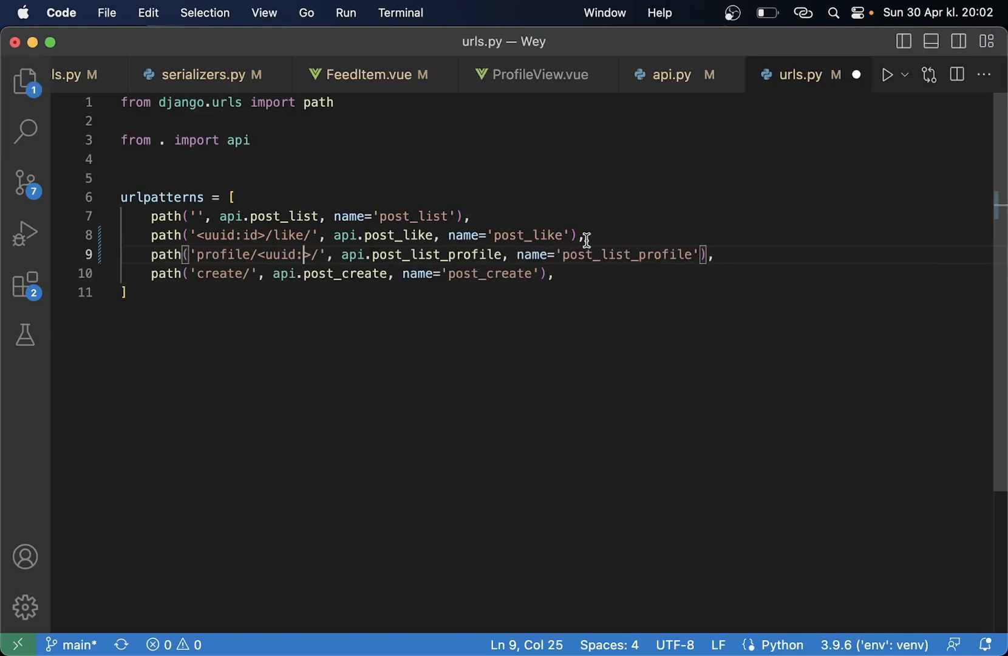
{"action": "double_click", "coordinate": [309, 255]}
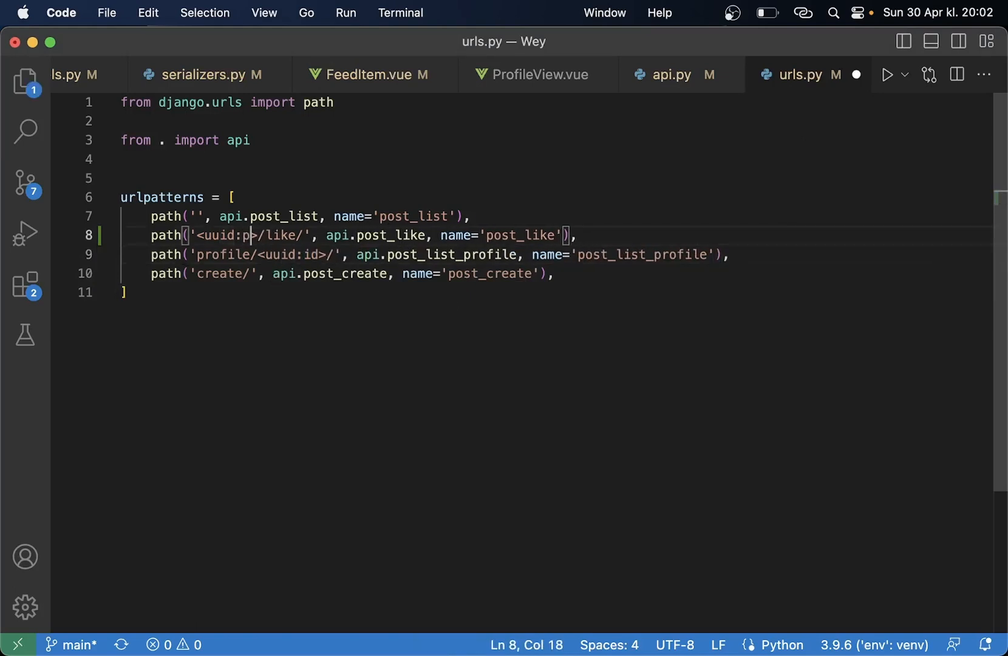
{"action": "type", "text": "k"}
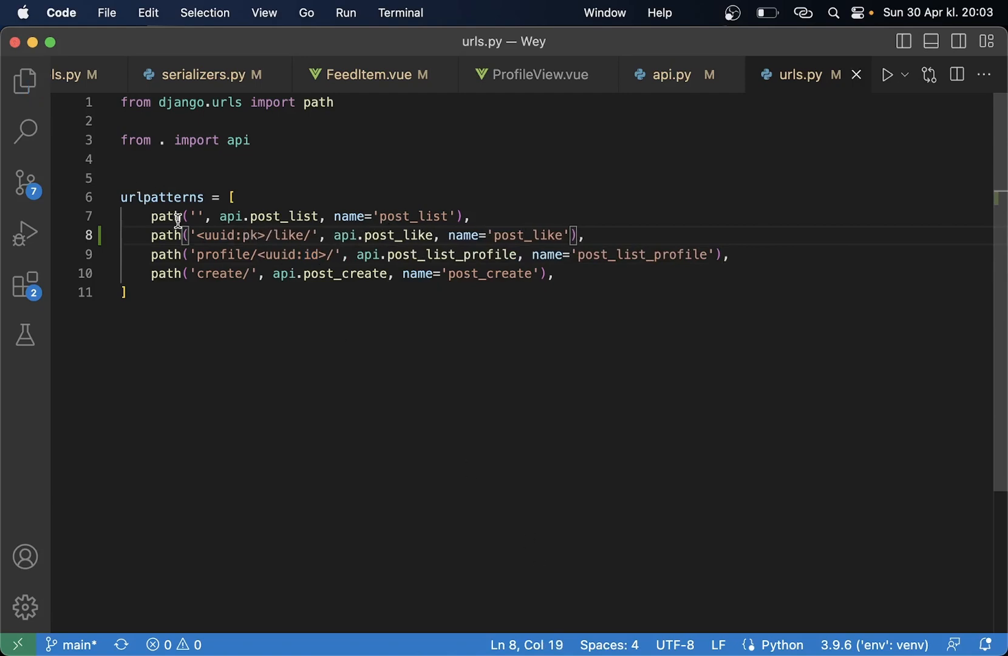
{"action": "key", "text": "Cmd+Tab"}
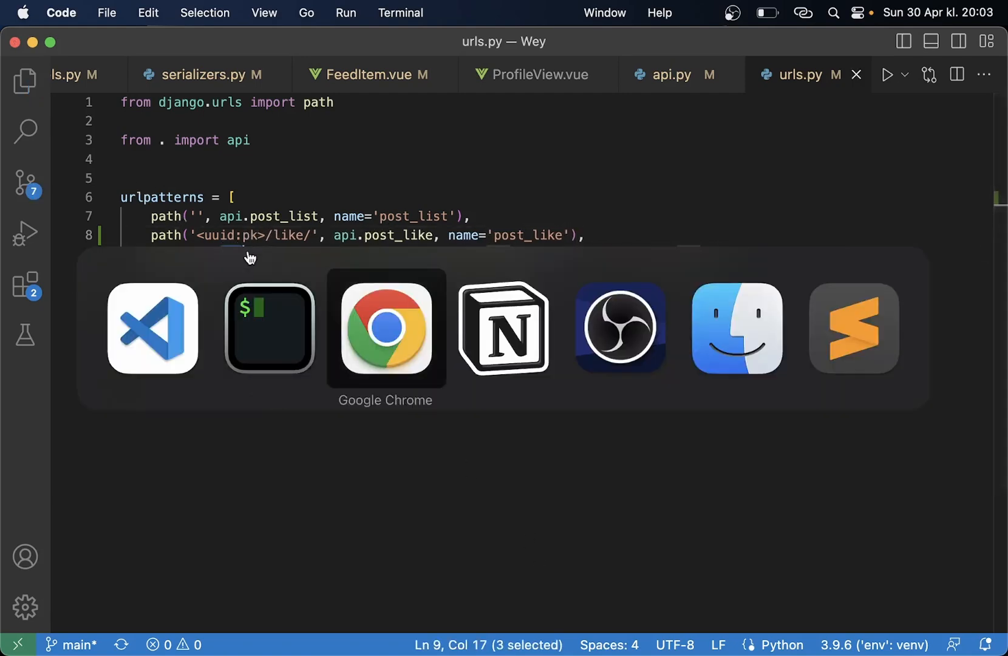
- Click the heart in Chrome, then uncomment the like creation lines in api.py and save
{"action": "left_click", "coordinate": [385, 329]}
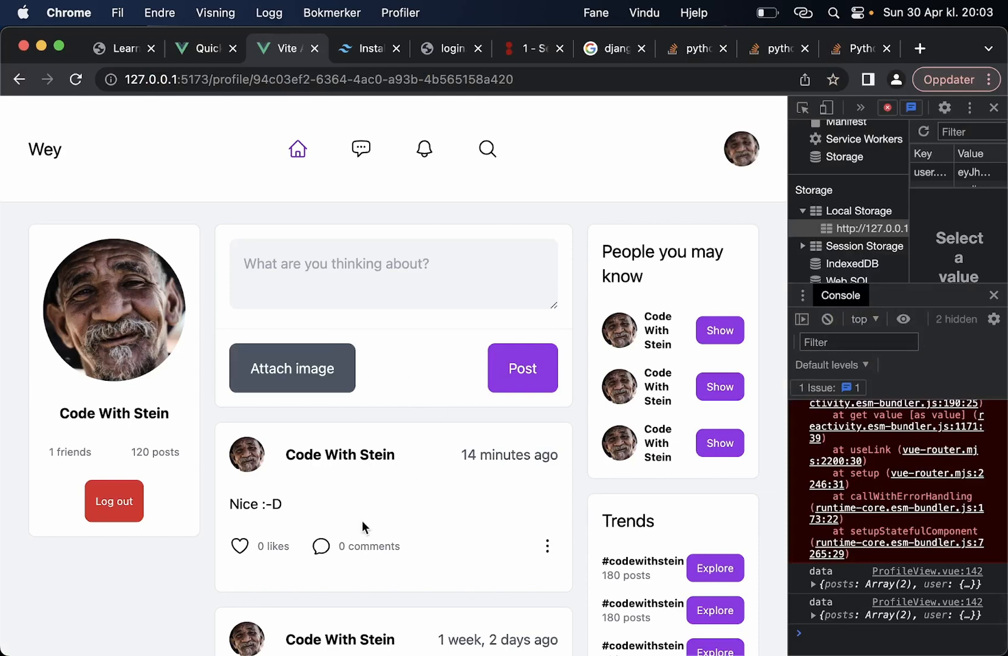
{"action": "mouse_move", "coordinate": [261, 546]}
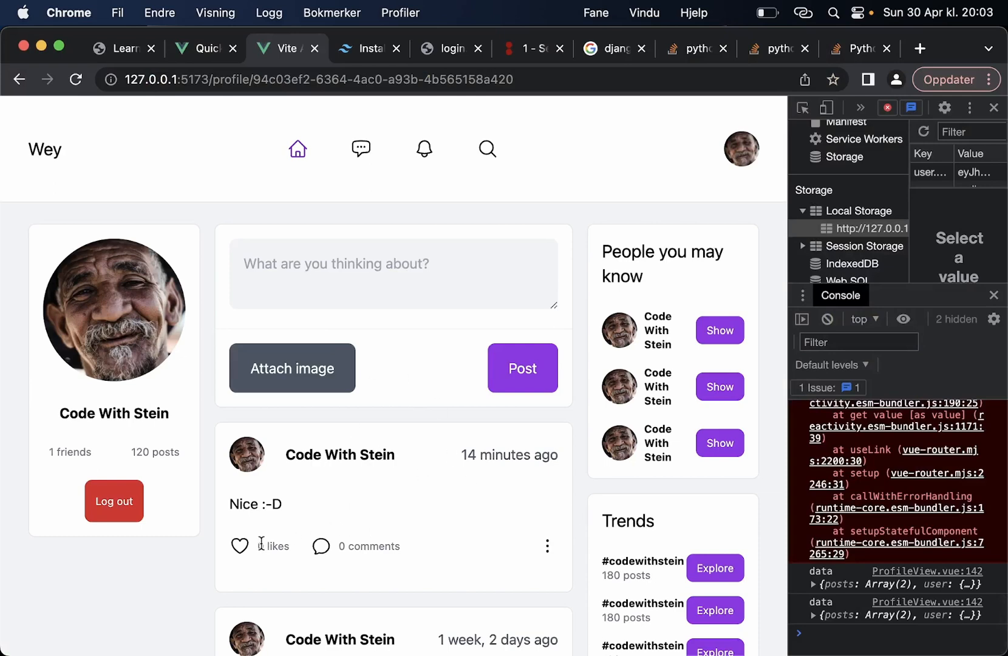
{"action": "left_click", "coordinate": [239, 547]}
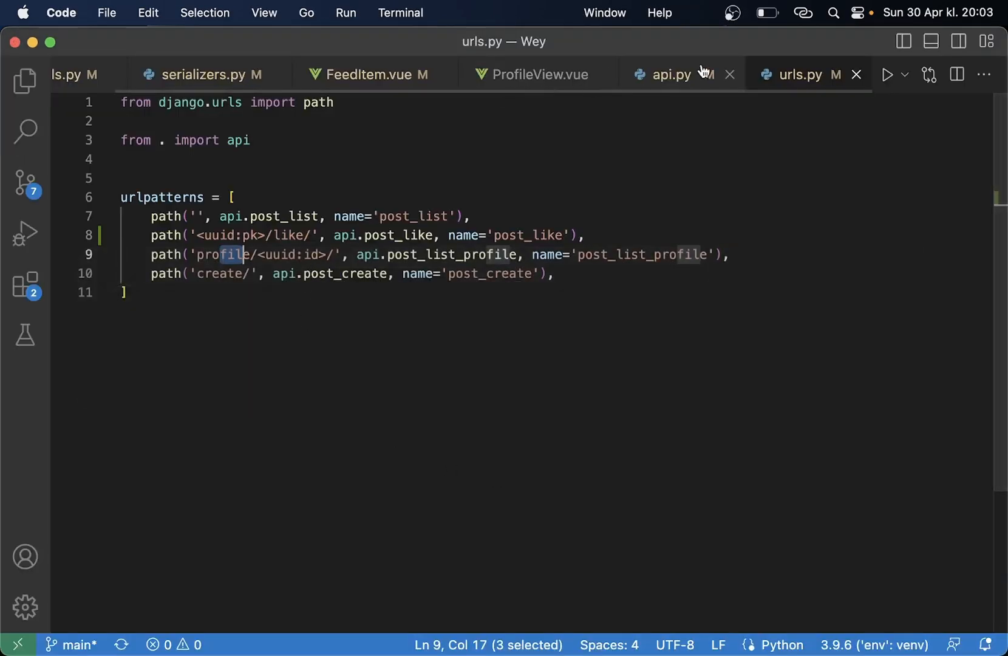
{"action": "left_click", "coordinate": [670, 74]}
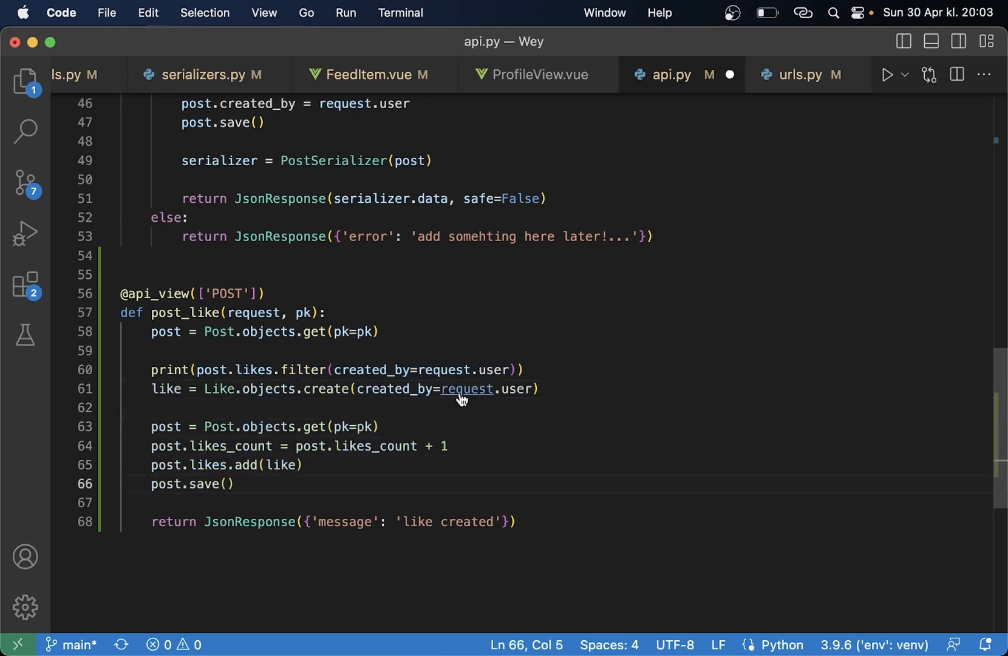
{"action": "key", "text": "Cmd+Tab"}
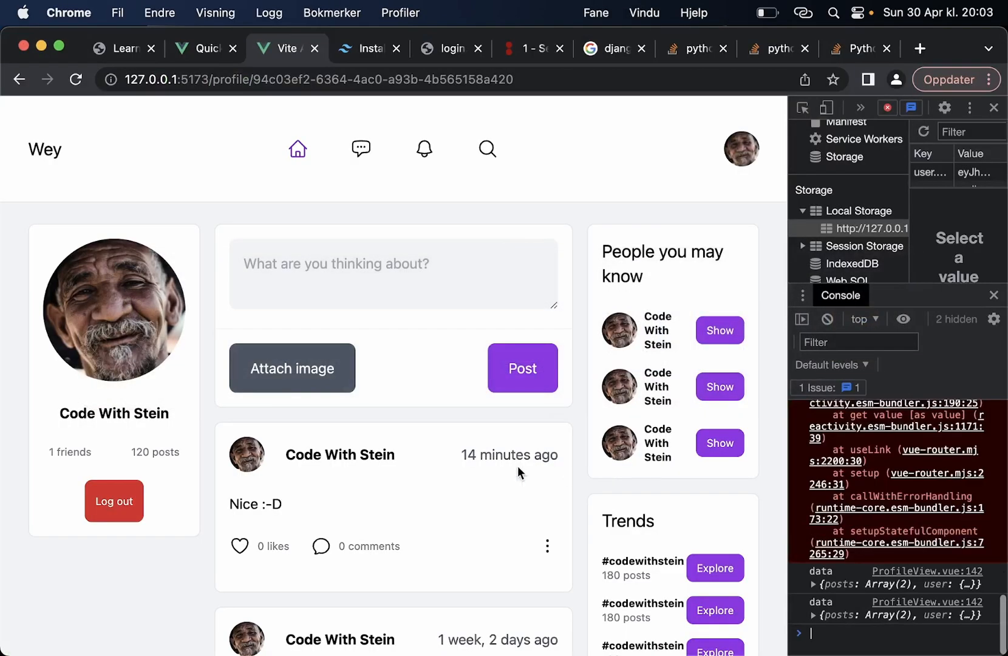
- Like the Nice :-D post again so it returns 'like created' and shows 1 likes
{"action": "left_click", "coordinate": [240, 546]}
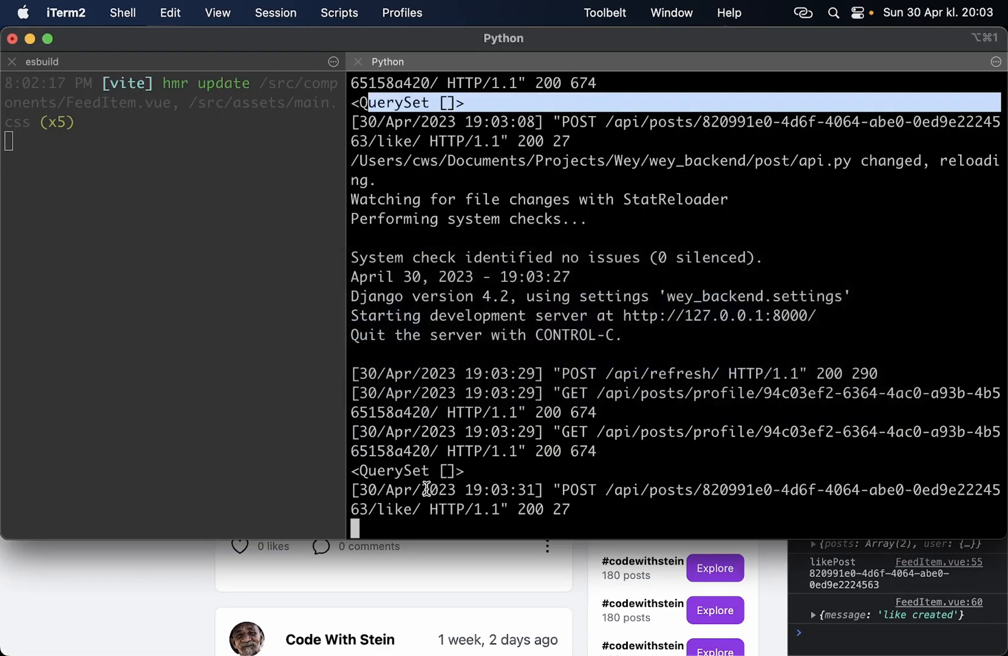
{"action": "key", "text": "cmd+tab"}
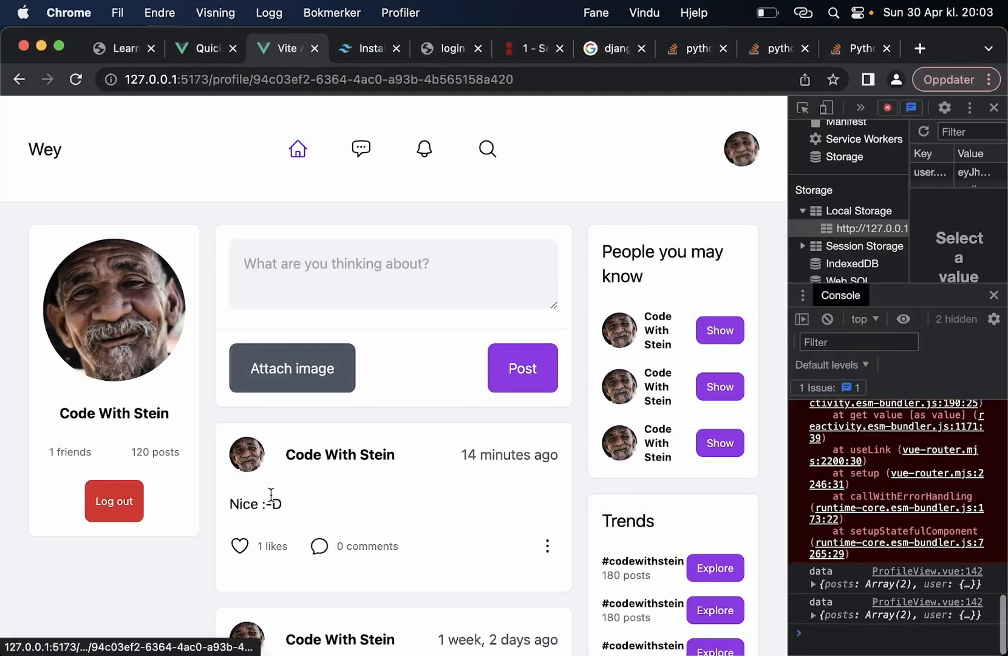
{"action": "key", "text": "Cmd+Tab"}
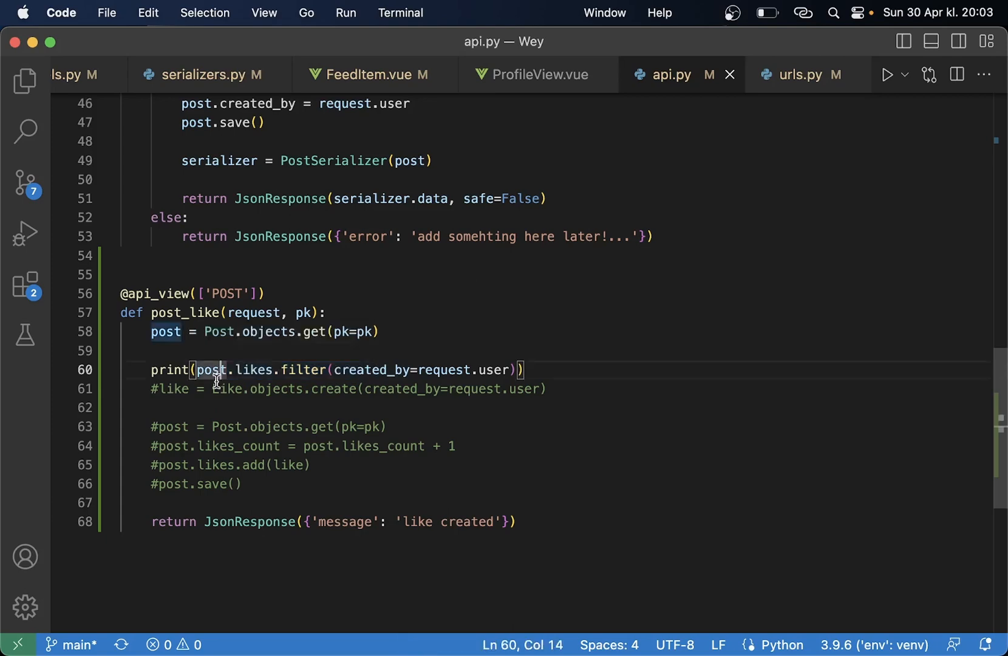
{"action": "mouse_move", "coordinate": [192, 356]}
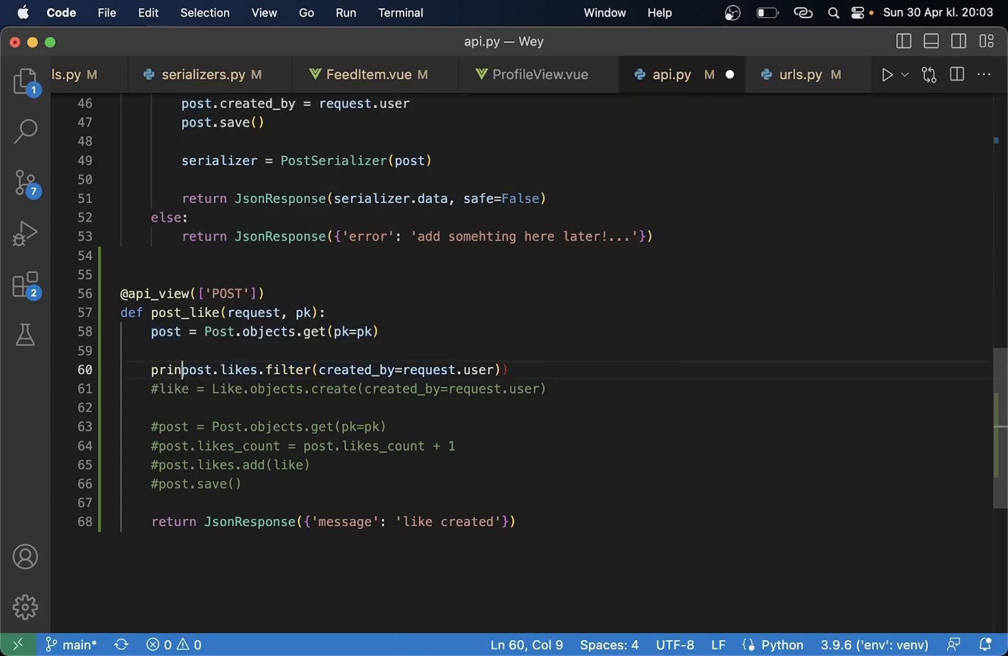
- Guard like creation with 'if not post.likes.filter(...)', add an else returning 'post already liked', and save api.py
{"action": "type", "text": "if not"}
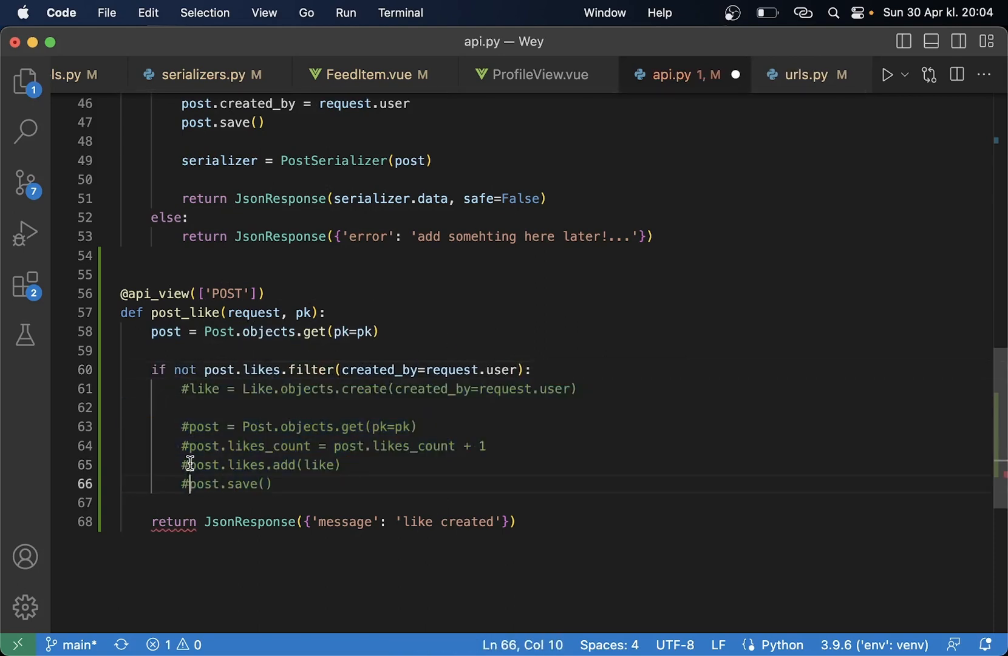
{"action": "left_click", "coordinate": [190, 446]}
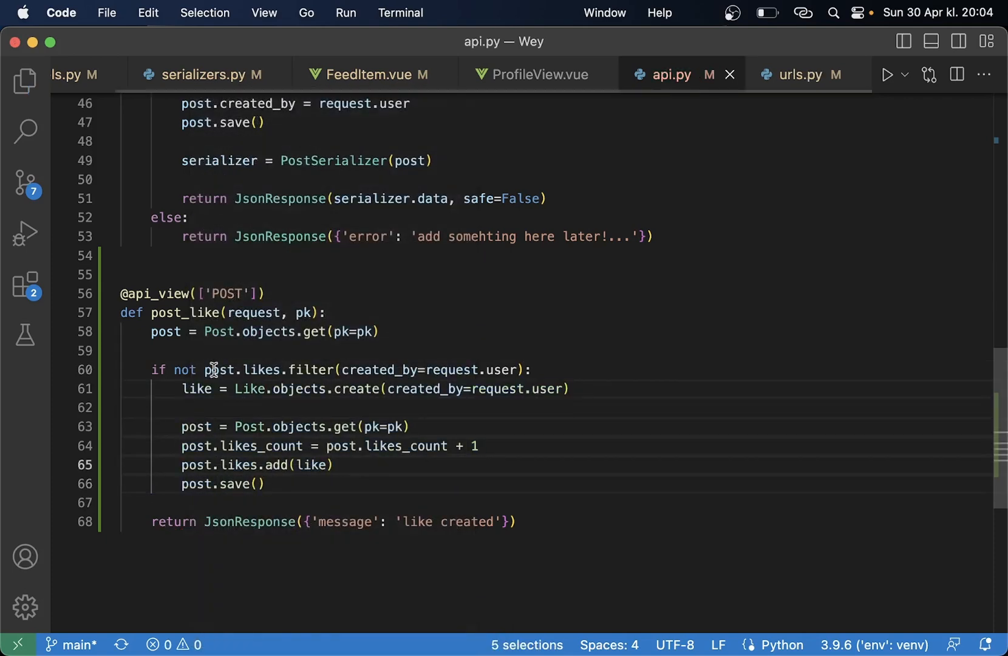
{"action": "left_click_drag", "start_coordinate": [204, 370], "coordinate": [487, 370]}
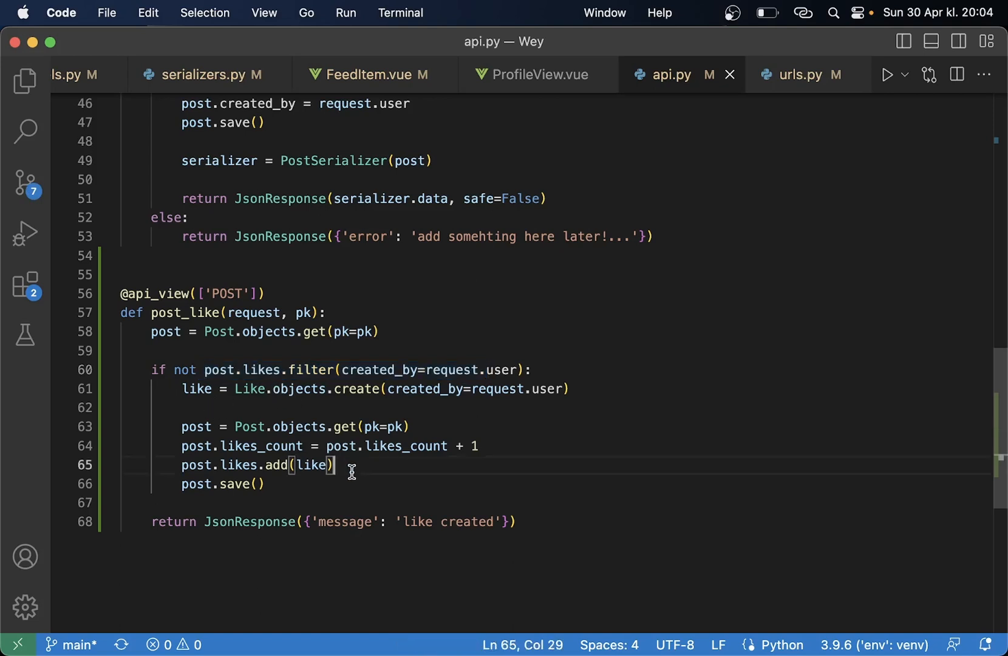
{"action": "left_click", "coordinate": [592, 522]}
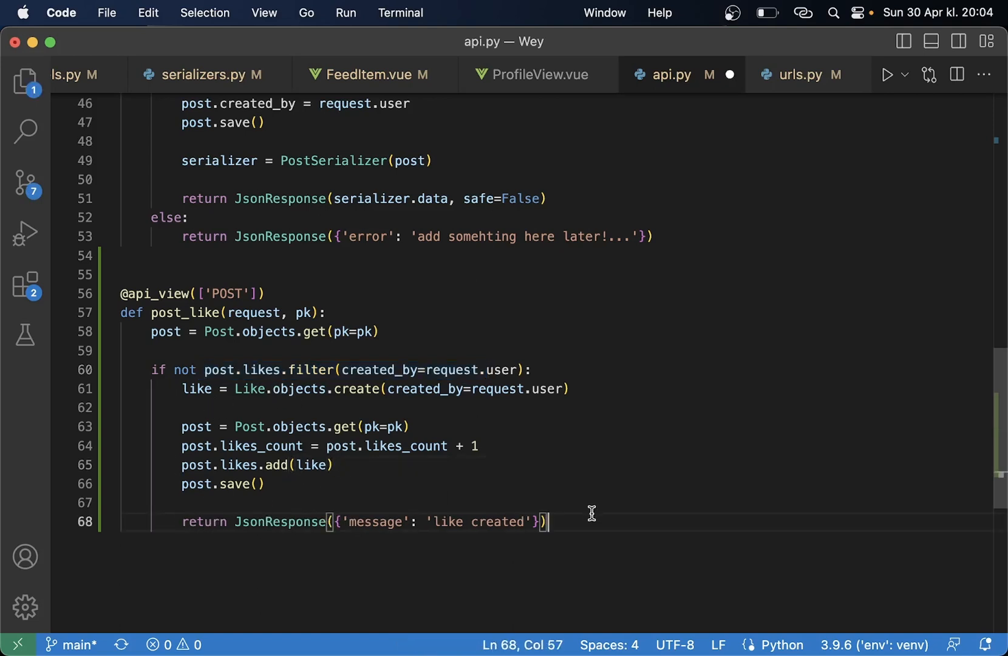
{"action": "type", "text": "else:"}
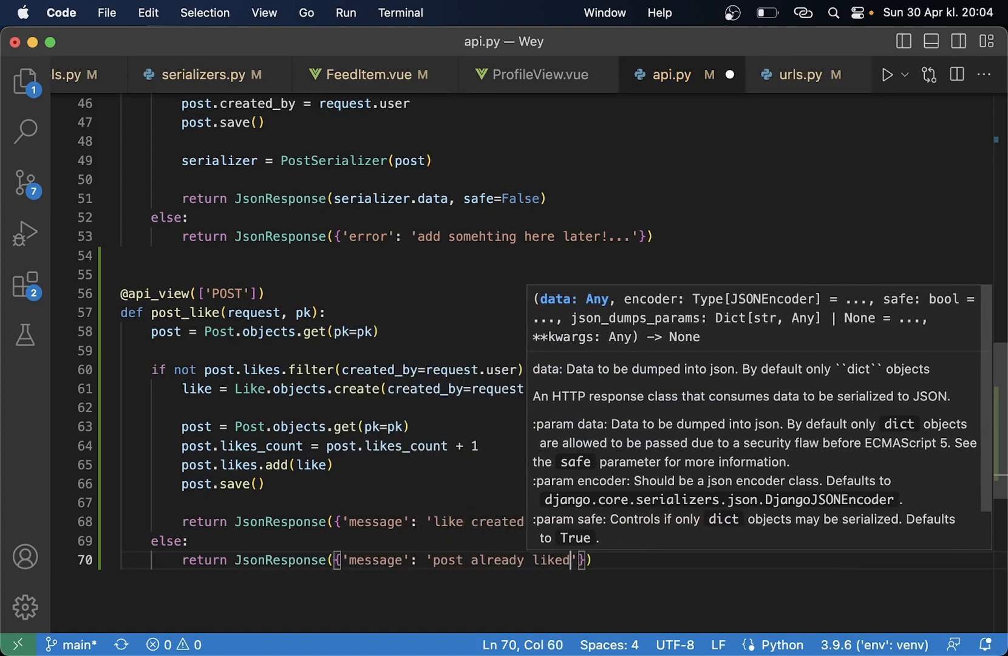
{"action": "key", "text": "Cmd+Tab"}
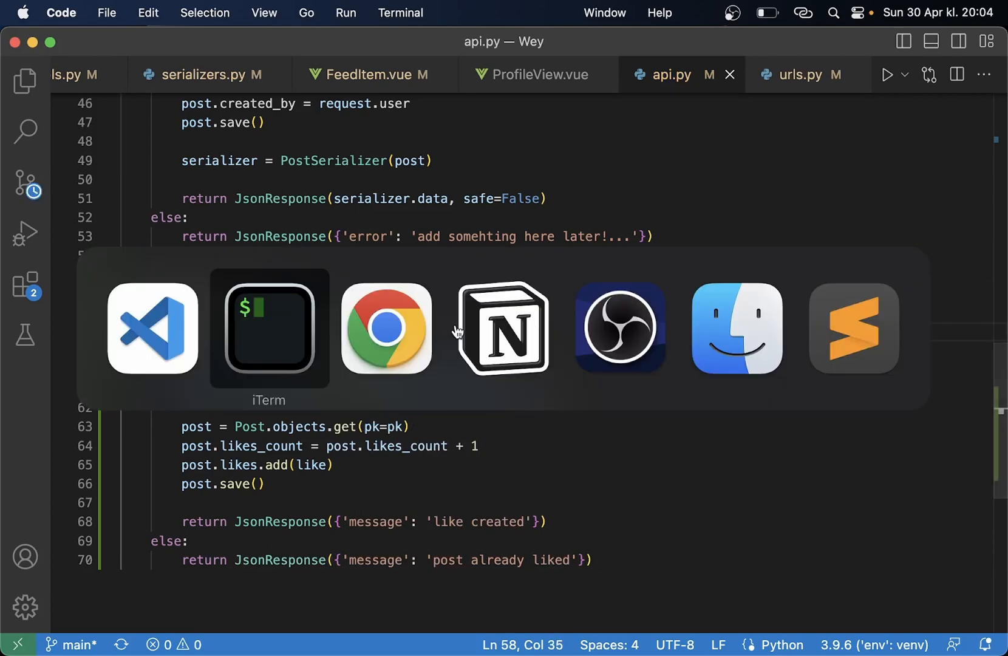
- Like the Cool! post to see 'post already liked' in the console, reload, then go to the /feed page
{"action": "left_click", "coordinate": [386, 328]}
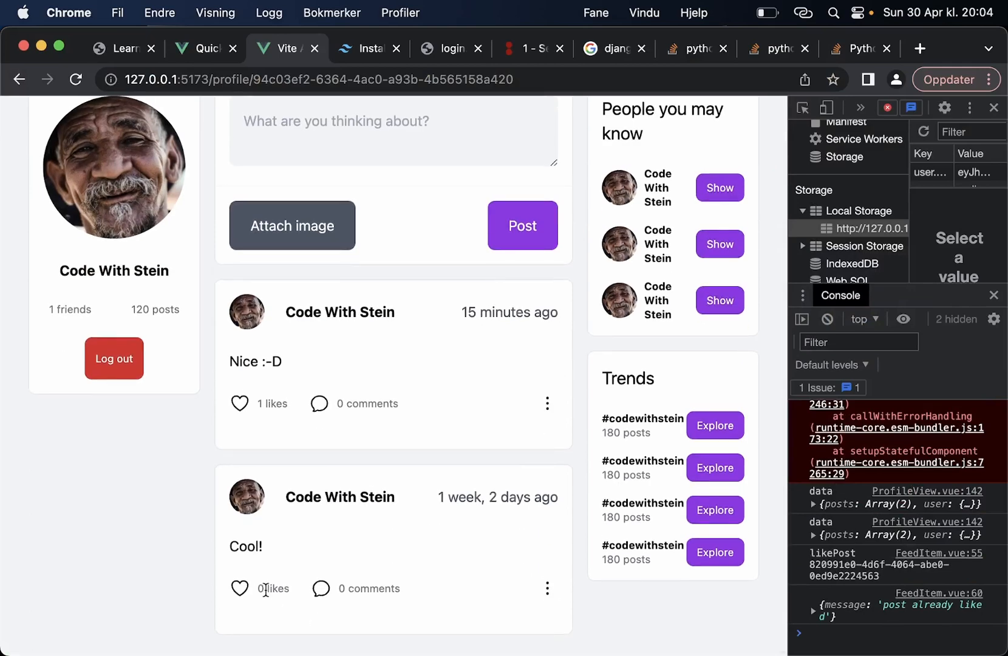
{"action": "left_click", "coordinate": [240, 589]}
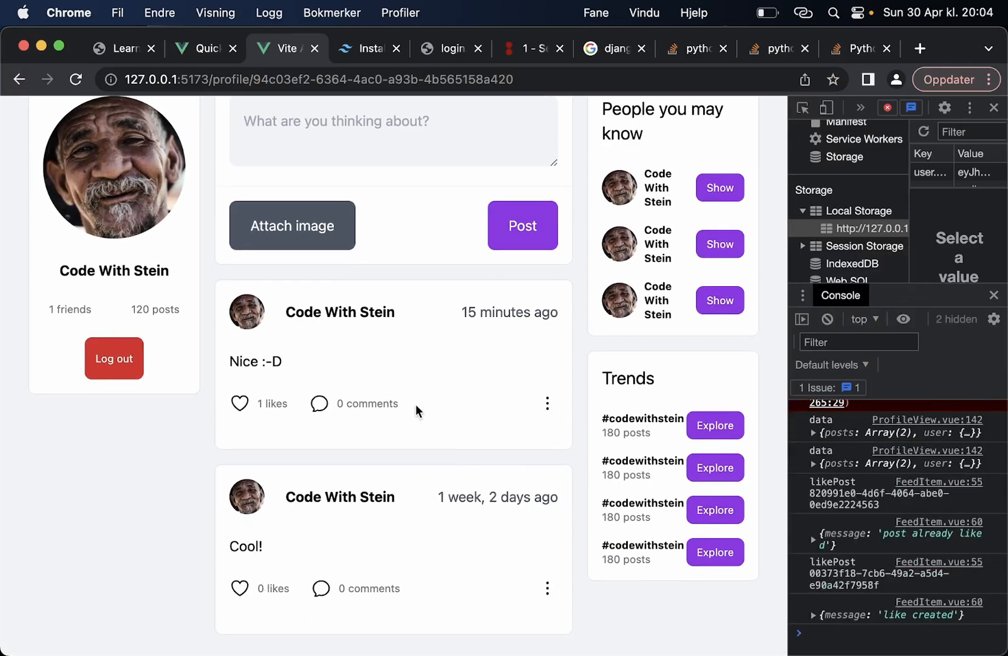
{"action": "left_click", "coordinate": [240, 589]}
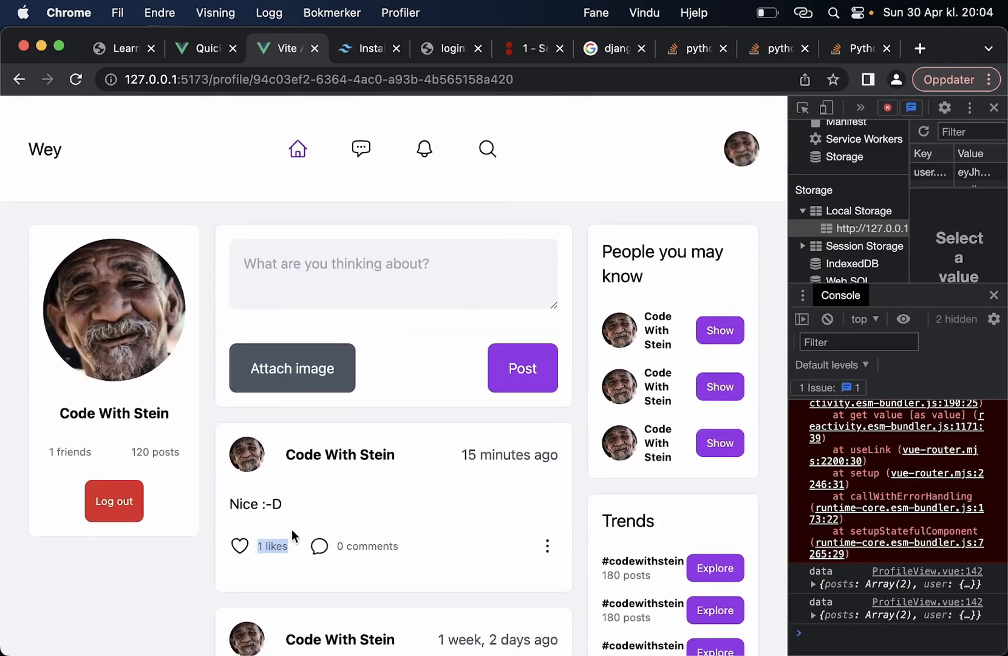
{"action": "scroll", "scroll_direction": "down", "scroll_amount": 3}
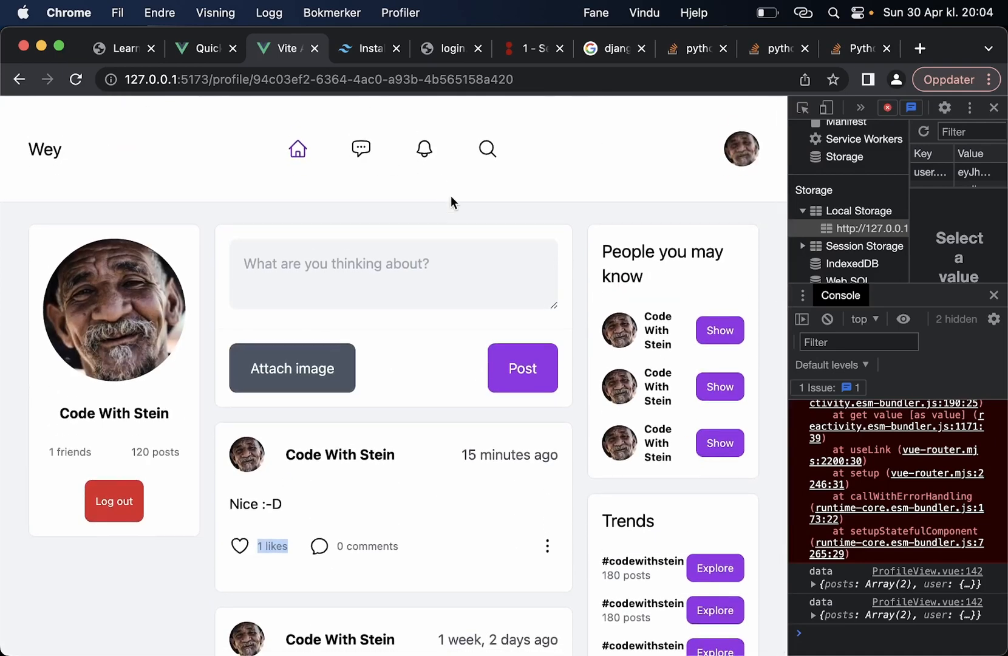
{"action": "left_click", "coordinate": [298, 149]}
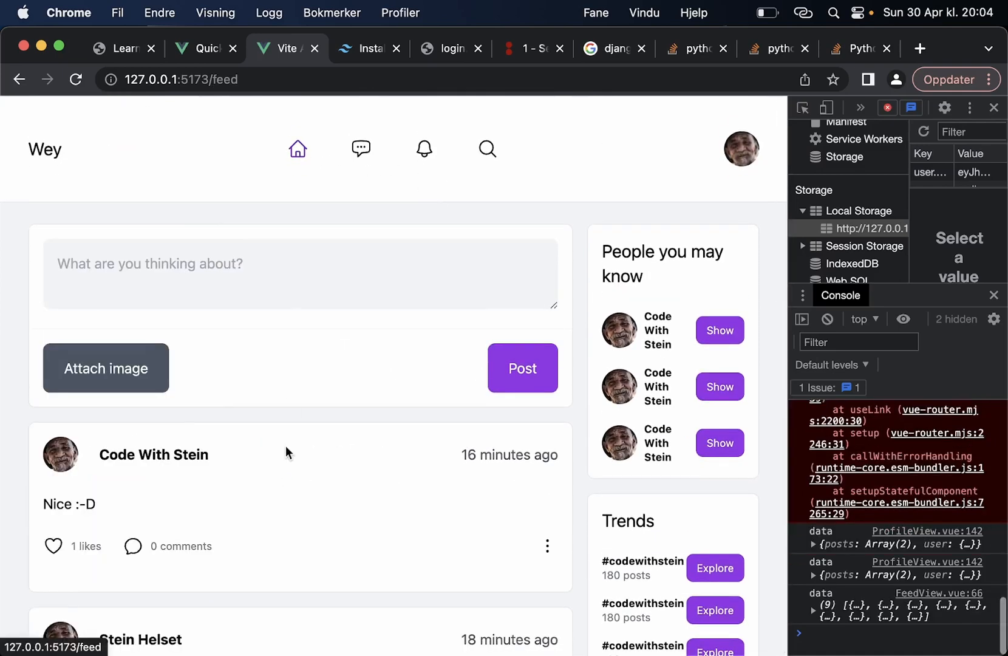
{"action": "scroll", "scroll_direction": "down", "scroll_amount": 3}
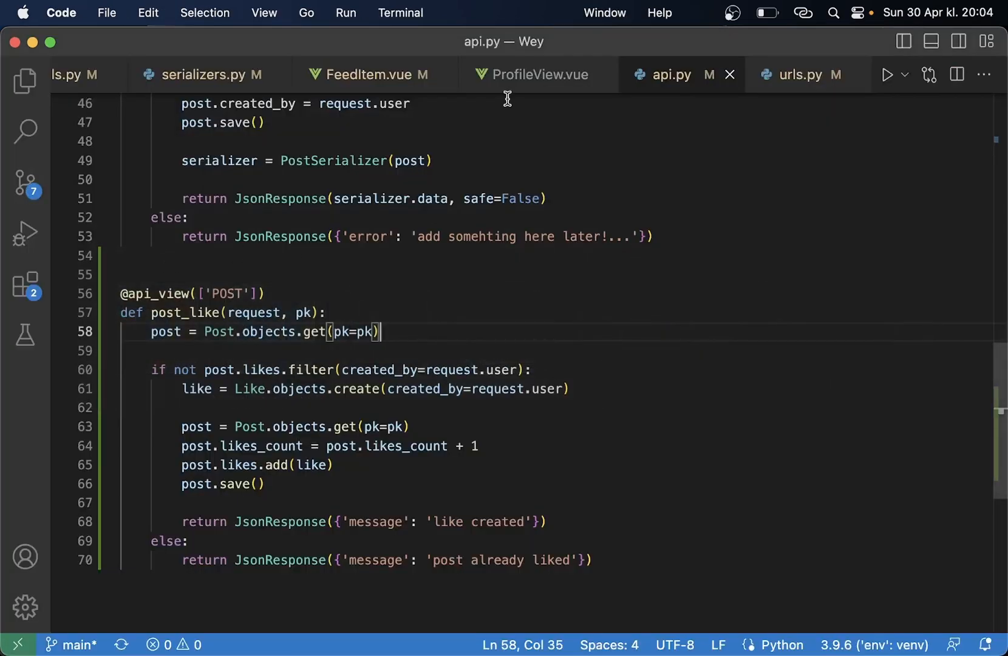
{"action": "mouse_move", "coordinate": [541, 88]}
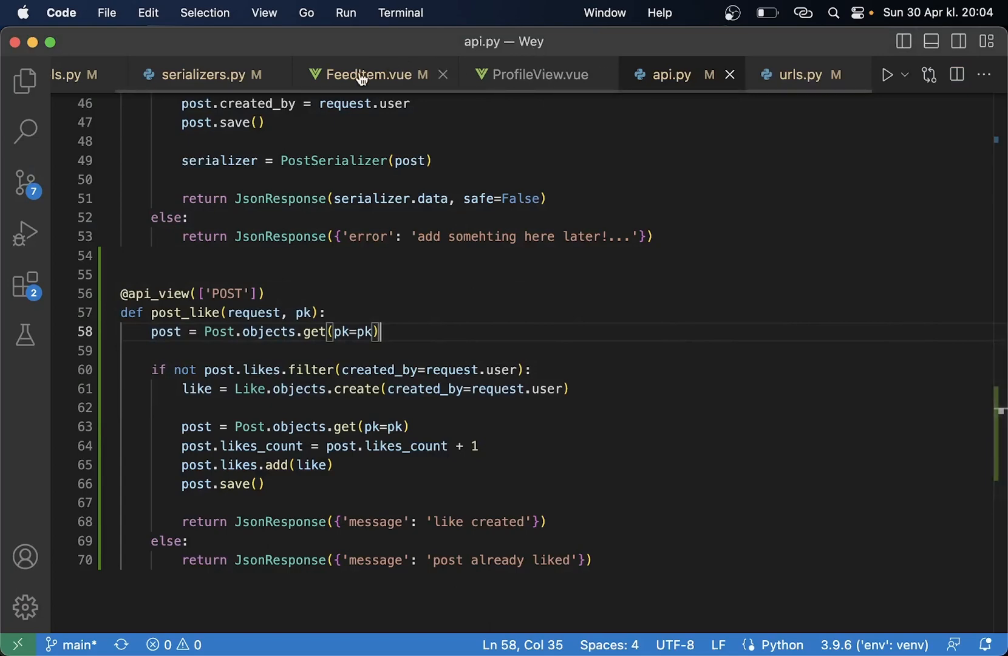
- Add 'if (response.data.message == 'like created')' inside likePost's .then, checking the message text in api.py
{"action": "left_click", "coordinate": [373, 74]}
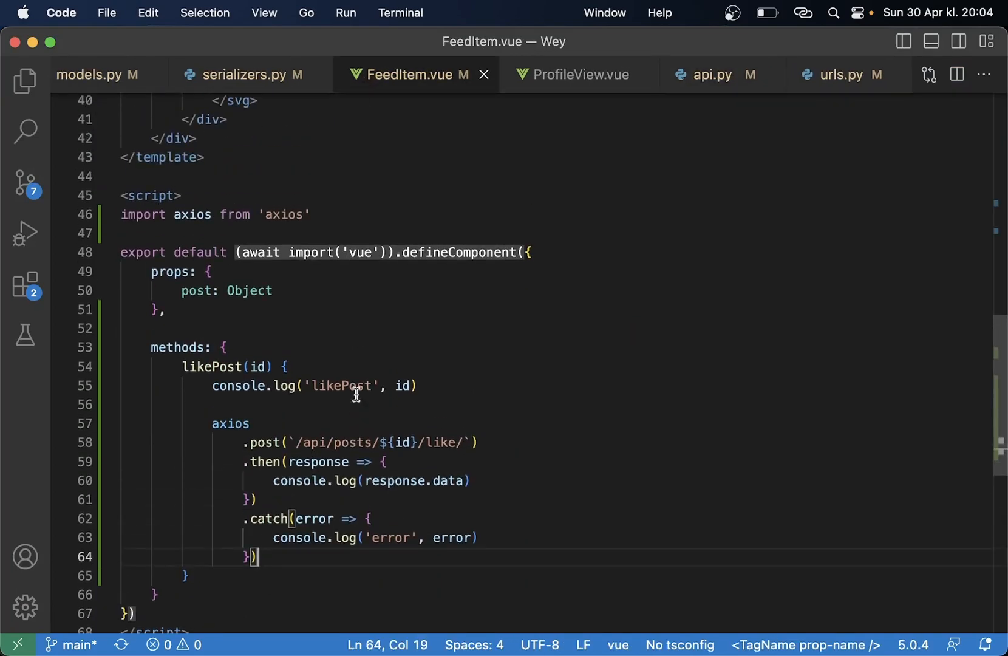
{"action": "key", "text": "Enter"}
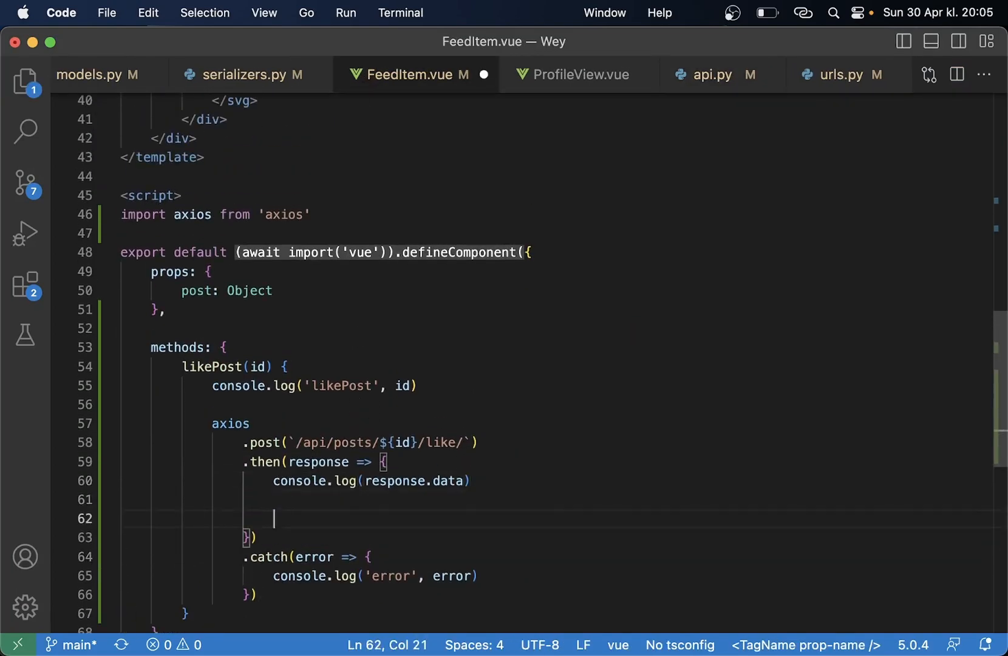
{"action": "type", "text": "if (response"}
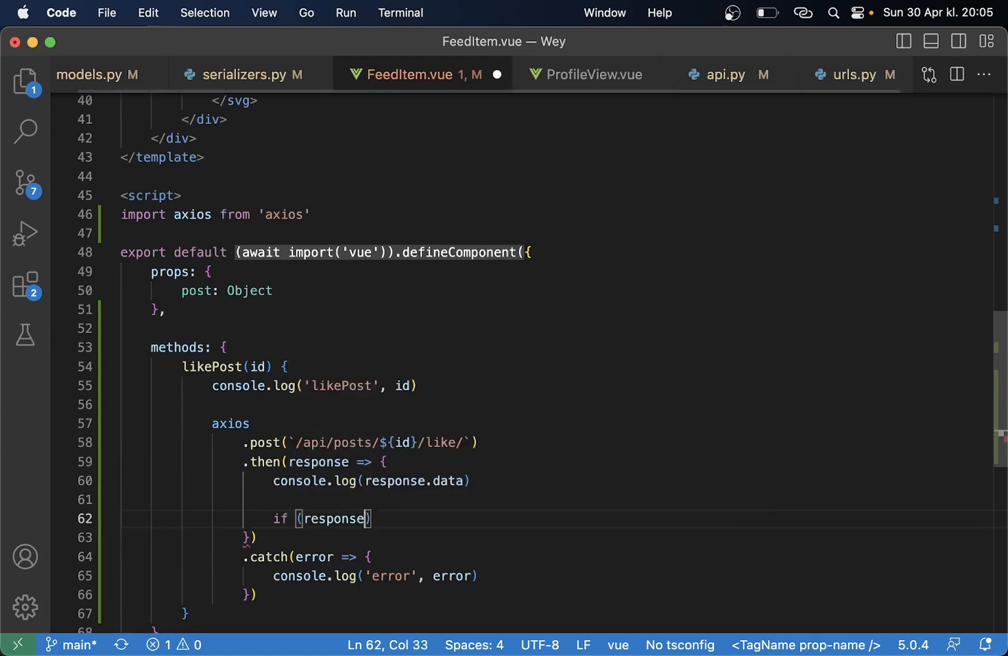
{"action": "type", "text": ".data.message =="}
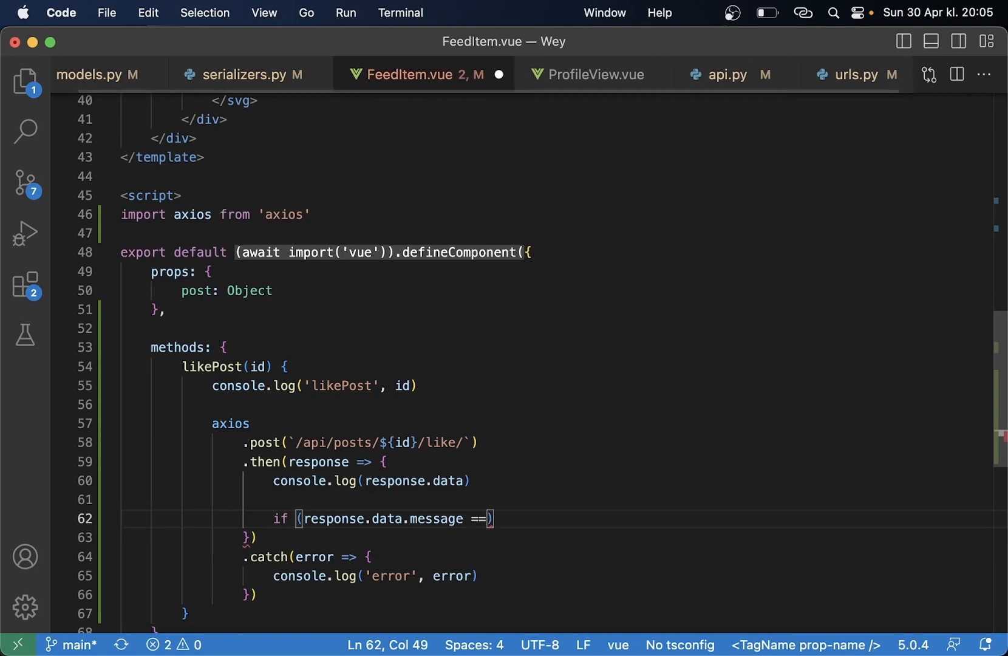
{"action": "type", "text": "'like c"}
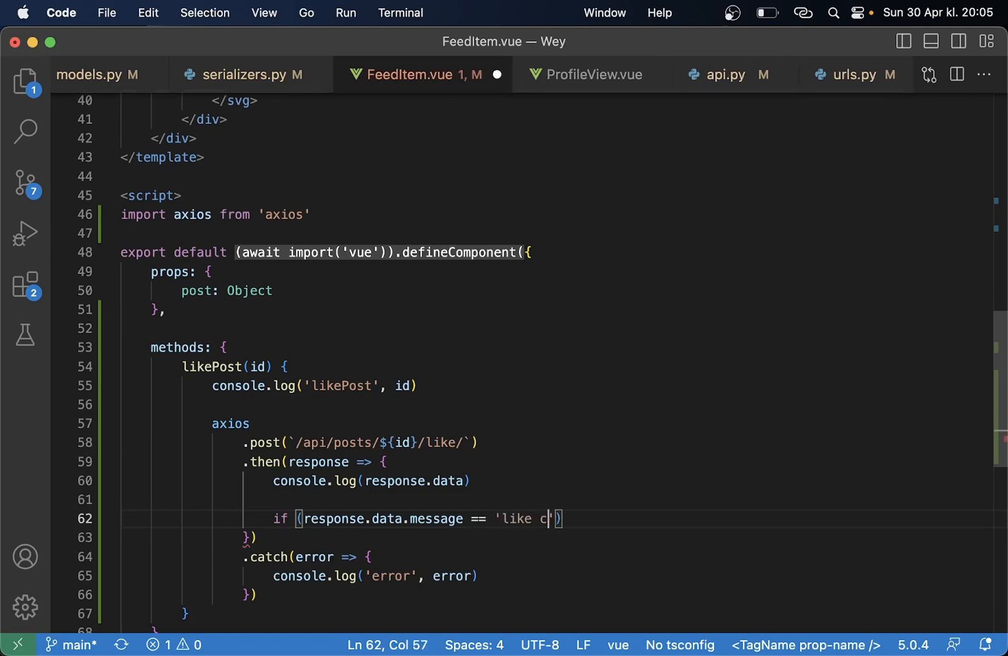
{"action": "left_click", "coordinate": [726, 76]}
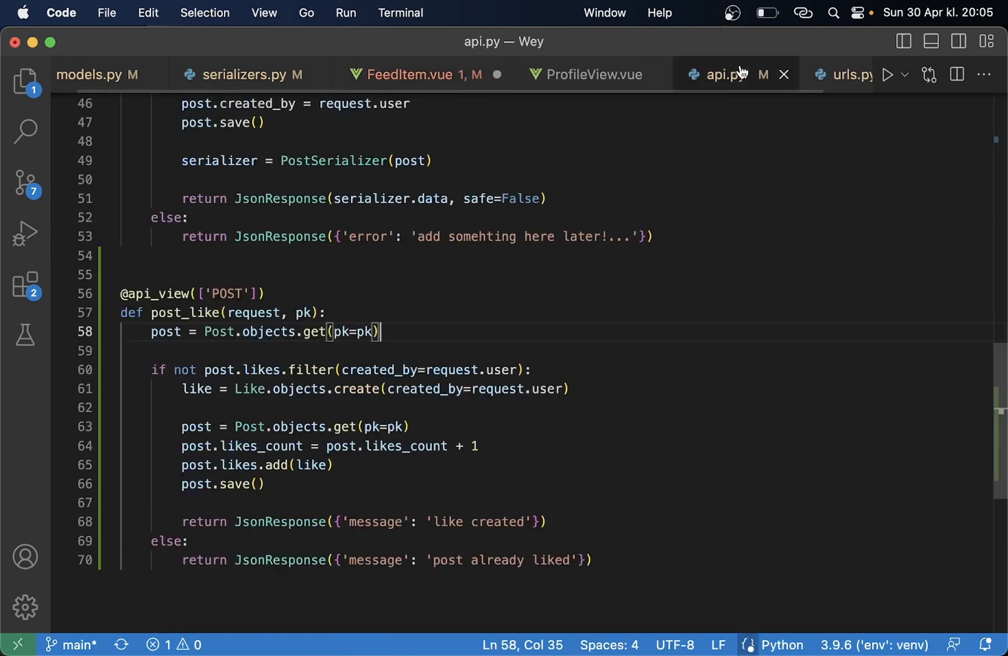
{"action": "left_click", "coordinate": [412, 74]}
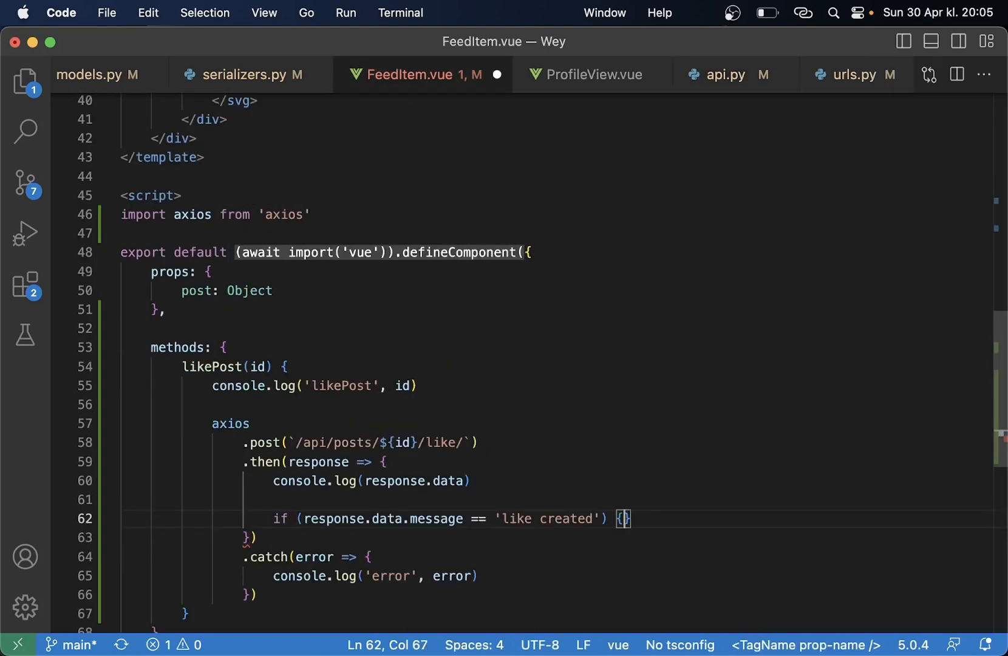
- Increment post.likes_count by 1 inside that condition and save FeedItem.vue
{"action": "type", "text": "post."}
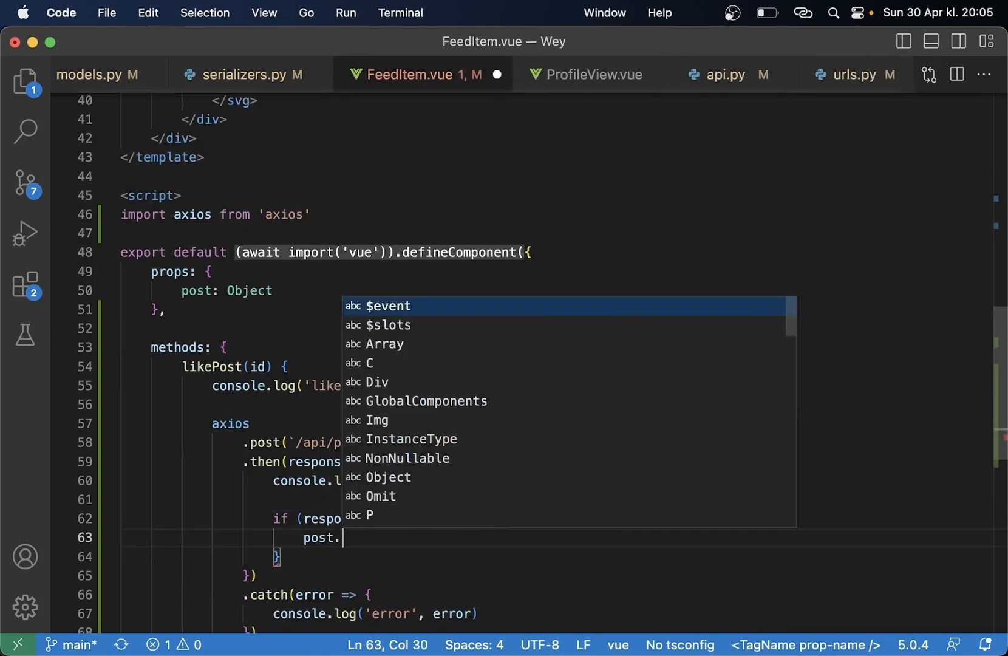
{"action": "type", "text": "like"}
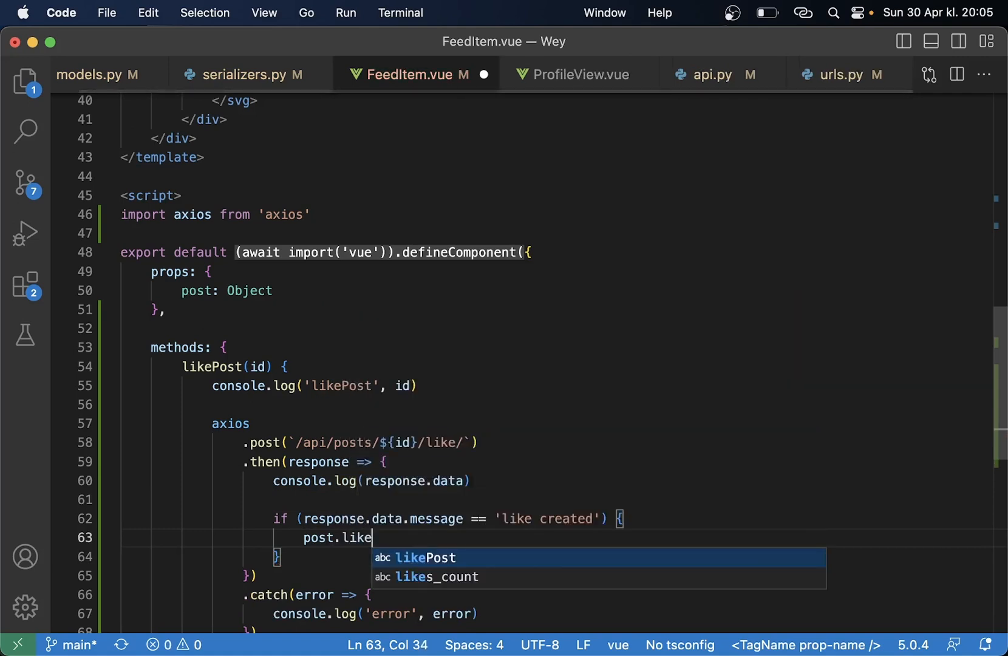
{"action": "type", "text": "s_count +="}
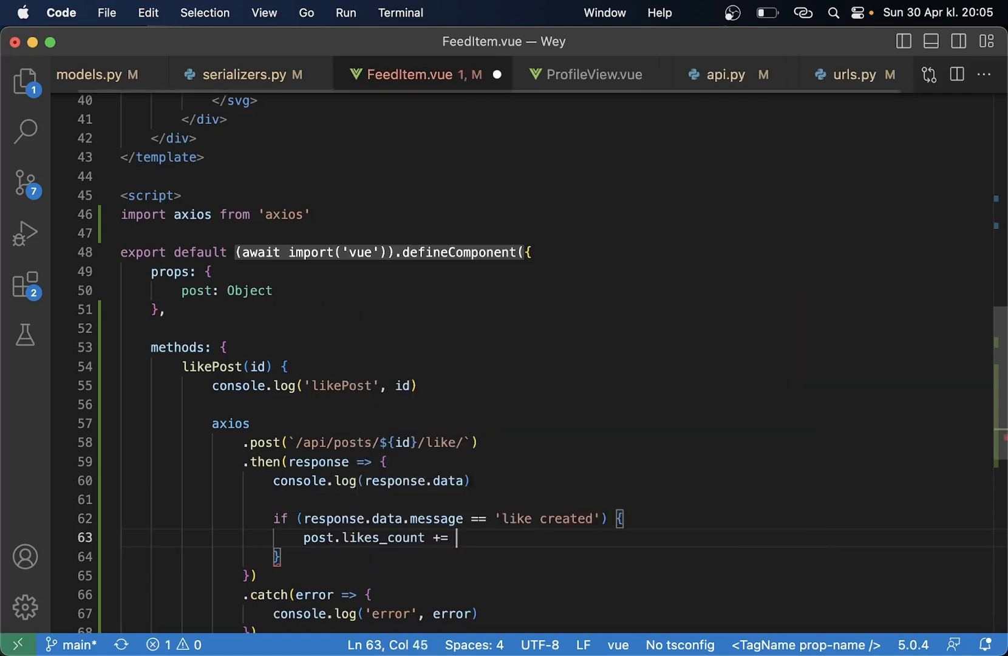
{"action": "type", "text": "1"}
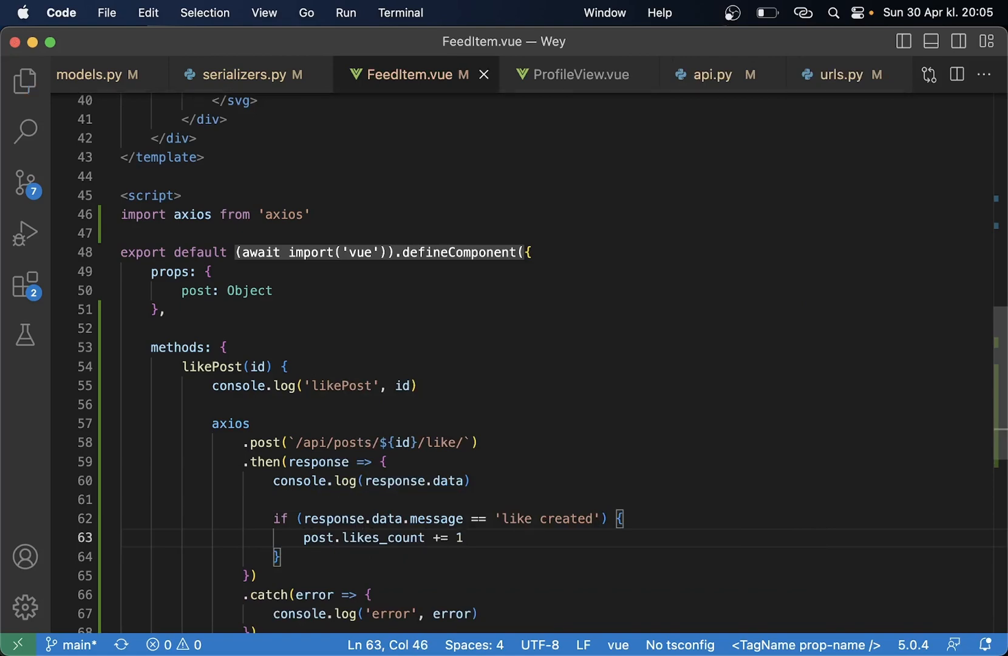
{"action": "key", "text": "cmd+tab"}
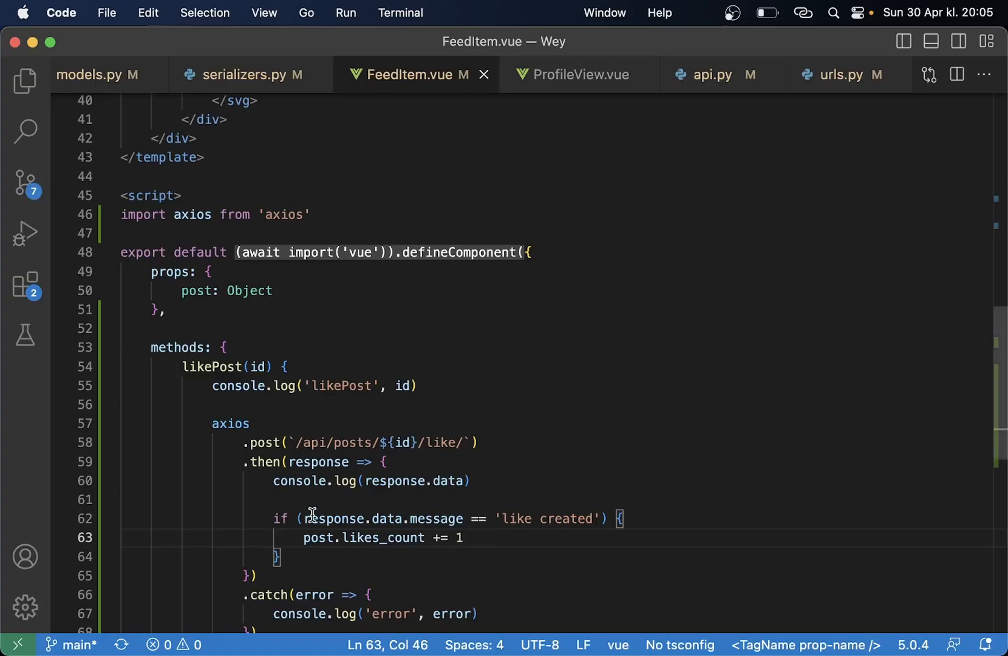
{"action": "type", "text": "this"}
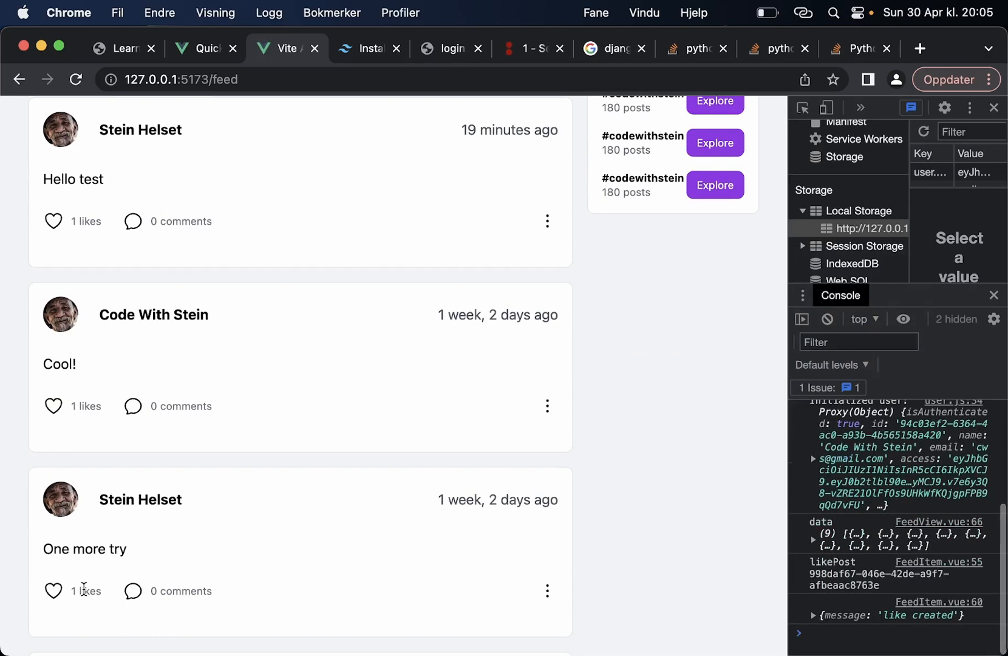
- Scroll through the feed watching liked posts such as Again testsa reach 1 likes
{"action": "scroll", "scroll_direction": "down", "scroll_amount": 3}
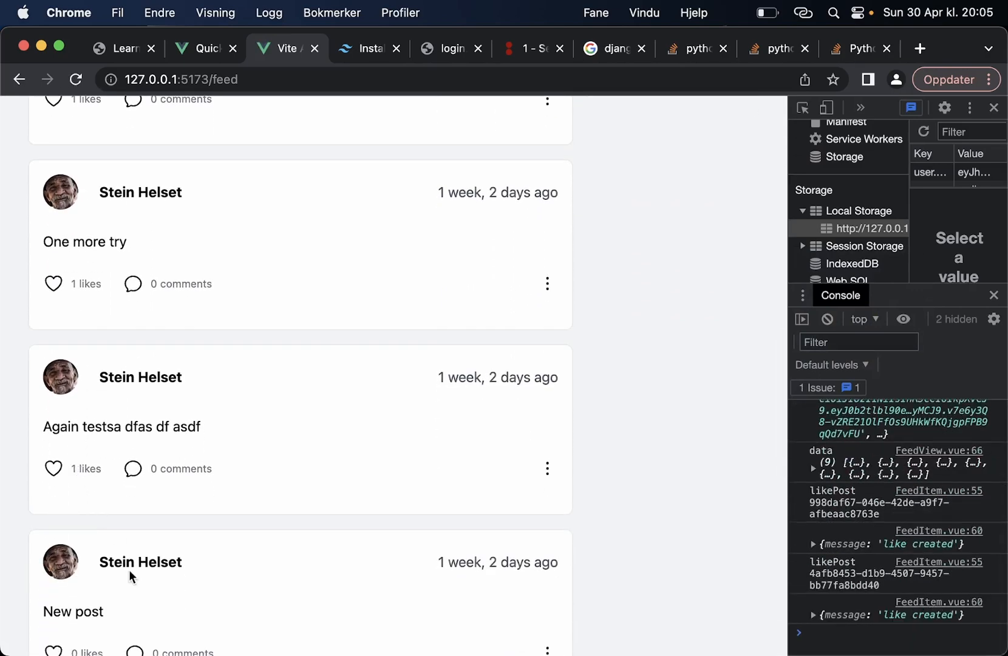
{"action": "scroll", "scroll_direction": "down", "scroll_amount": 3}
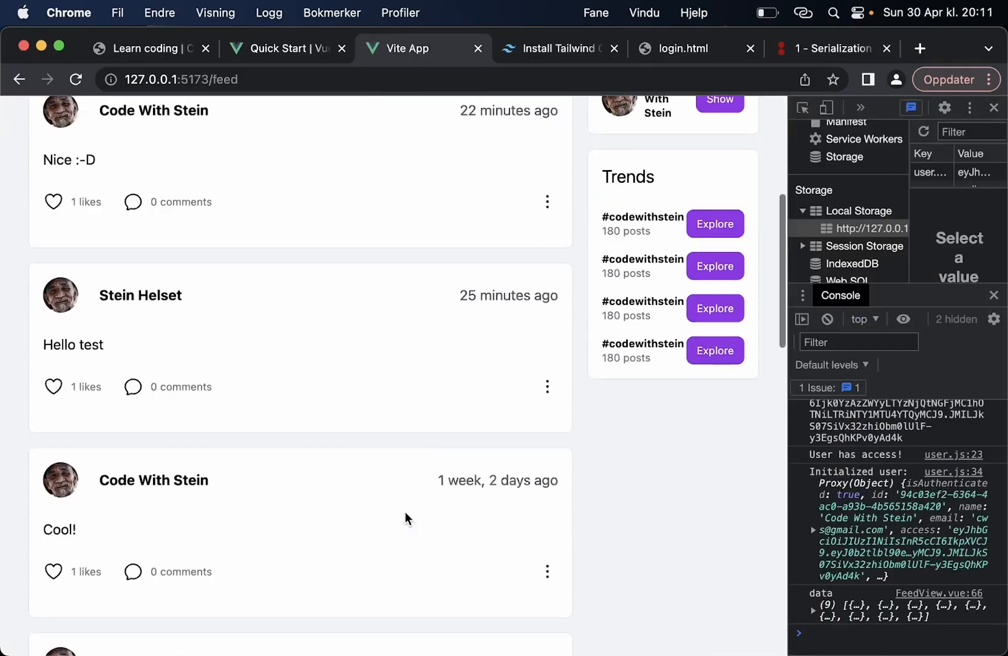
{"action": "scroll", "scroll_direction": "down", "scroll_amount": 3}
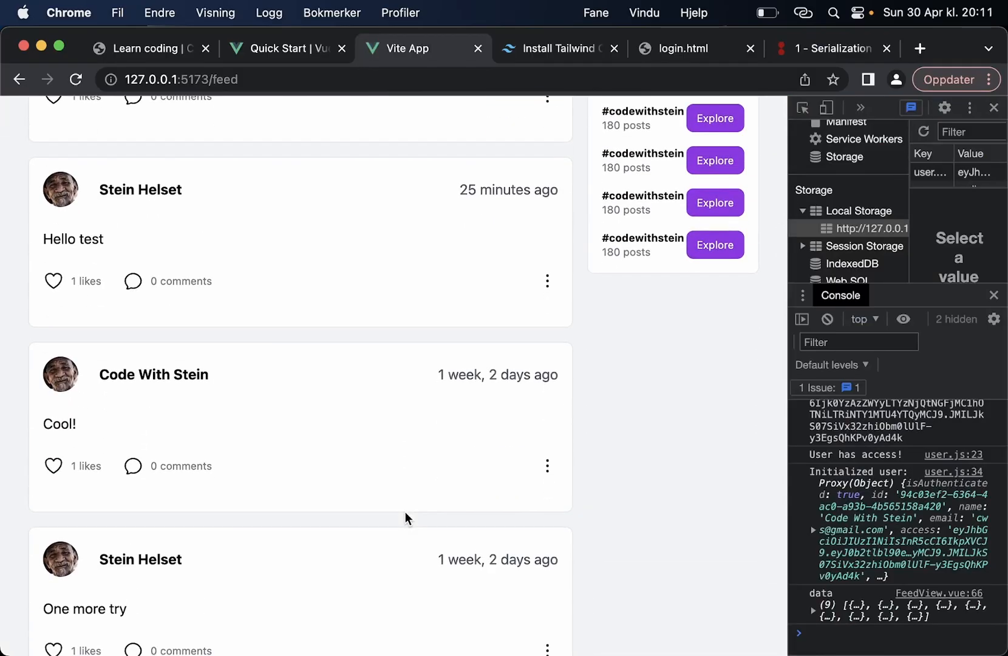